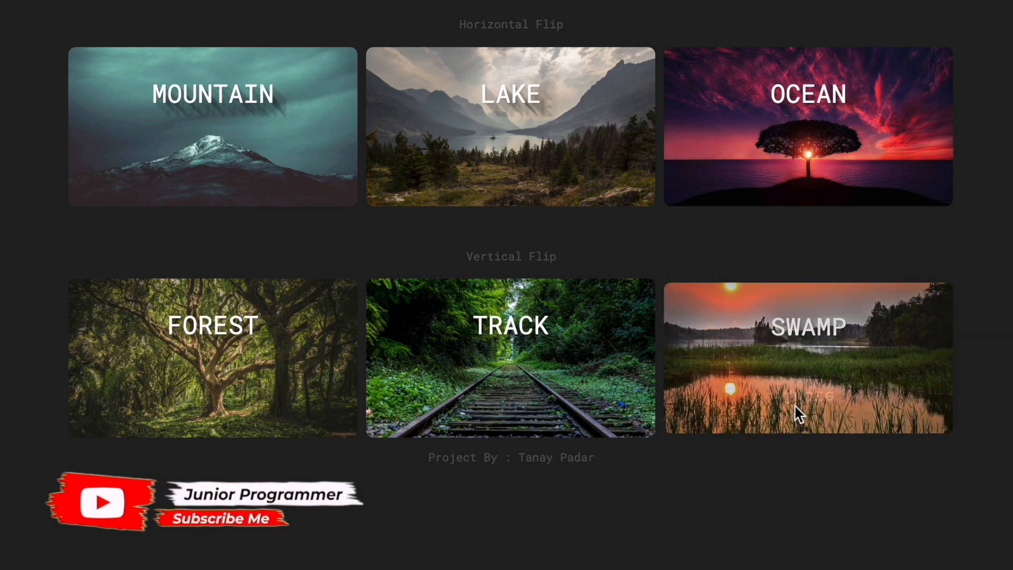
# Demo the finished landscape cards flipping on hover, then bring up the page's context menu
pyautogui.click(808, 414)
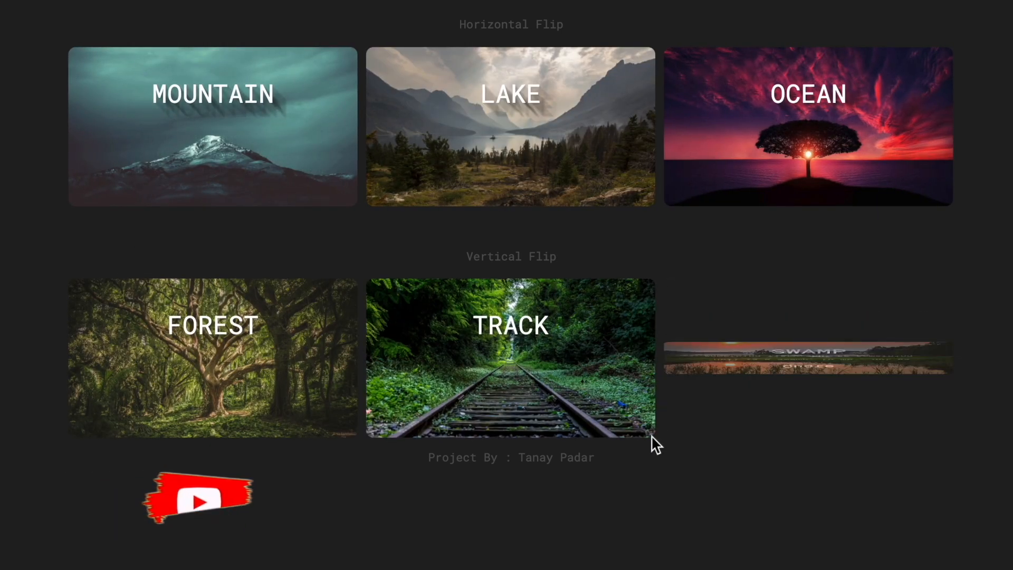
pyautogui.rightClick(655, 445)
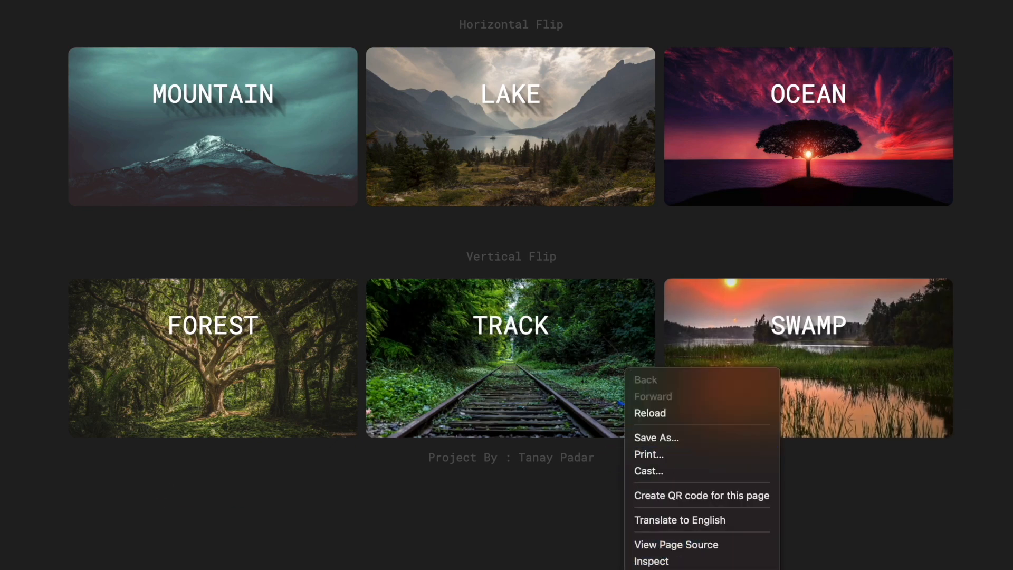
# Inspect the flip-card page in DevTools, scrolling through its HTML elements and body styles
pyautogui.click(650, 561)
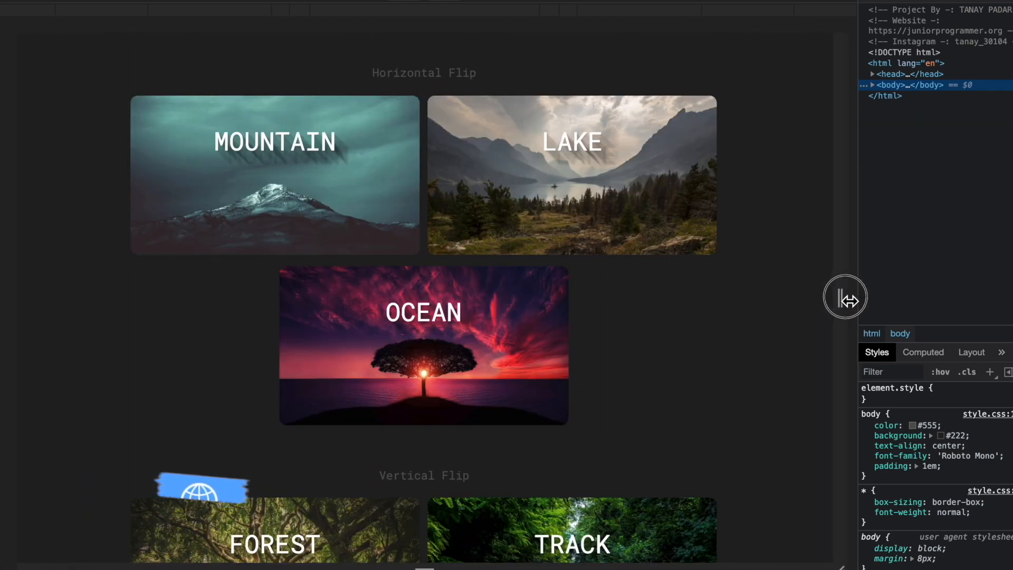
pyautogui.scroll(-3)
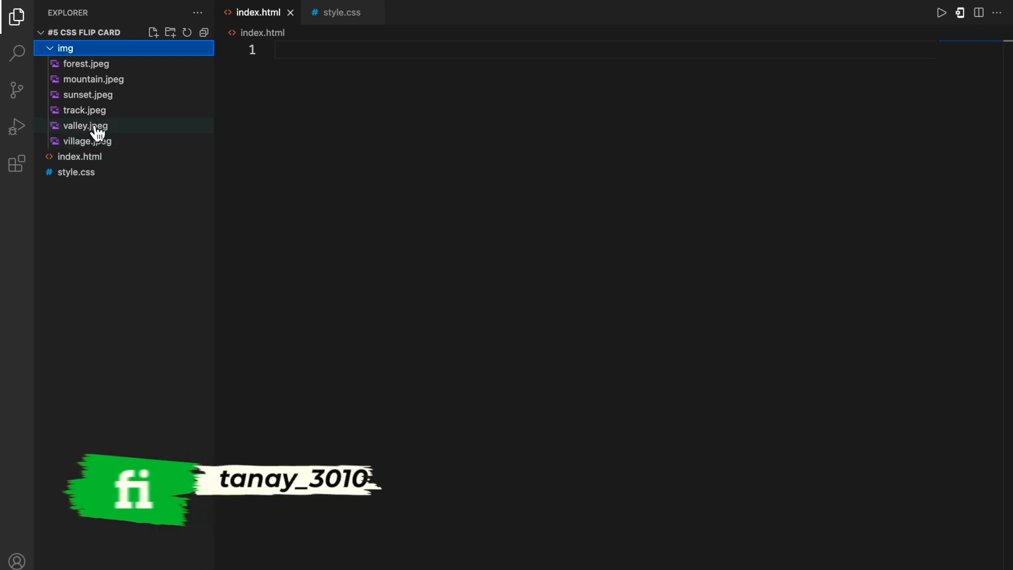
# Collapse the img folder and hide the sidebar so the empty index.html fills the editor
pyautogui.click(66, 48)
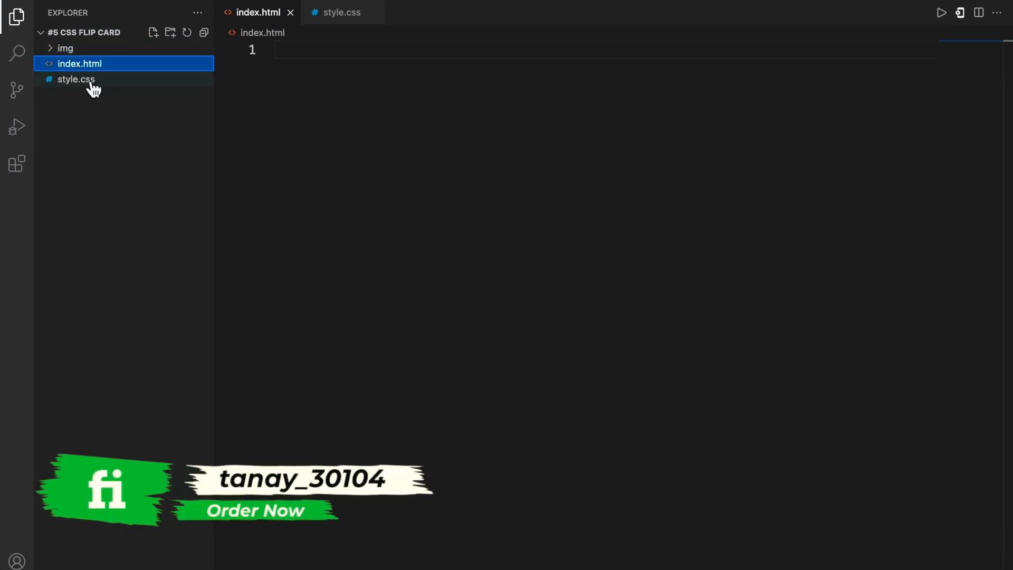
pyautogui.click(17, 17)
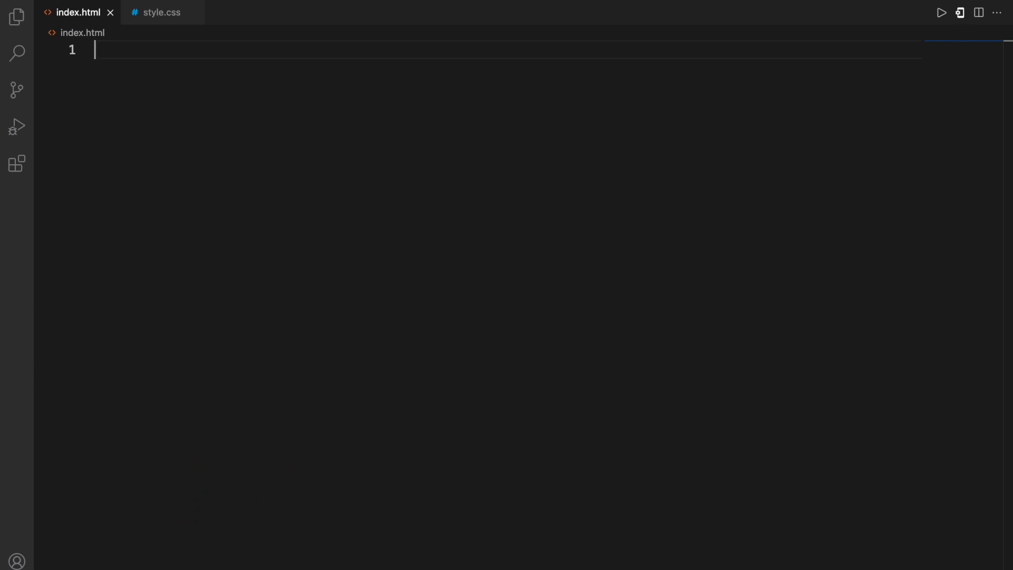
# Type the author comment header with the project name and website link
pyautogui.write('<!-- Project By -: TANAY PADAR -->')
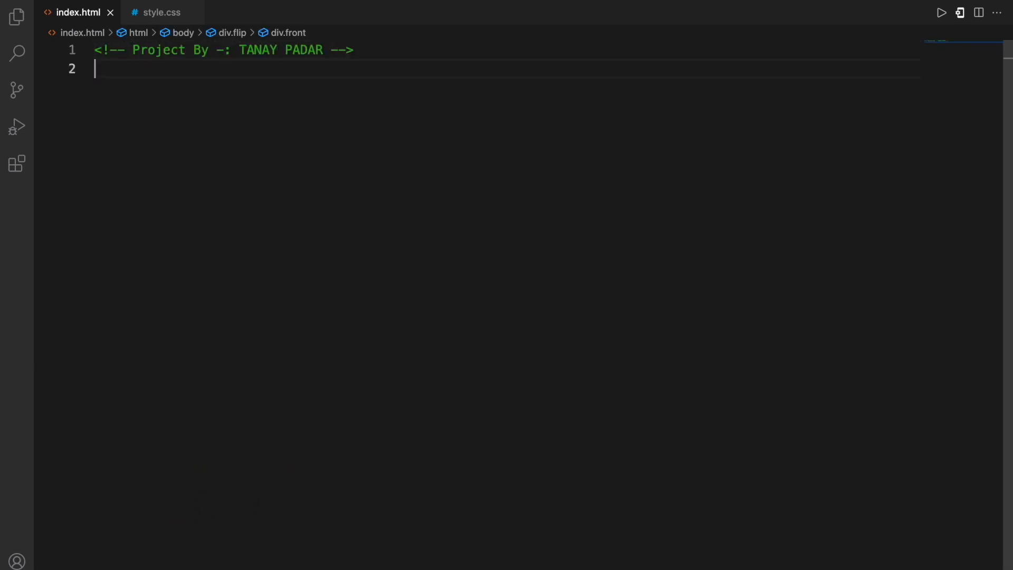
pyautogui.write('<!-- Website -: https://juniorprogrammer.org -->')
pyautogui.write('<!-- Instagram -: tanay')
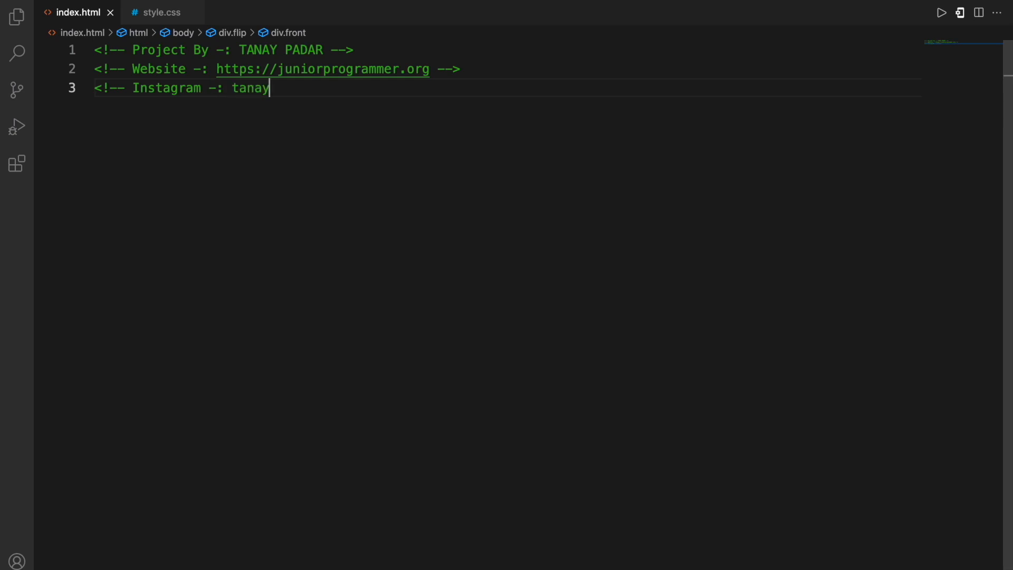
pyautogui.write('_30104 -->')
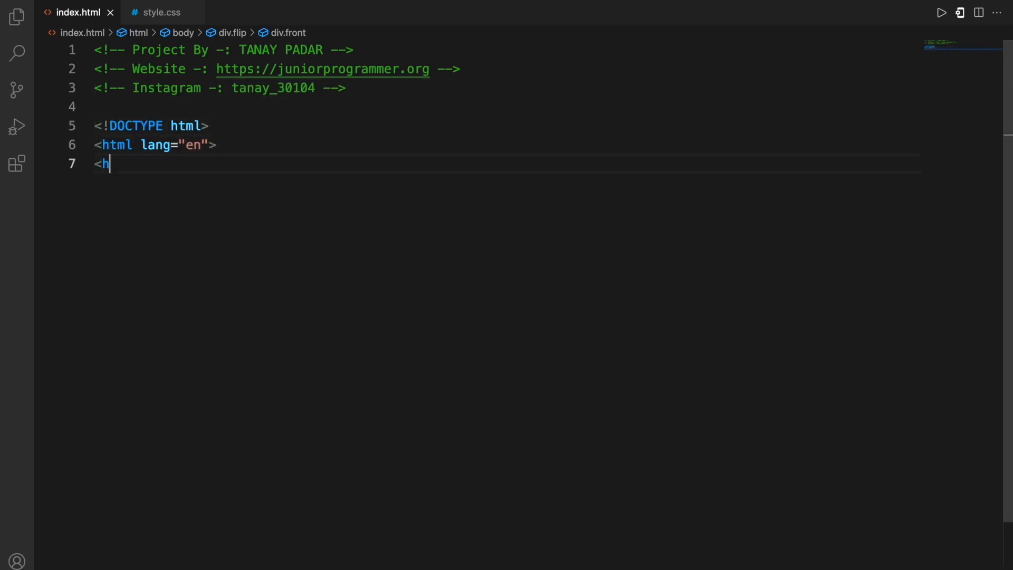
# Write the head with charset, X-UA-Compatible, viewport meta tags, title and style.css link
pyautogui.write('head>')
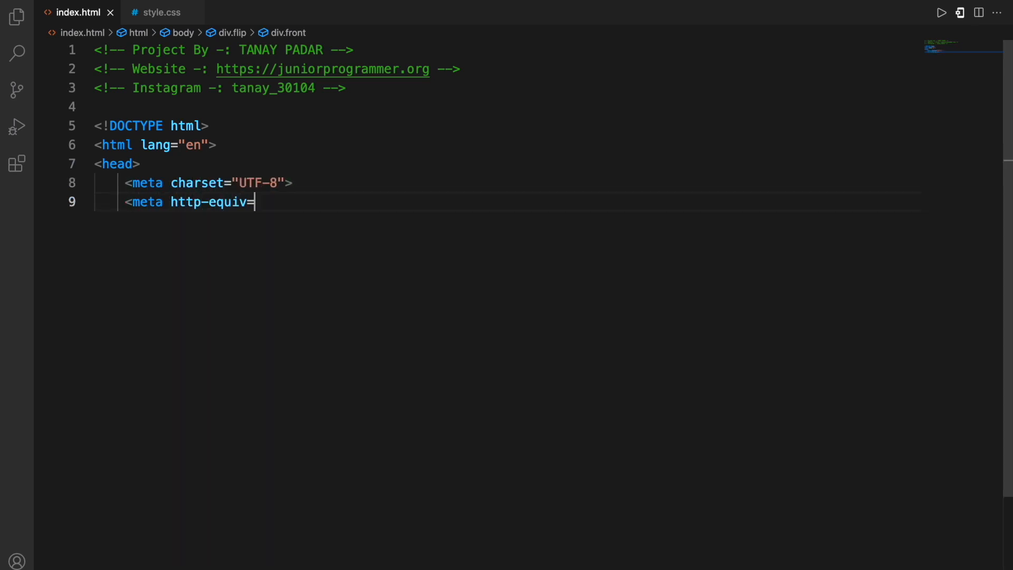
pyautogui.write('"X-UA-Compatible" content="IE=edge">')
pyautogui.write('<meta name="viewport" content="w')
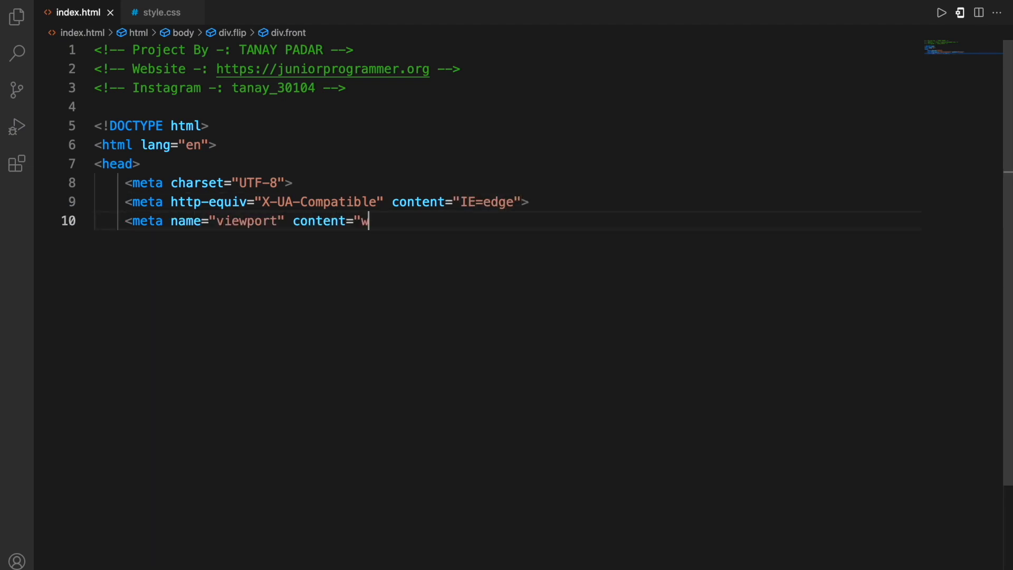
pyautogui.write('idth=device-width, initi')
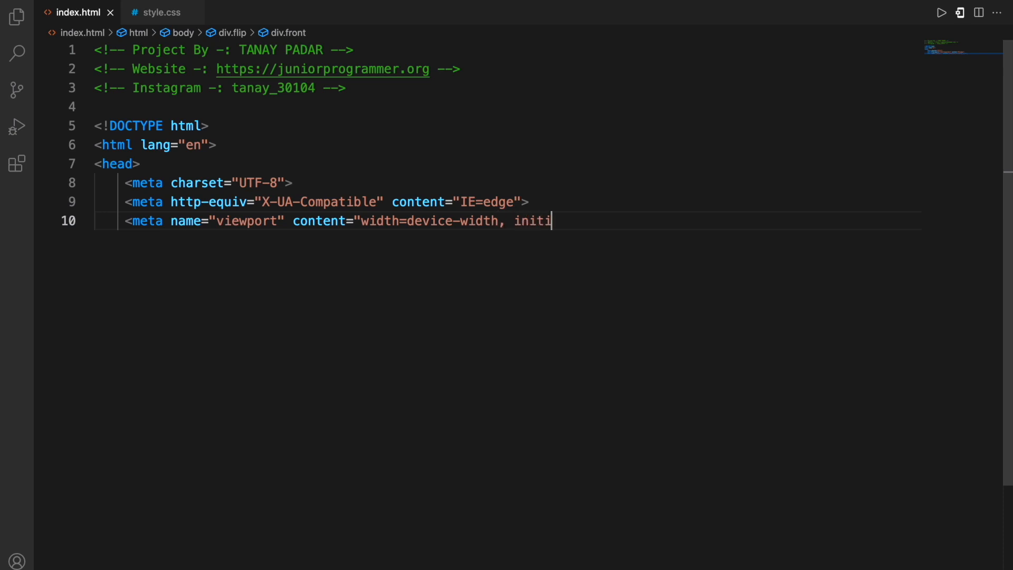
pyautogui.write('al-scale=1.0">')
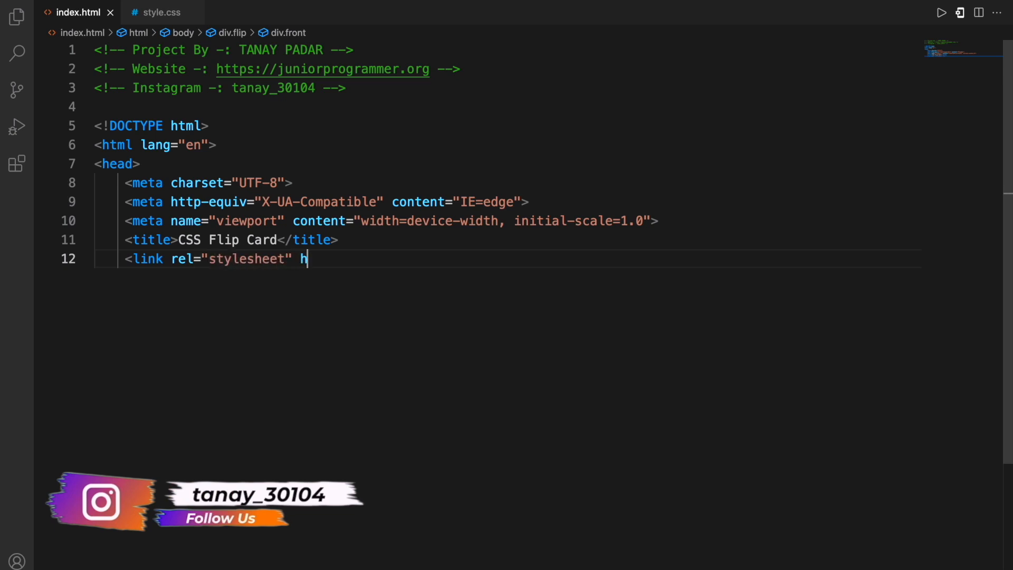
pyautogui.write('ref="style.css" />')
pyautogui.write('<div class="front" style="background-imag')
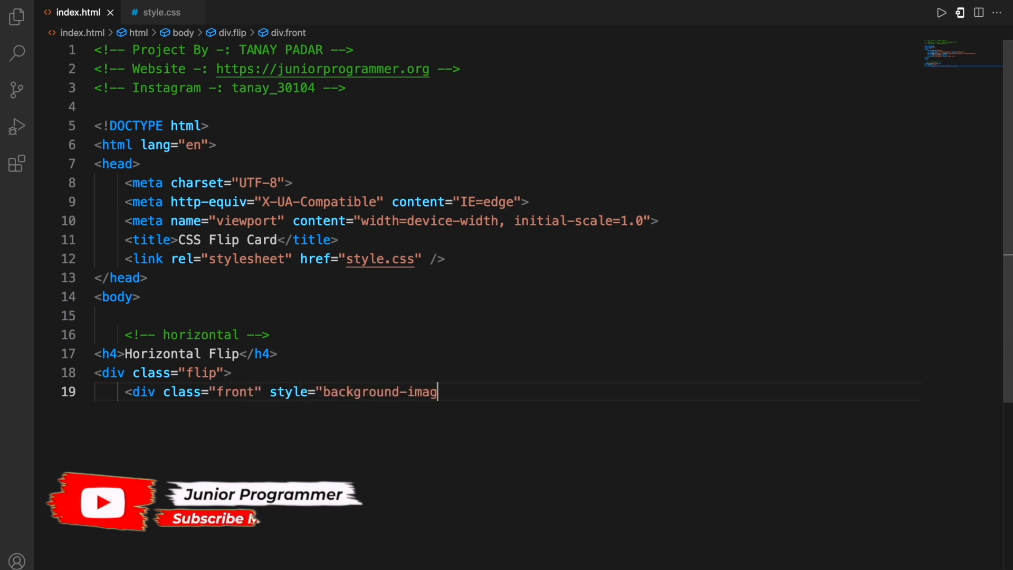
# Build the MOUNTAIN card with a mountain.jpeg front and a mountain-top quote on its back
pyautogui.write('e: url(img/mountain.jpeg')
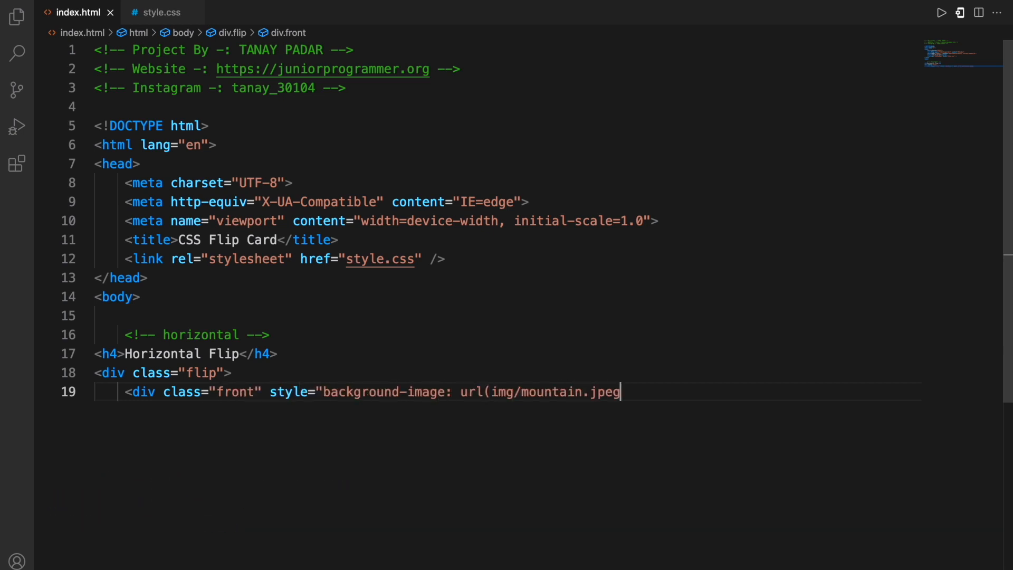
pyautogui.write(')">')
pyautogui.write('<p>"The great thing about r')
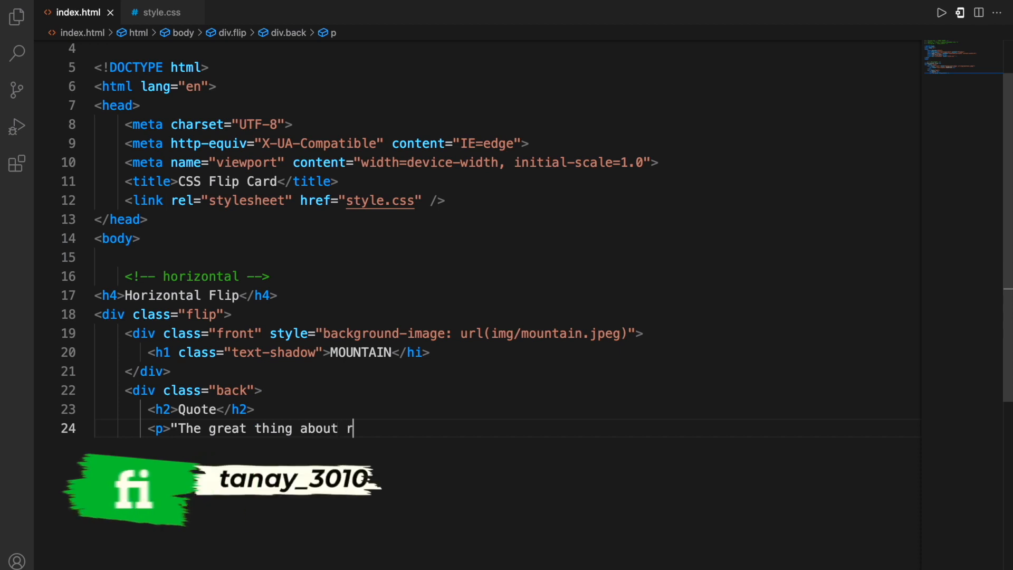
pyautogui.write('eaching the top of the m')
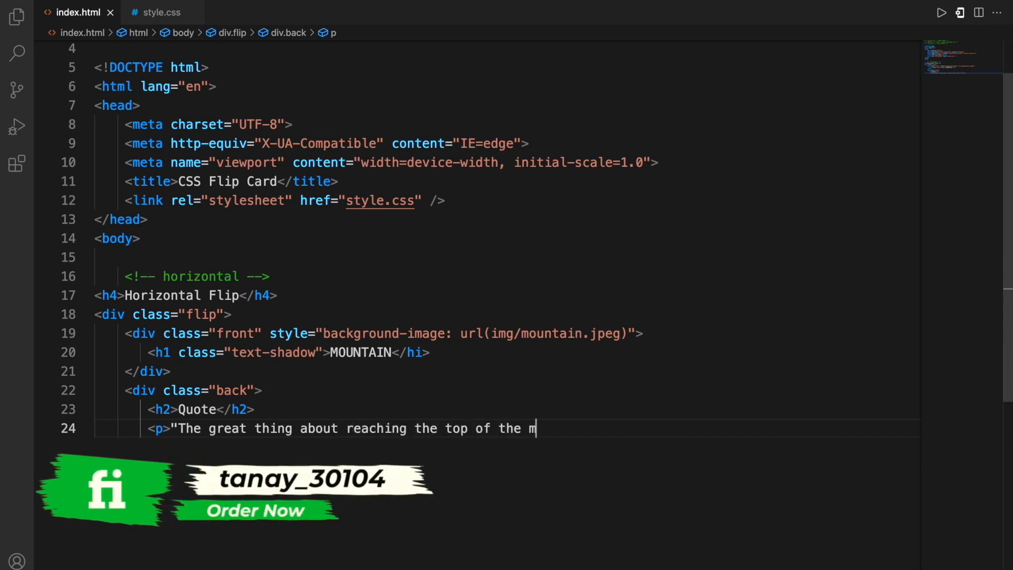
pyautogui.write('ountain is realising tha')
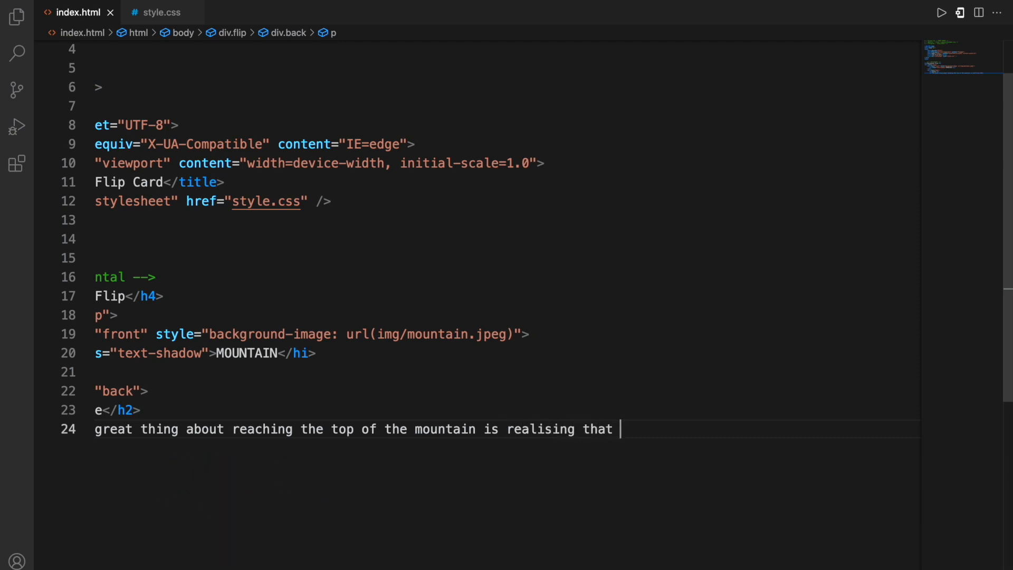
pyautogui.write("there's space for more t")
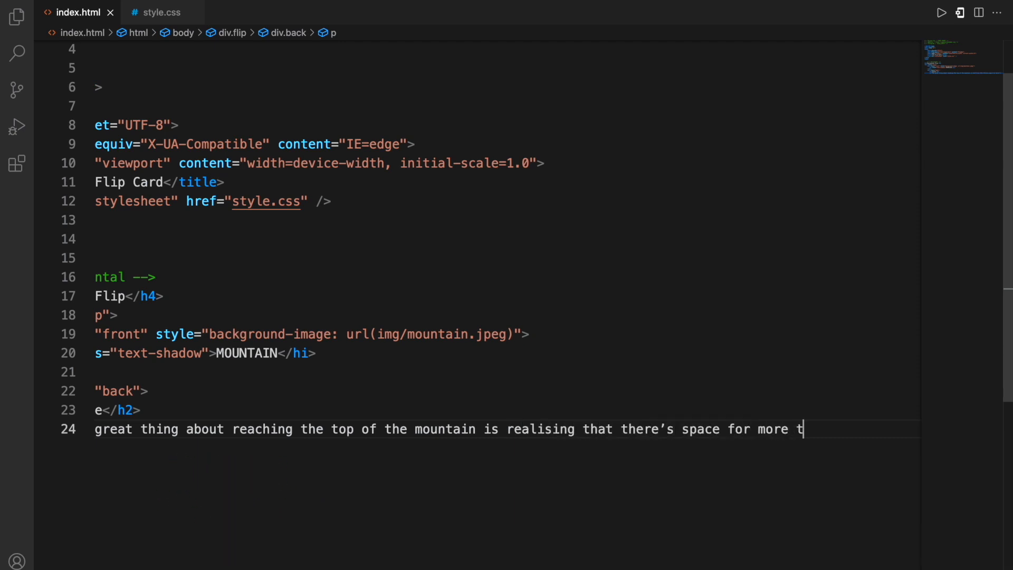
pyautogui.write('han one person.')
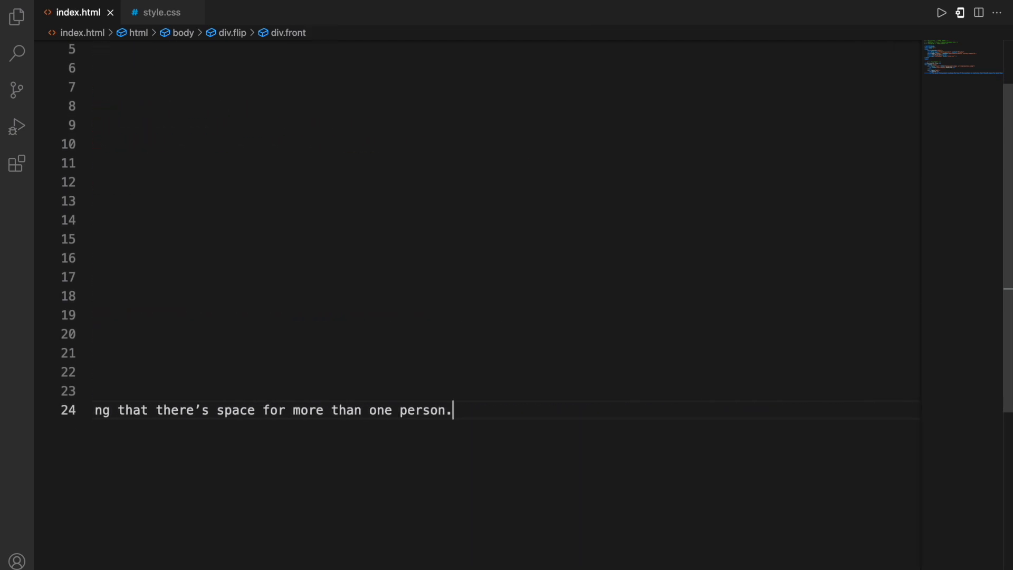
pyautogui.write("And you're now in the")
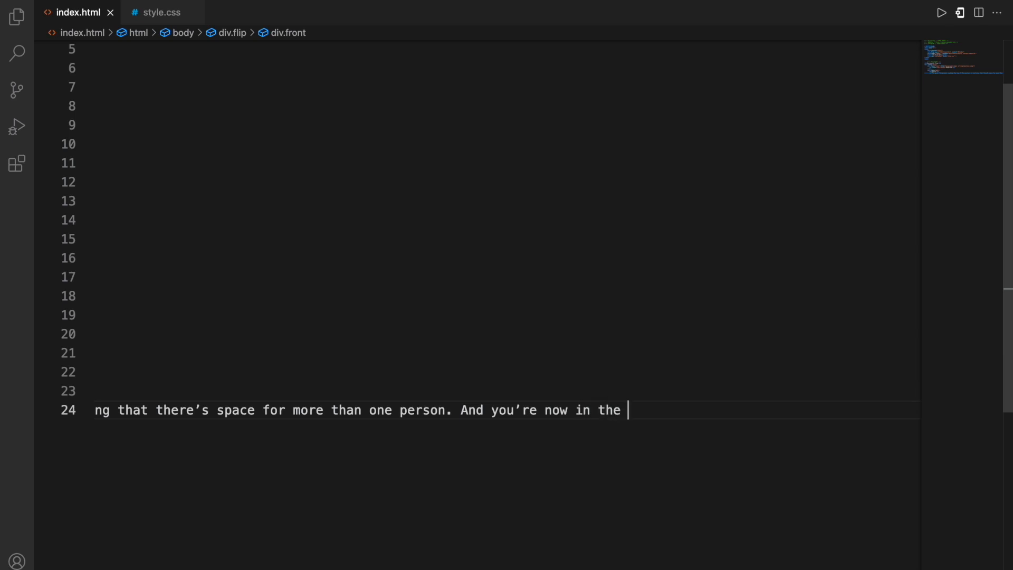
pyautogui.write('prime position to help o')
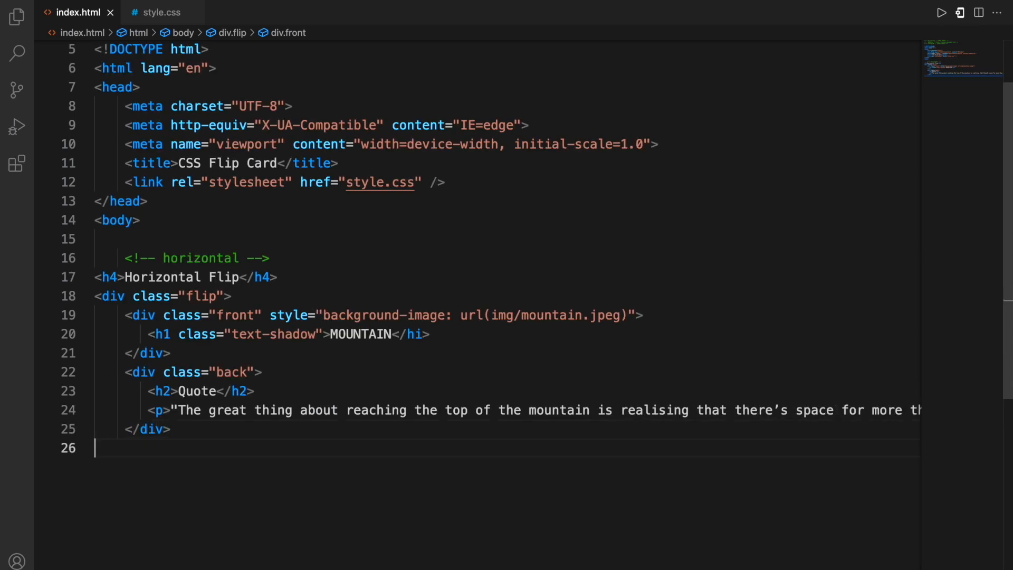
pyautogui.write('</div>')
pyautogui.write('<div class="front" s')
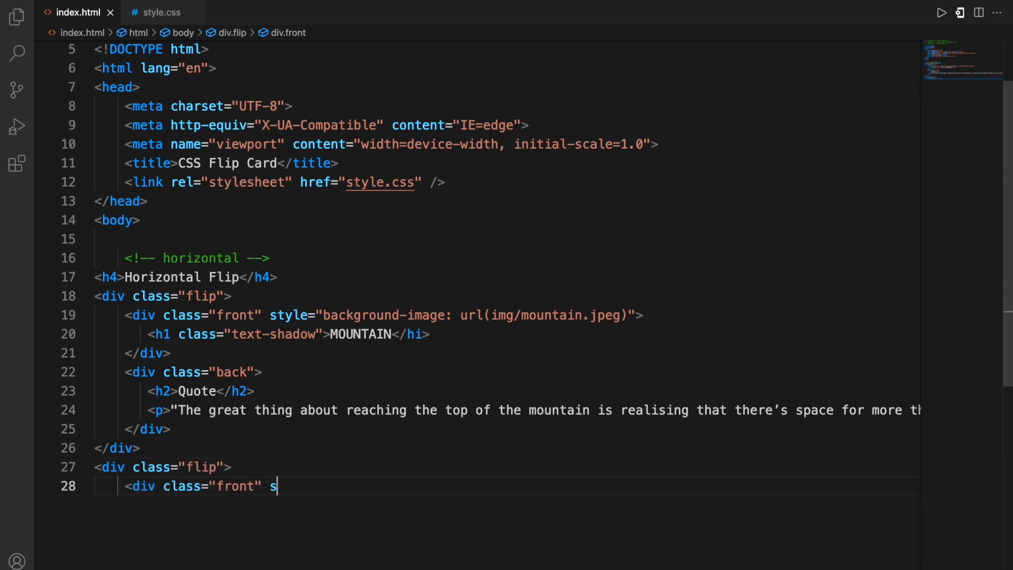
# Give the second card a valley.jpeg front titled LAKE
pyautogui.write('tyle="background-image:')
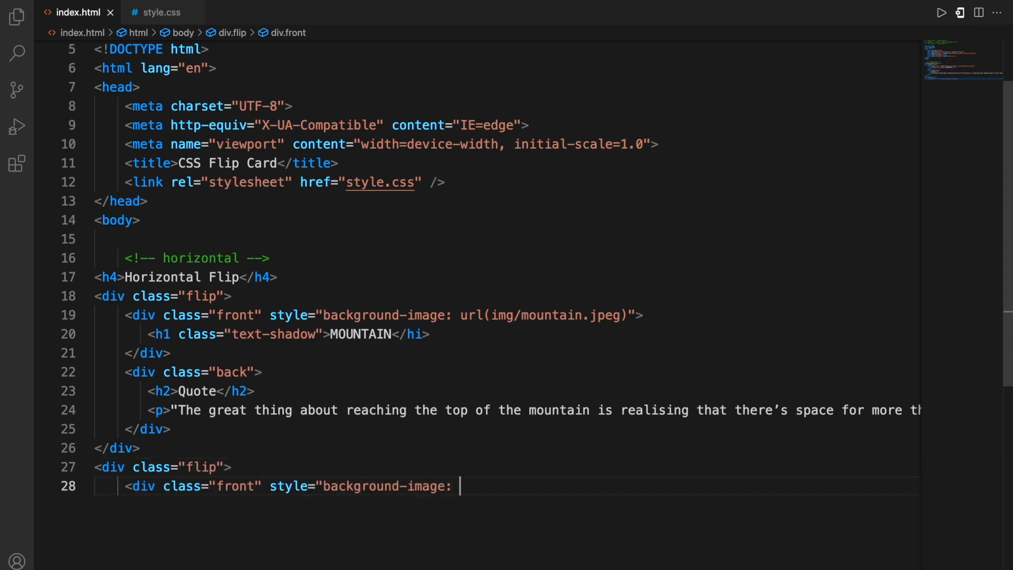
pyautogui.write('url(img/valley.jpeg)">')
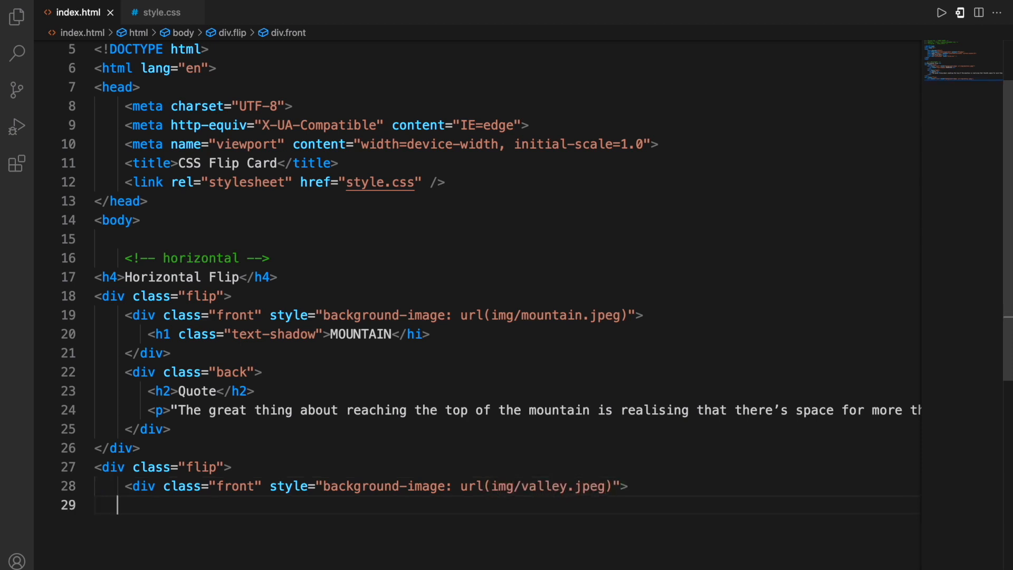
pyautogui.write('<h1 class="text-shadow')
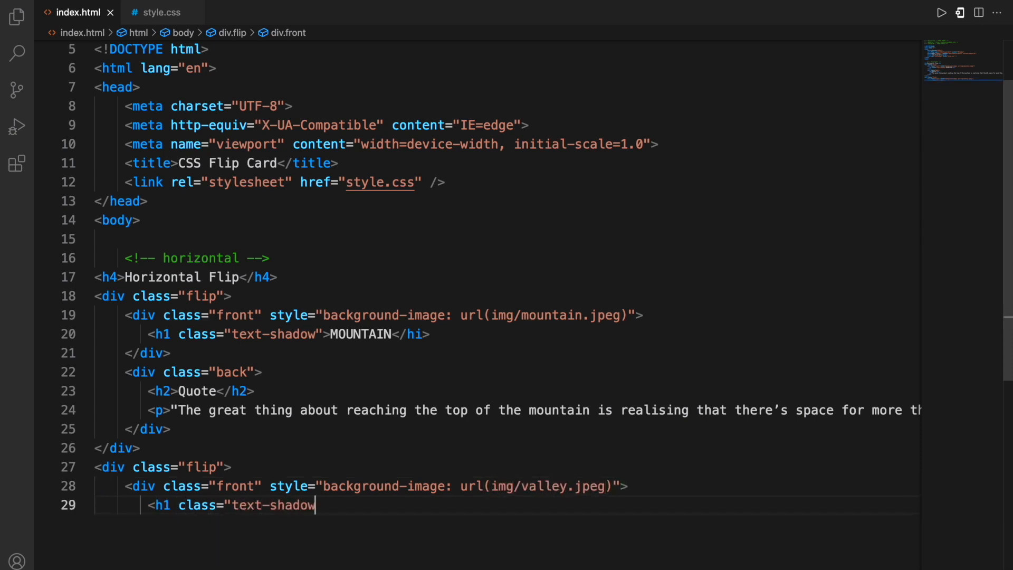
pyautogui.write('">LAKE</hi>')
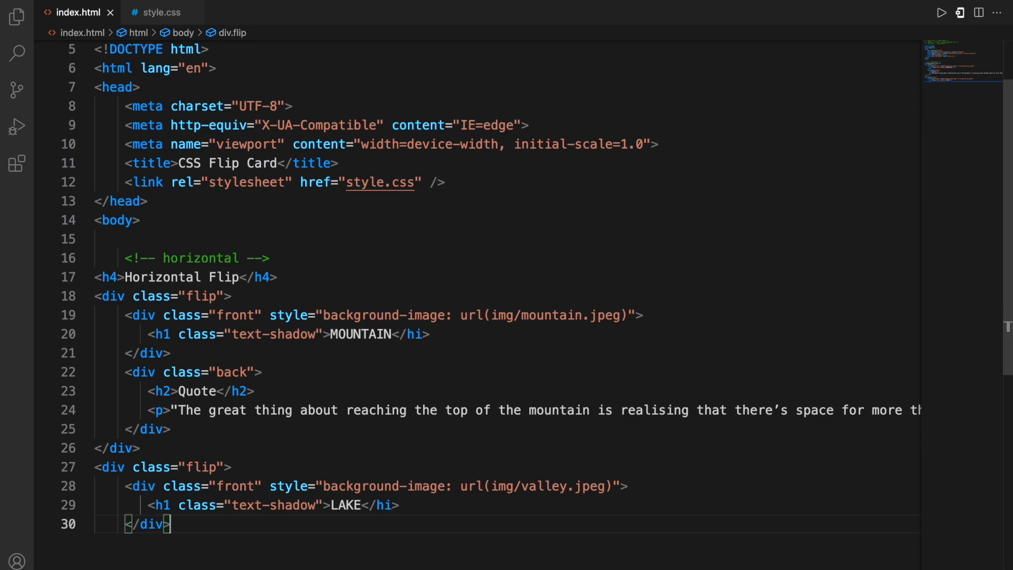
pyautogui.scroll(3)
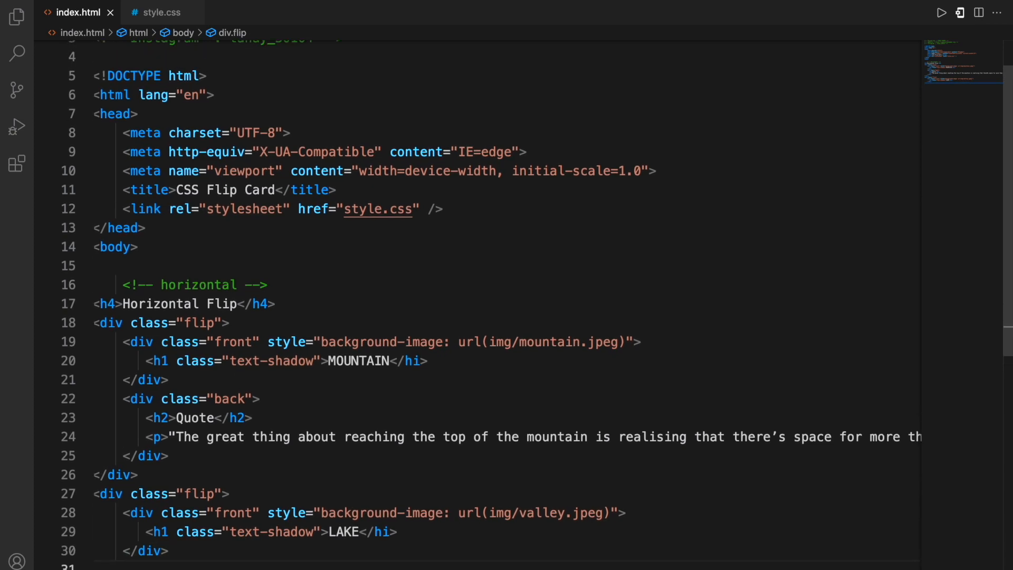
pyautogui.scroll(-3)
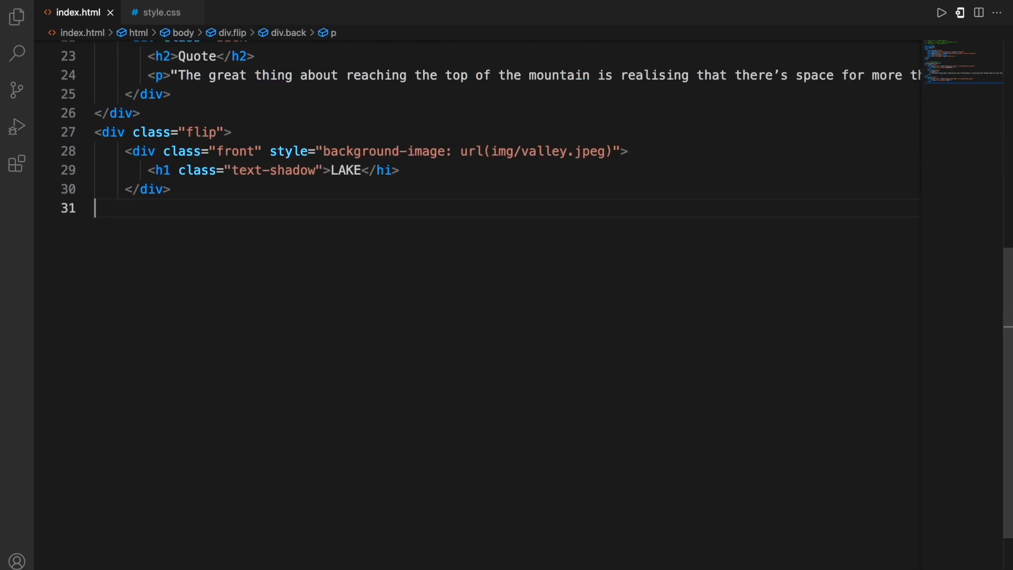
# Add its back div with the quote calling a lake Earth's eye
pyautogui.write('<div class="back">')
pyautogui.write('<p')
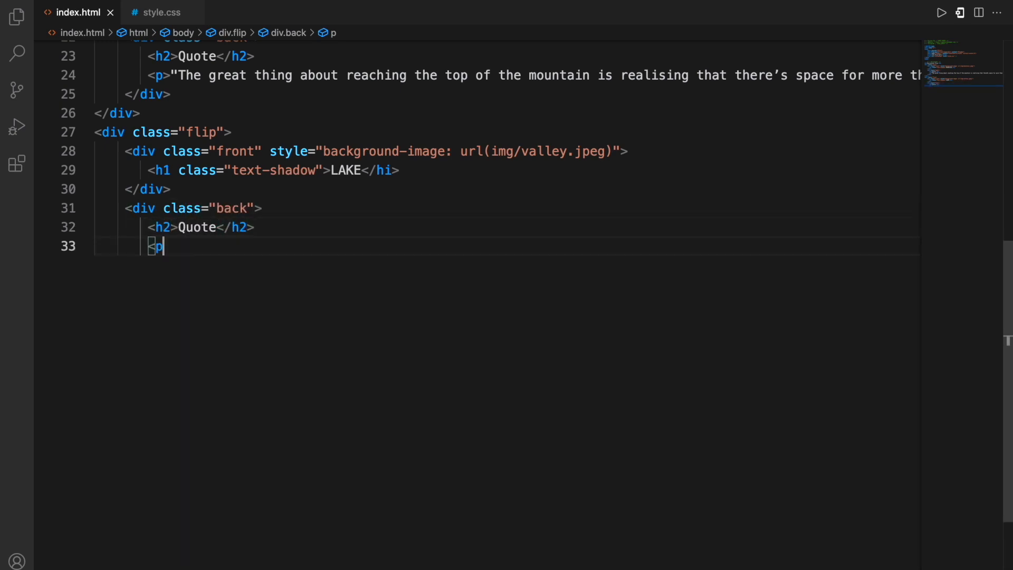
pyautogui.write('>"A lake is a landscape\'')
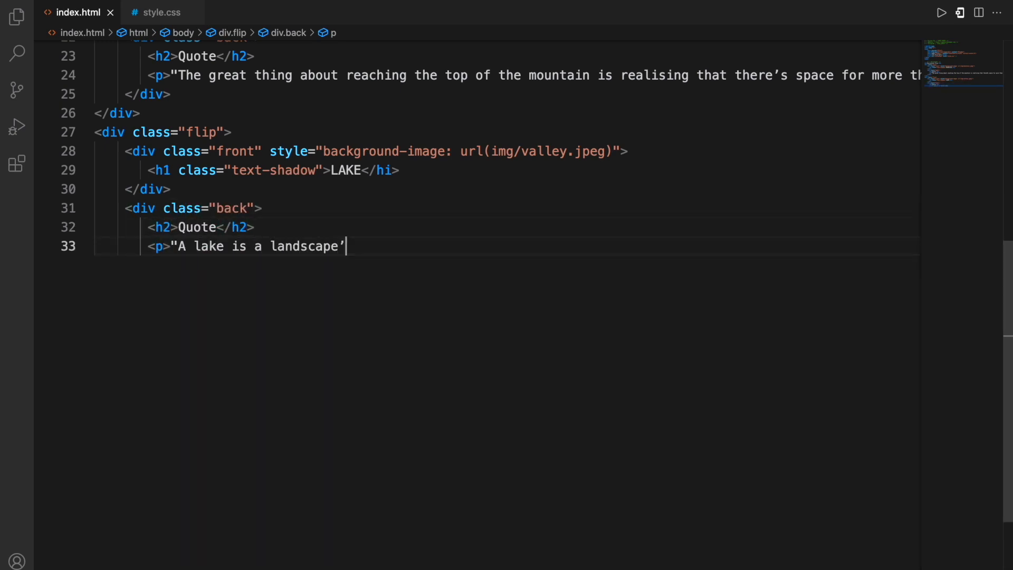
pyautogui.write('s most beautiful and')
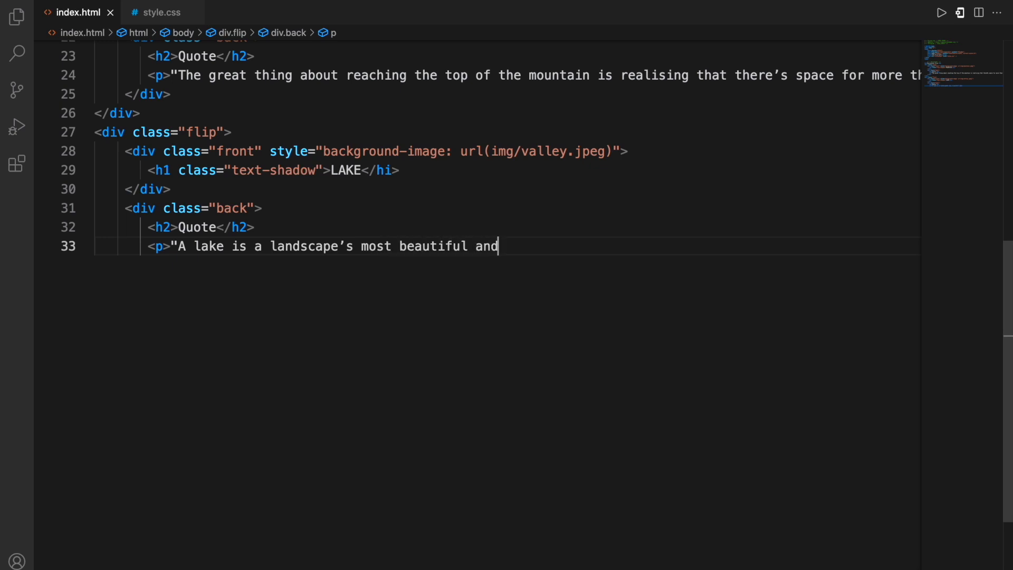
pyautogui.write('express')
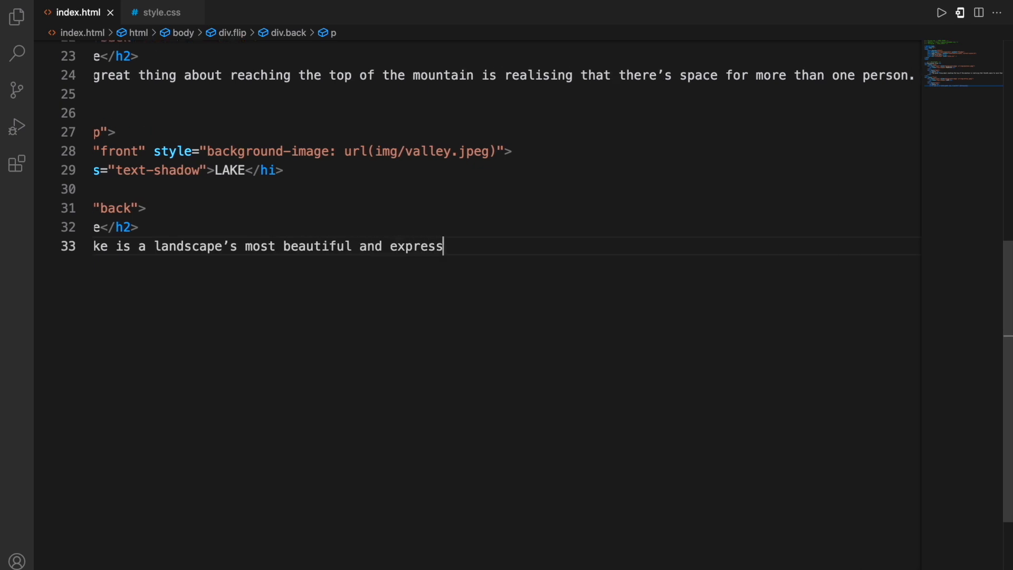
pyautogui.write('ive feature. It is Earth')
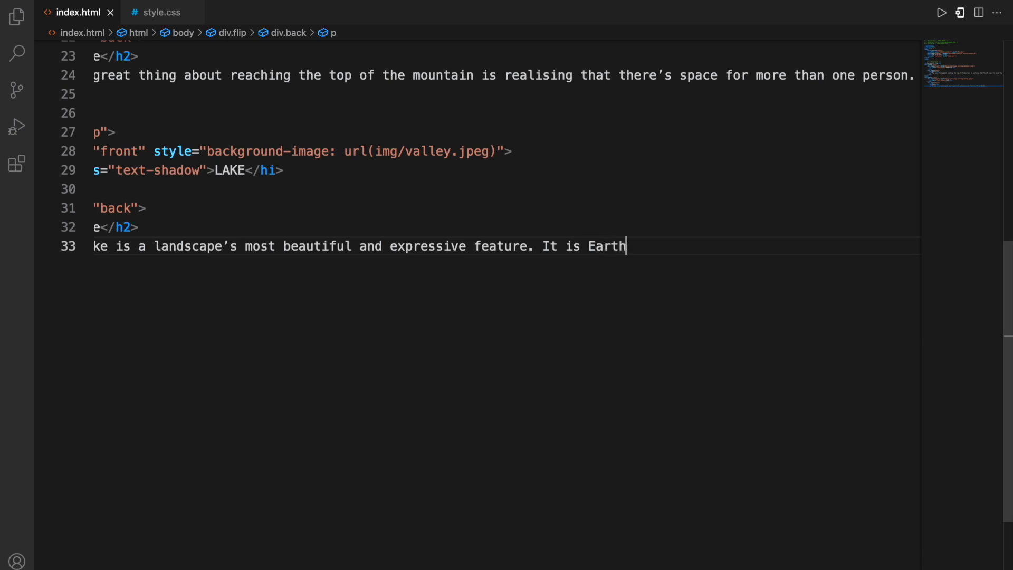
pyautogui.write("'s eye; looking into whi")
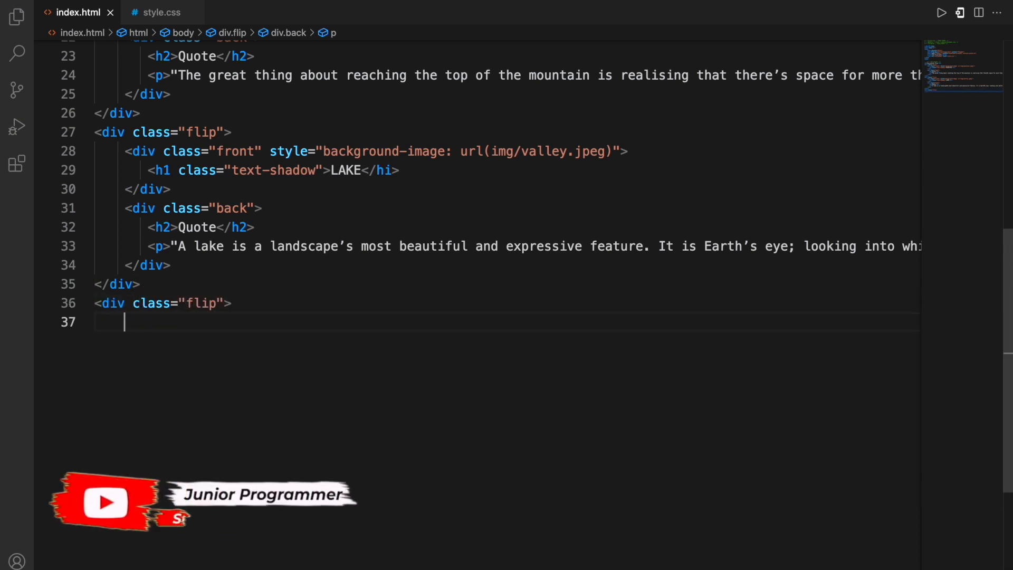
# Give the third card a sunset.jpeg front titled OCEAN
pyautogui.write('<div class="front" style')
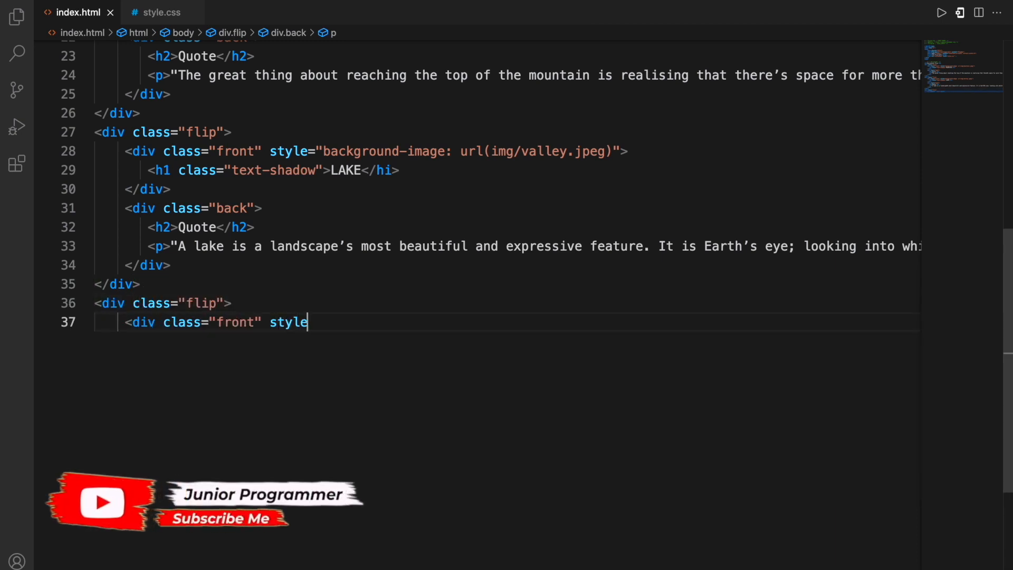
pyautogui.write('="background-image: url(')
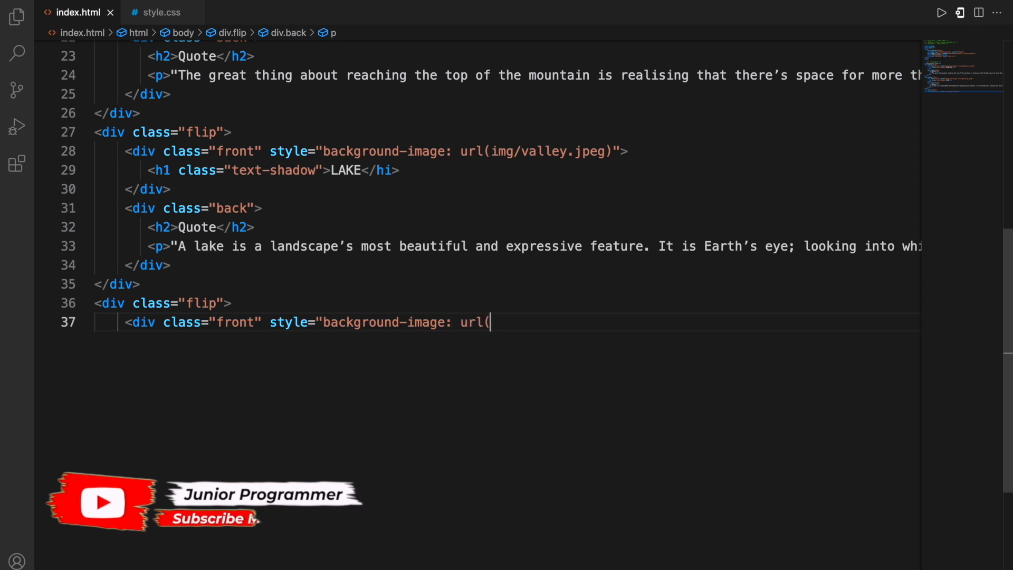
pyautogui.write('img/sunset.jpeg)">')
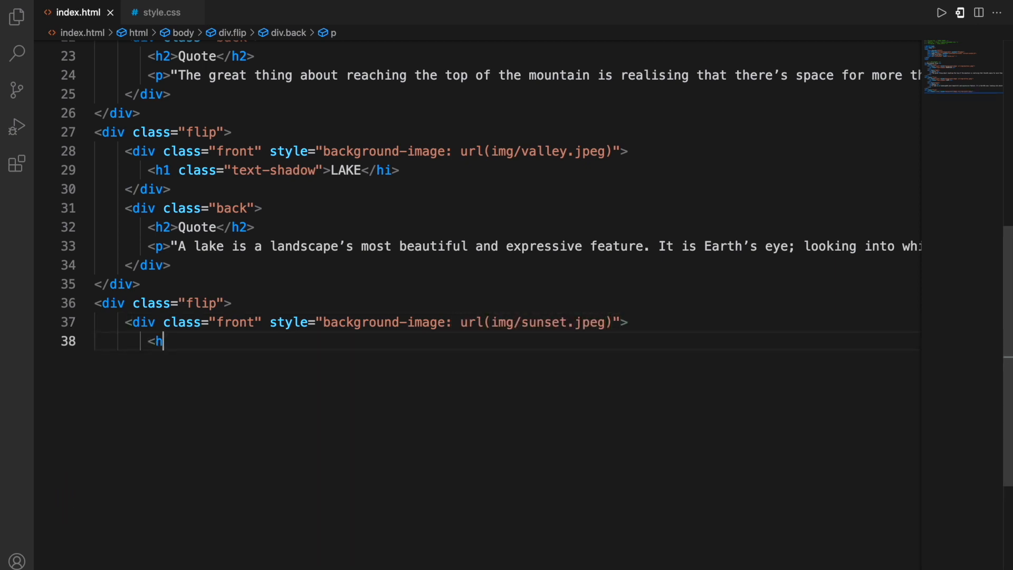
pyautogui.write('1 class="text-shadow">OCEAN</hi>')
pyautogui.write('<p>"The huma')
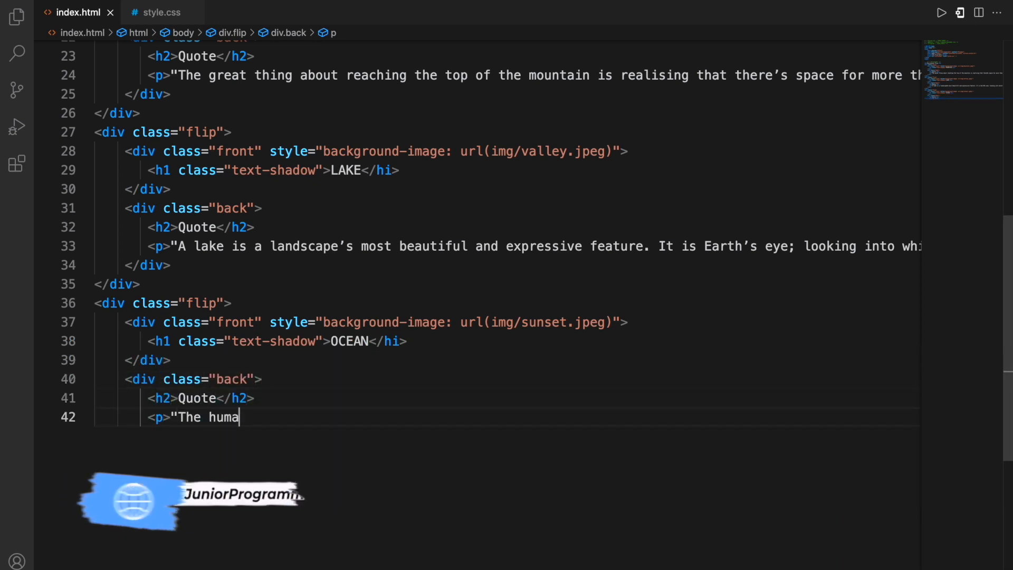
# Fill its back with the quote about human desire being a sieve never filled
pyautogui.write('n desire to obtain more')
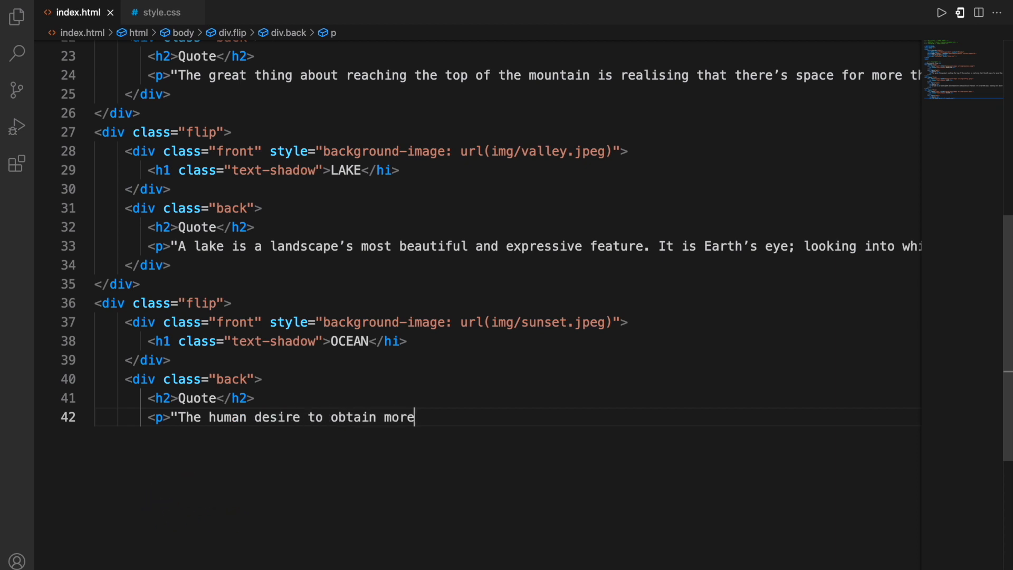
pyautogui.write('is a sieve that can never be fill')
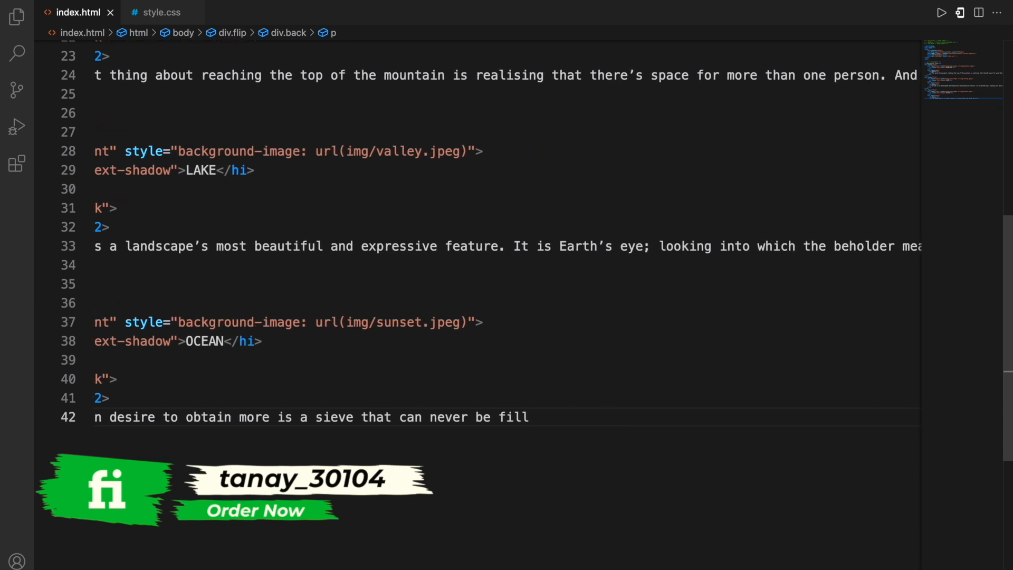
pyautogui.write('ed with all the wat')
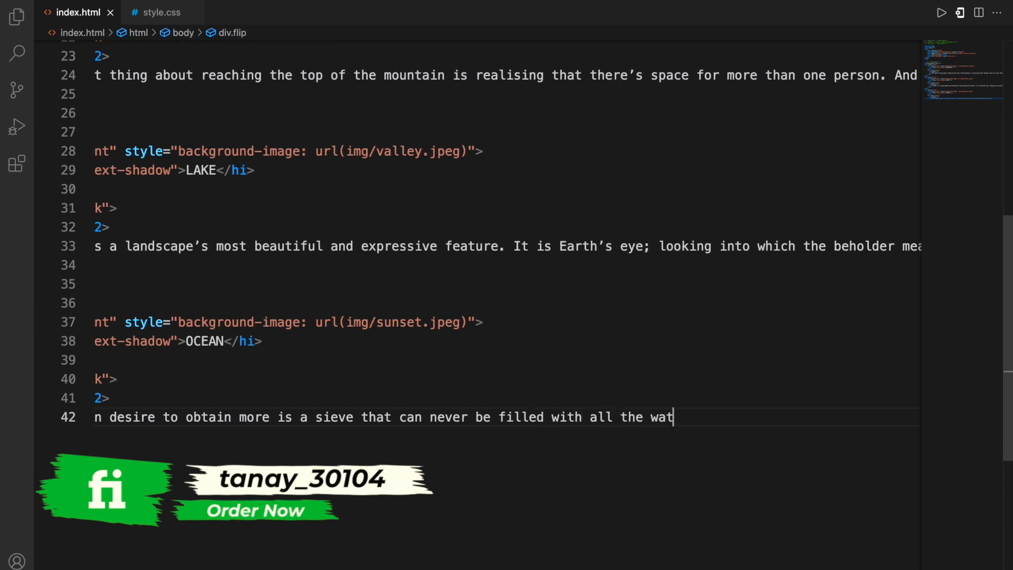
pyautogui.write("er from the world's ocea")
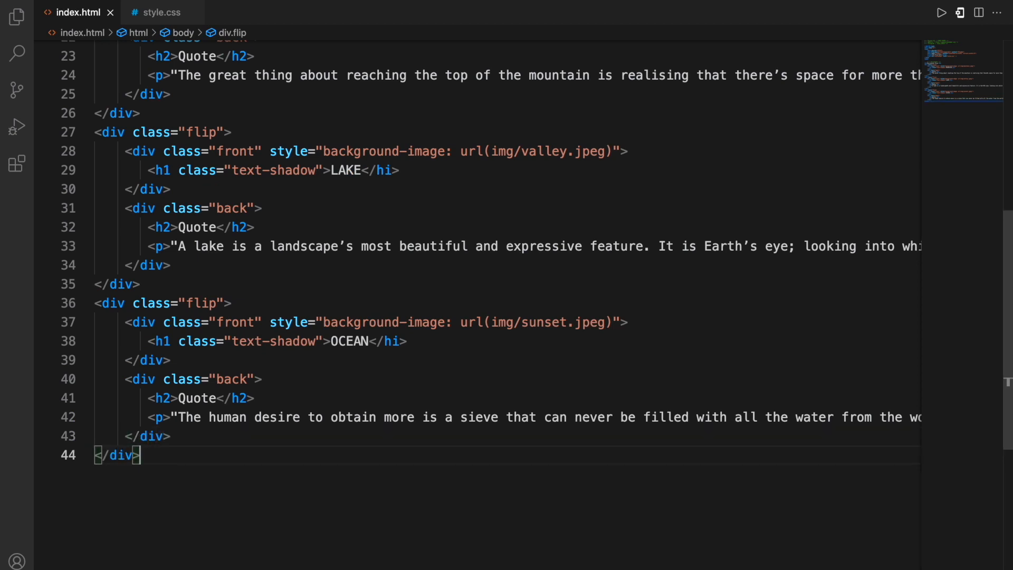
pyautogui.press('enter')
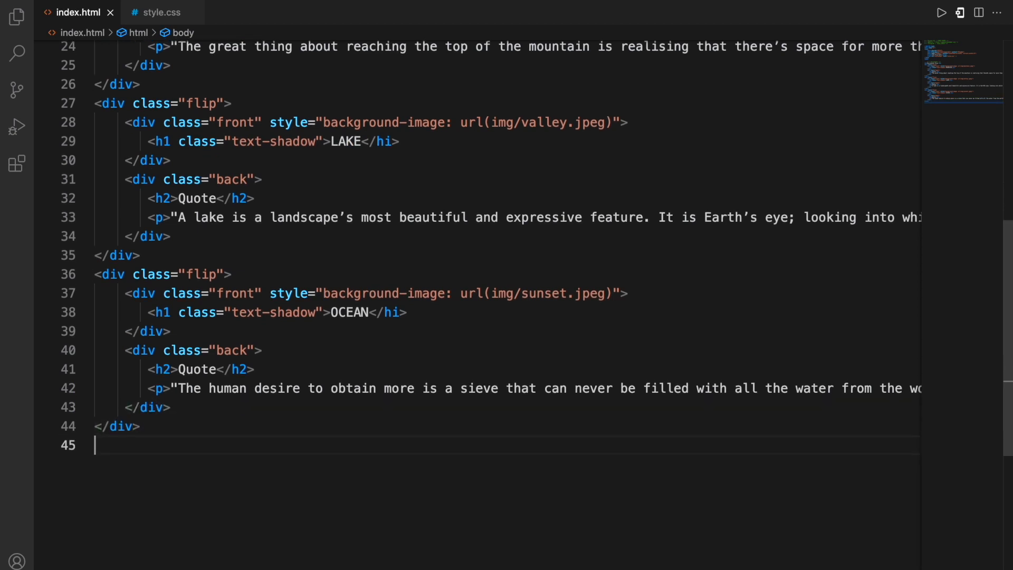
# Add a Vertical Flip heading and a flip-vertical card with a forest.jpeg FOREST front
pyautogui.write('<br>')
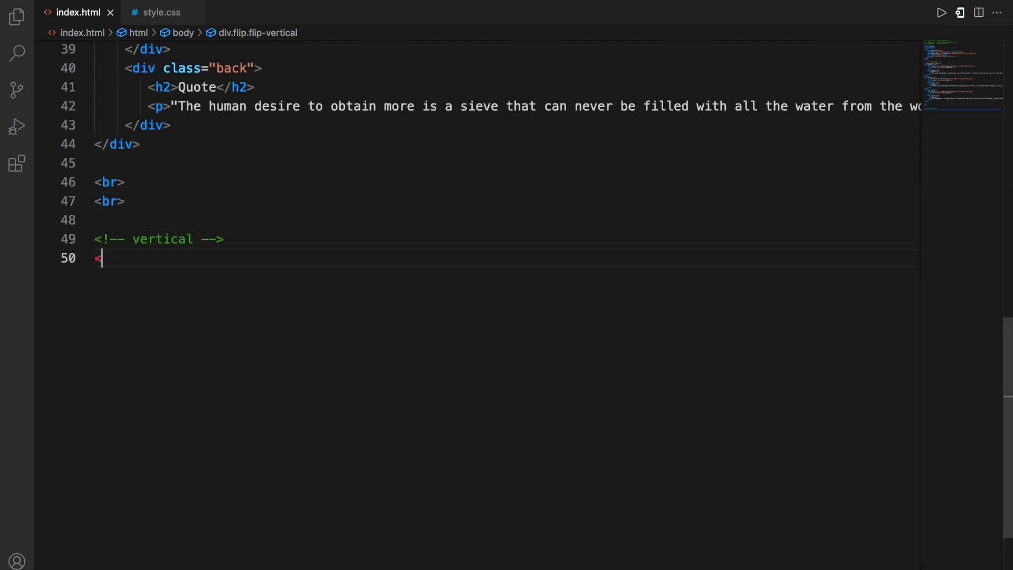
pyautogui.write('<h4>Vertical Flip</h4>')
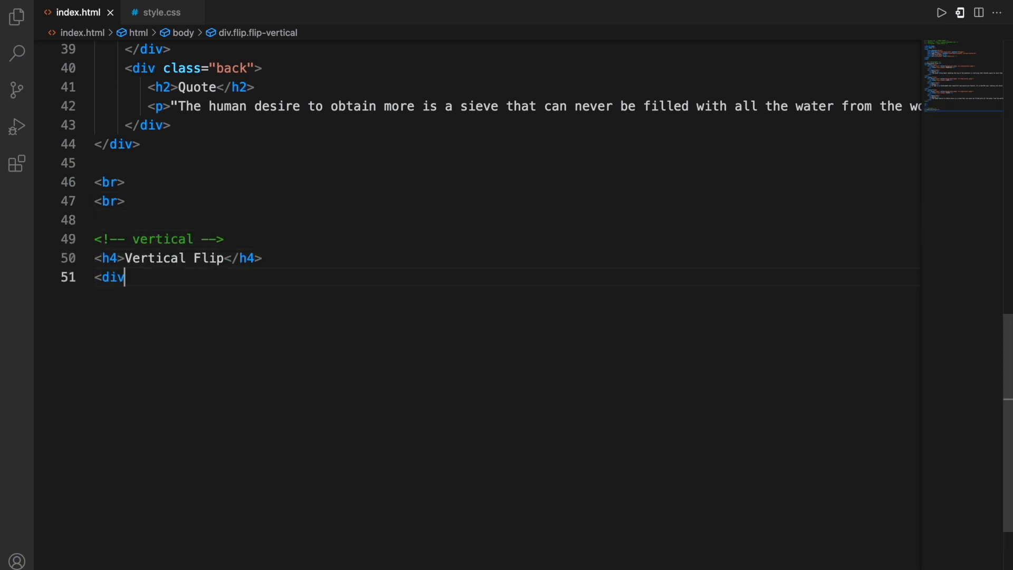
pyautogui.write('class="flip flip-vertical')
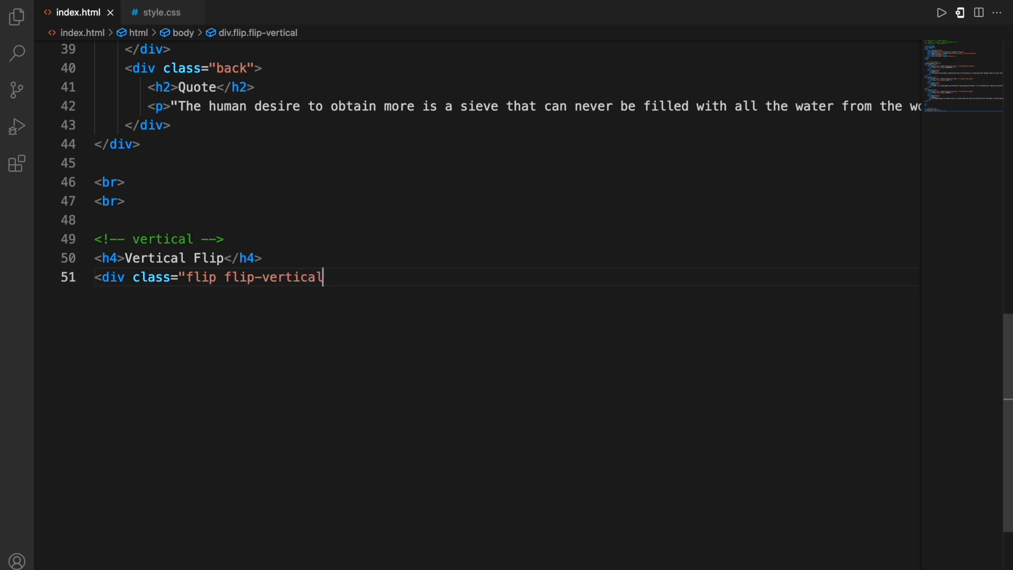
pyautogui.write('">')
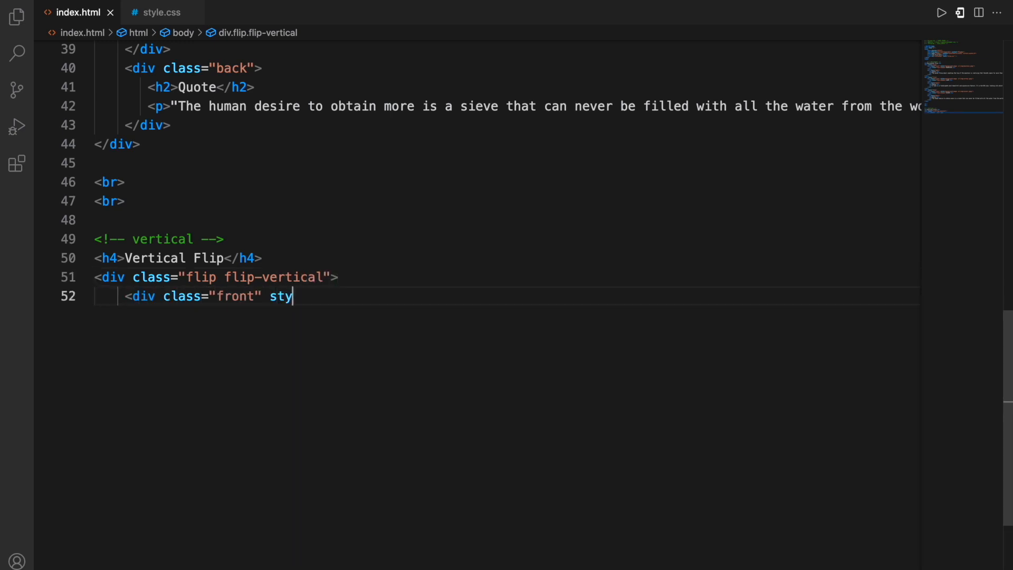
pyautogui.write('le="background-image: url(')
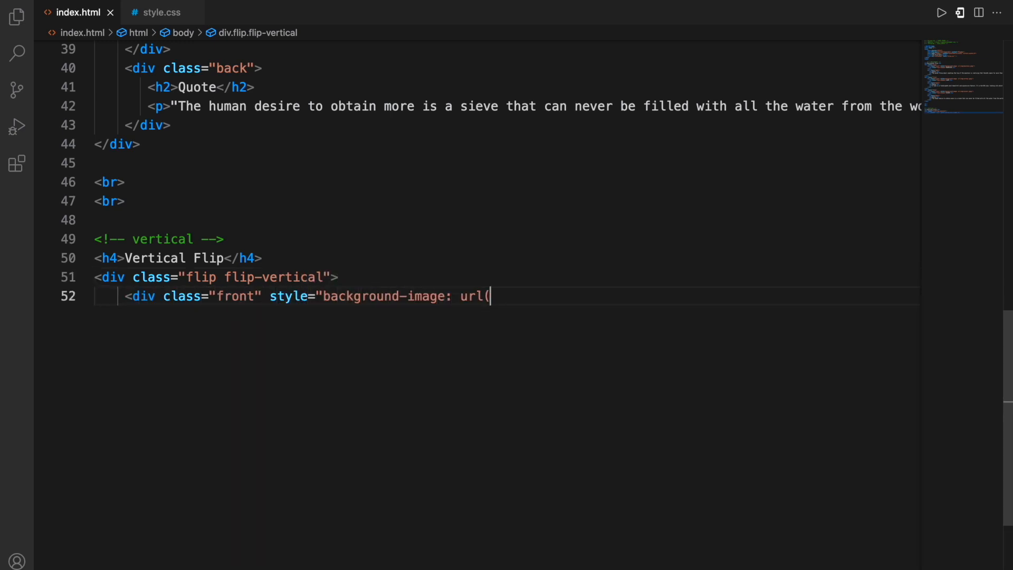
pyautogui.write('img/forest.jpeg)">')
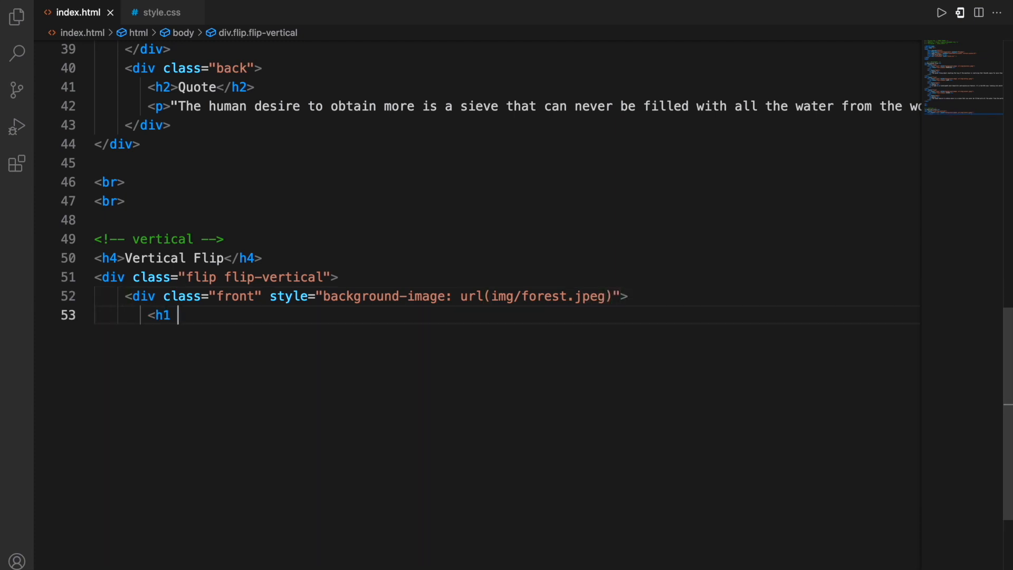
pyautogui.write('class="text-shadow">FOREST</hi>')
pyautogui.write('<h2>Quote</h2>')
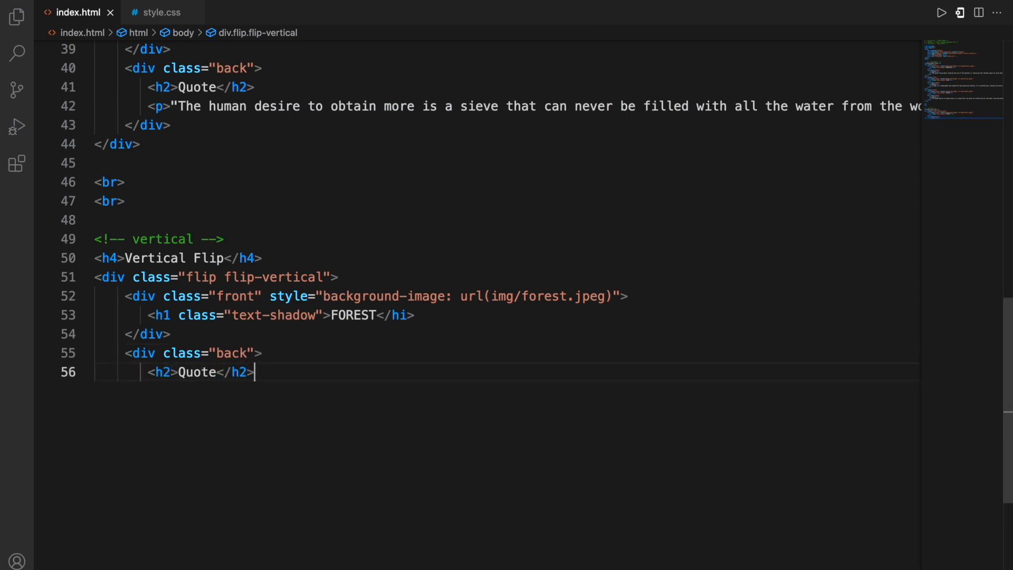
# Put the trees-patience, grass-persistence quote on the FOREST card's back
pyautogui.write('<p>"Knowing trees, I un')
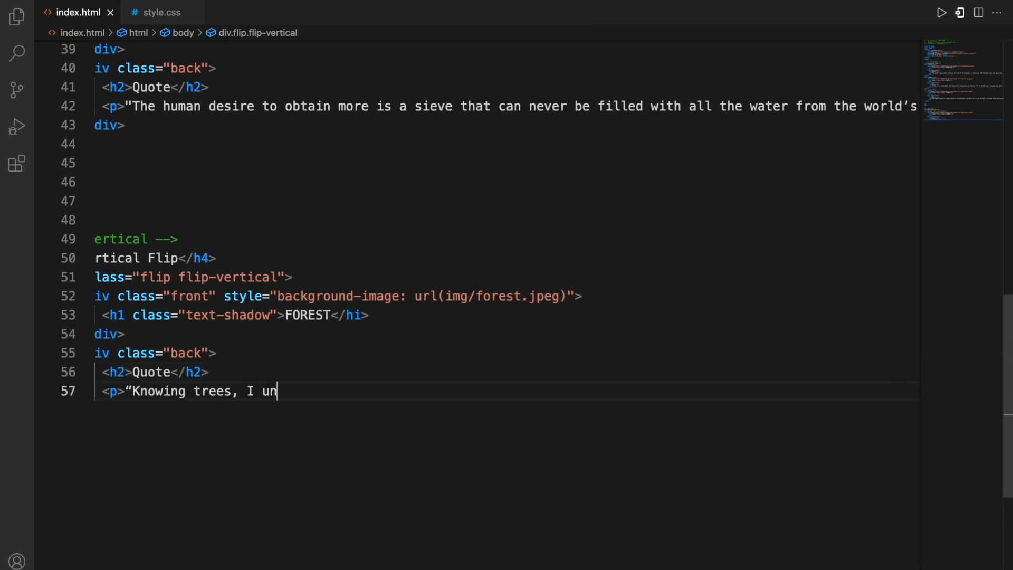
pyautogui.write('derstand the meaning of pa')
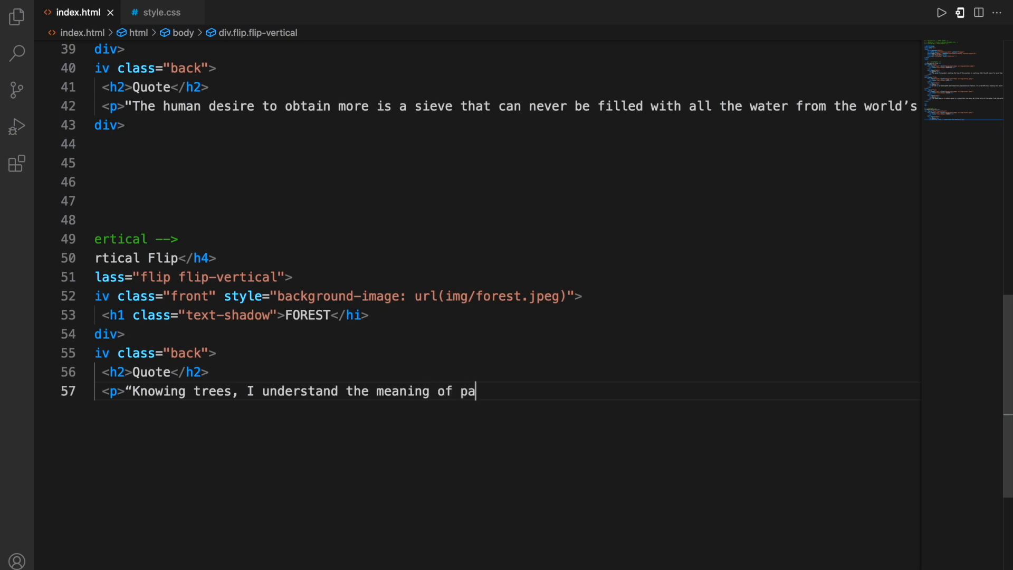
pyautogui.write('tience. Knowing grass, I ca')
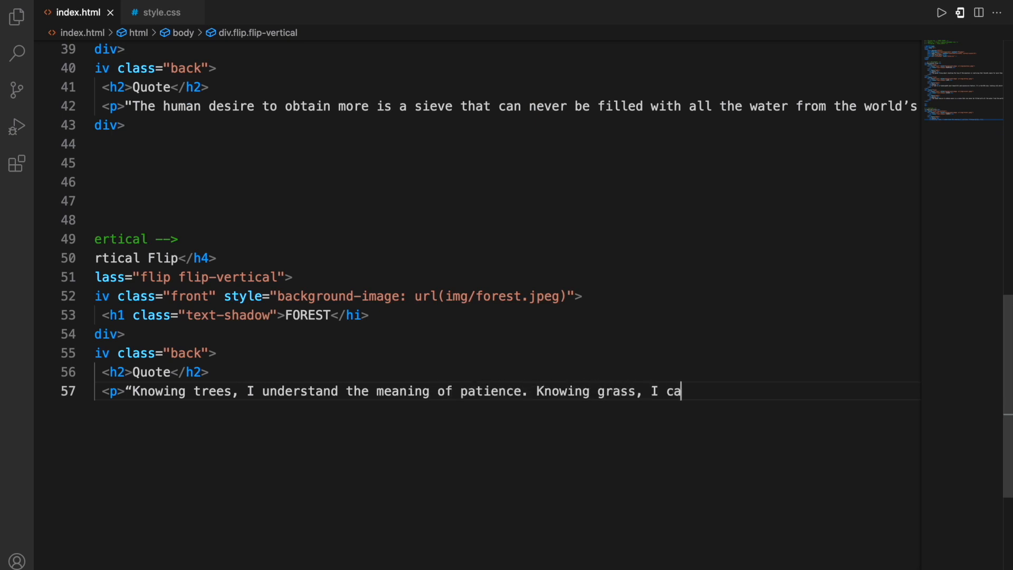
pyautogui.write('n appreciate persistence"')
pyautogui.write('<div')
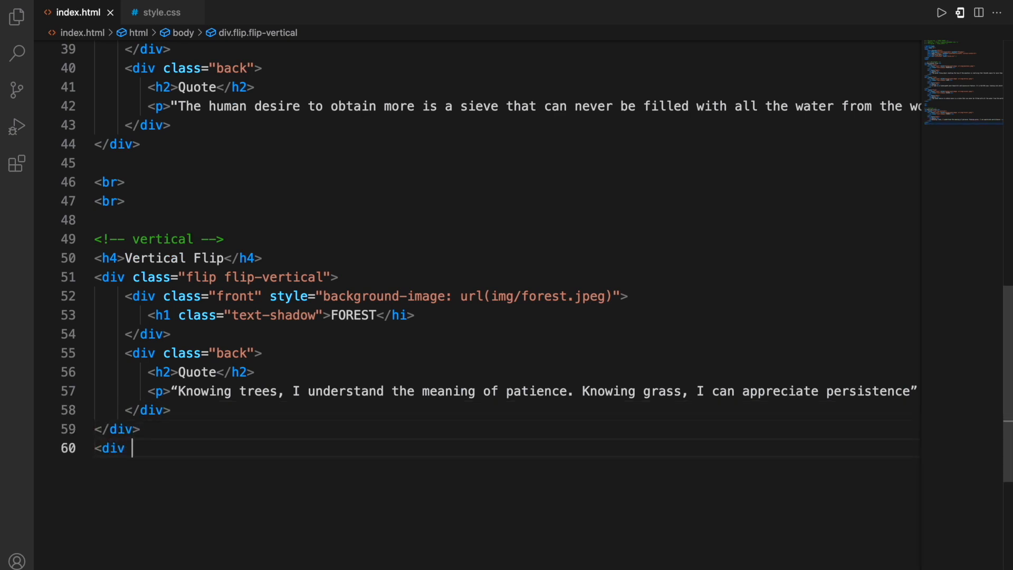
# Type a flip-vertical TRACK card with track.jpeg front and the train-track quote back
pyautogui.write('class="flip flip-vertical">')
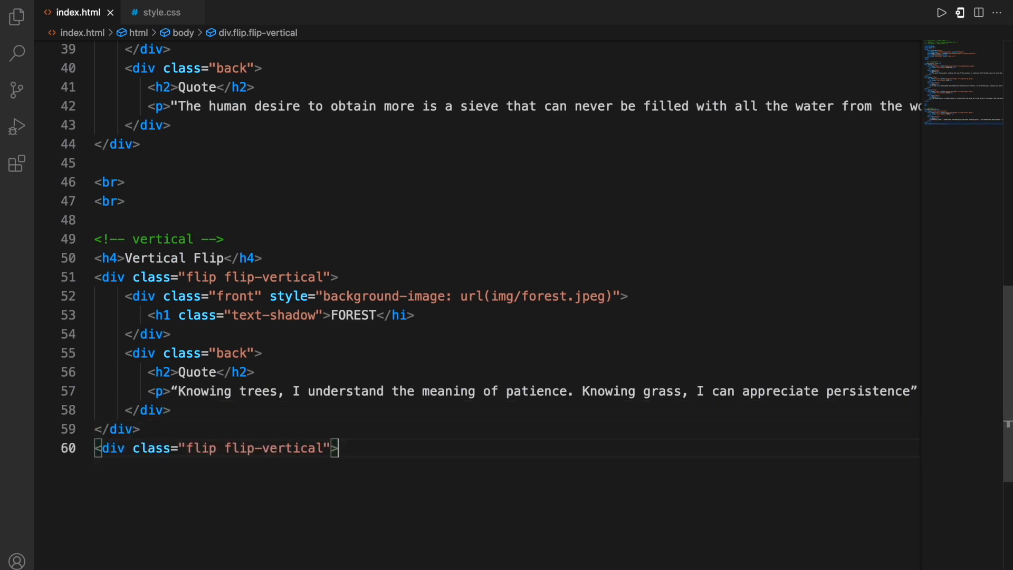
pyautogui.write('<div class="front" styl')
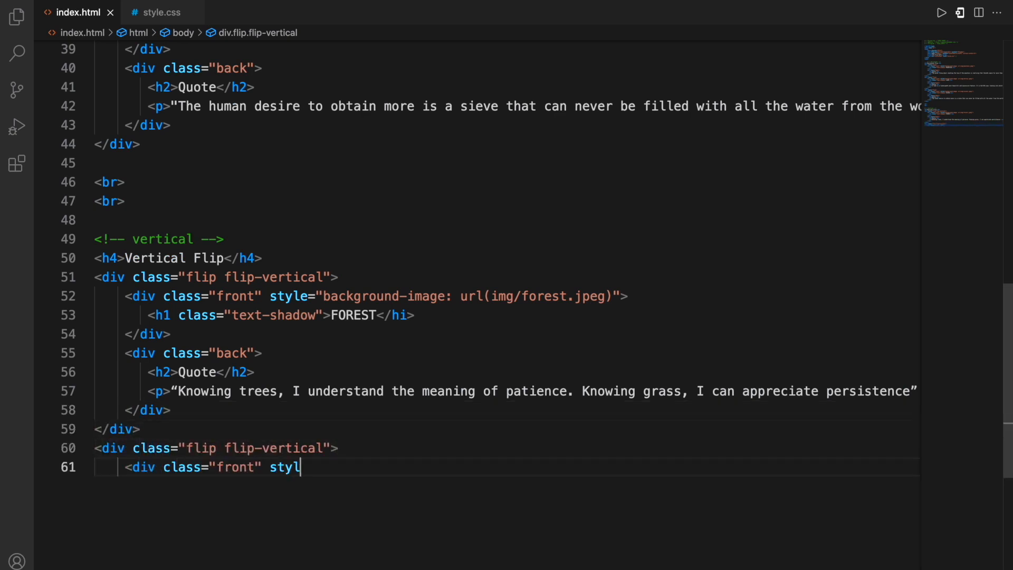
pyautogui.write('e="background-image: url(img/track.jpeg)">')
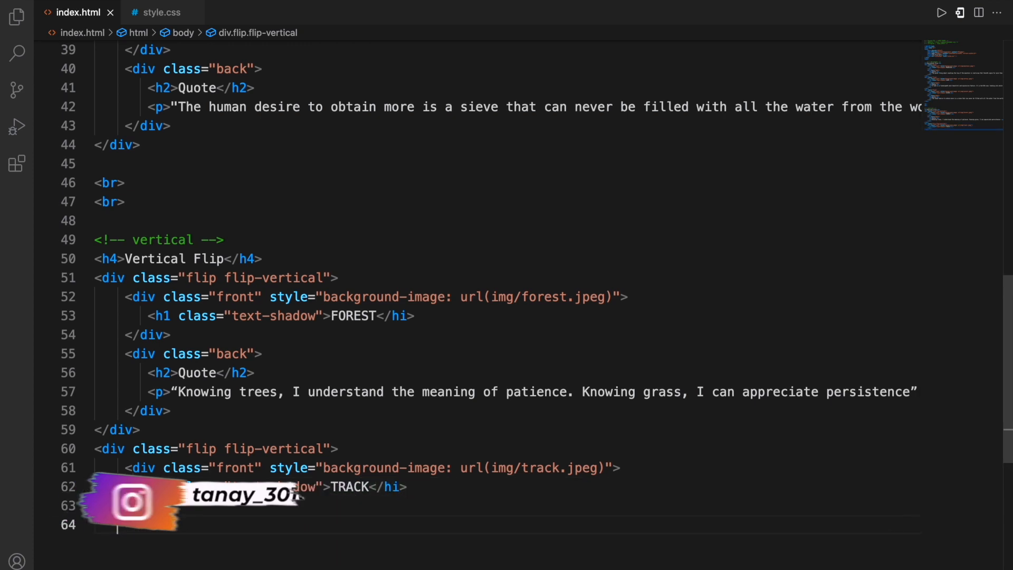
pyautogui.scroll(-3)
pyautogui.write('<div class="back">')
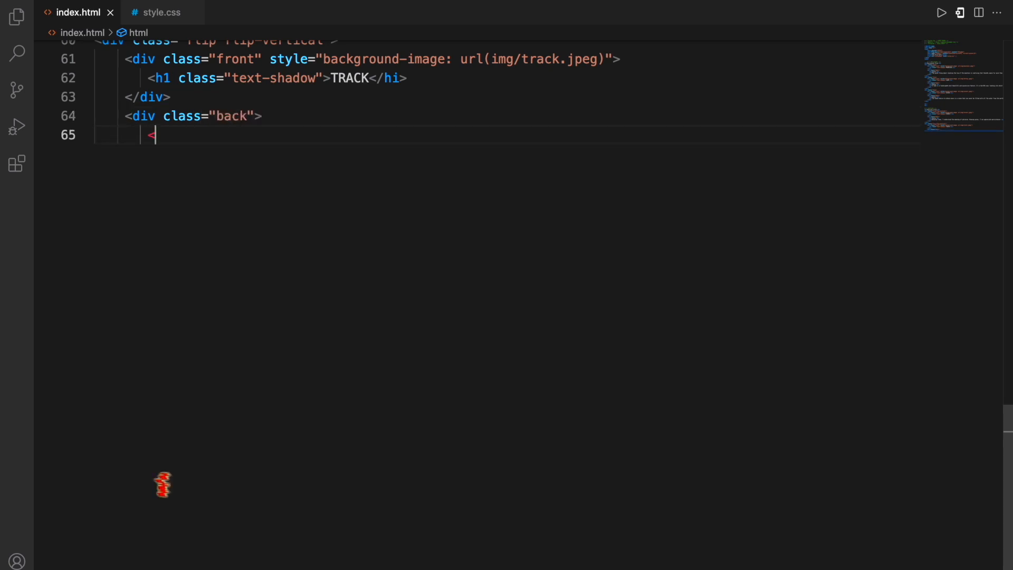
pyautogui.write('<h2>Quote</h2>')
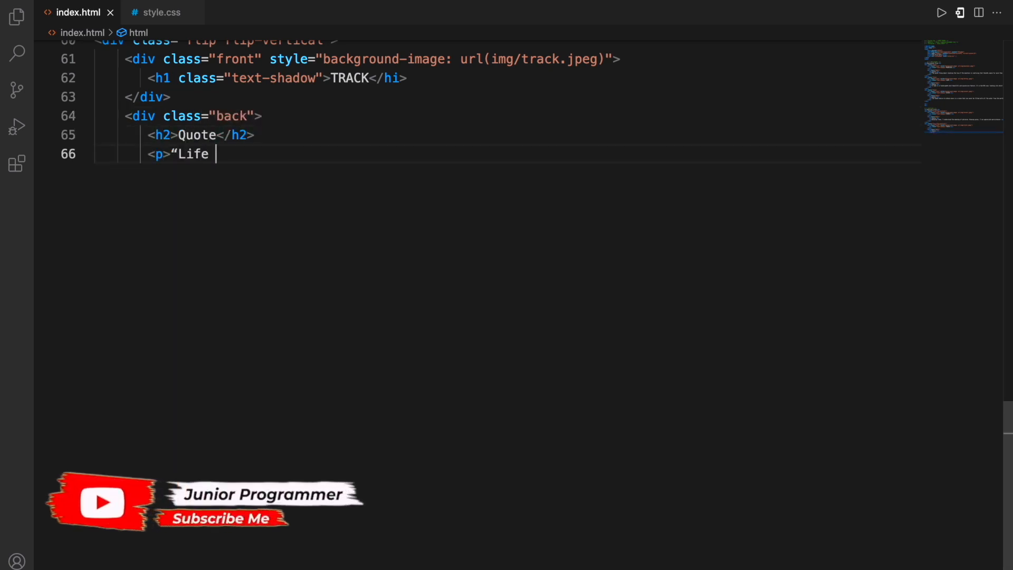
pyautogui.write('is like a train track, full of possibilities and happiness”</p>')
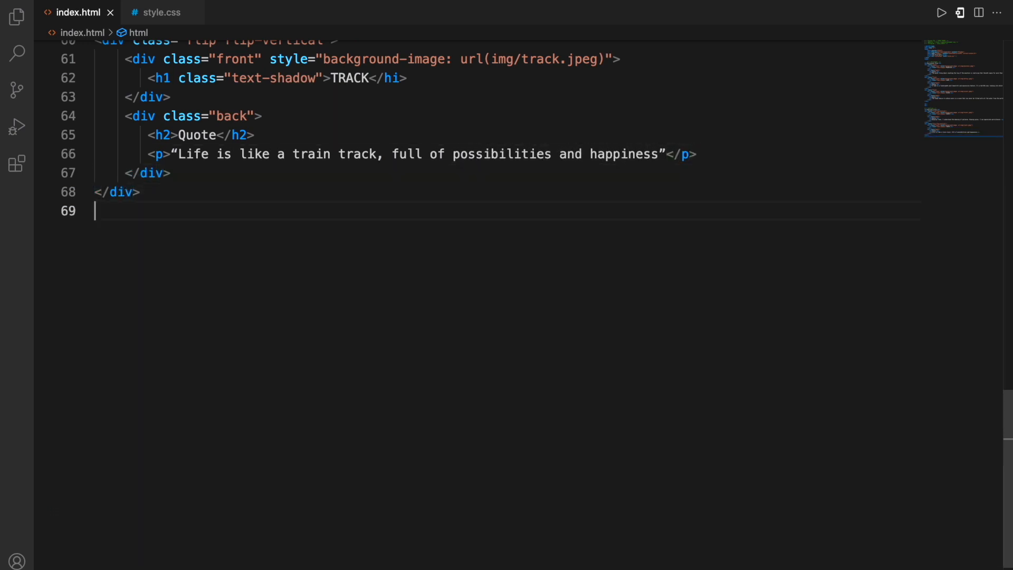
# Type a flip-vertical SWAMP card with village.jpeg front and the dank, moist swamp quote
pyautogui.write('<div class="flip flip-vert')
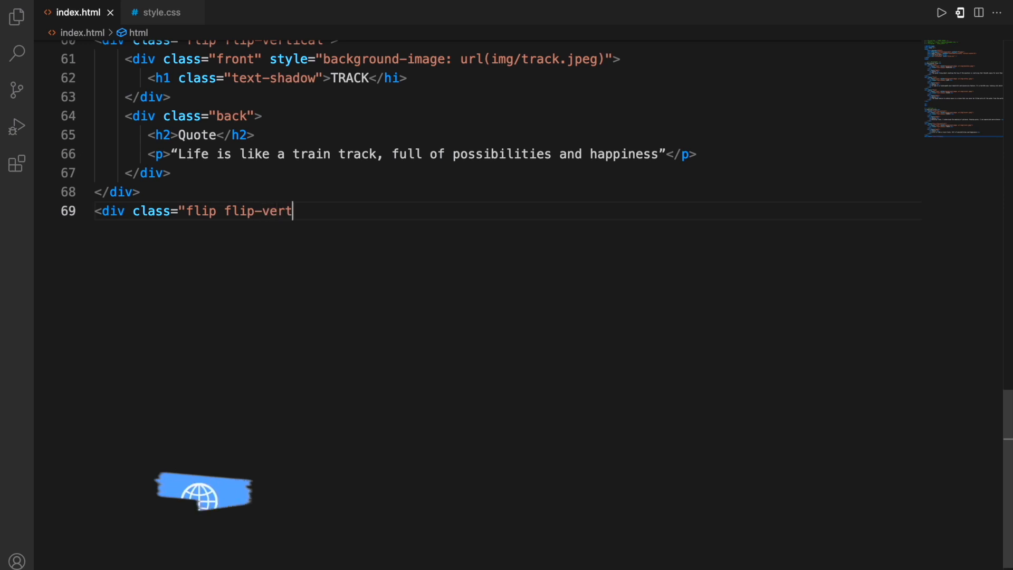
pyautogui.write('ical">')
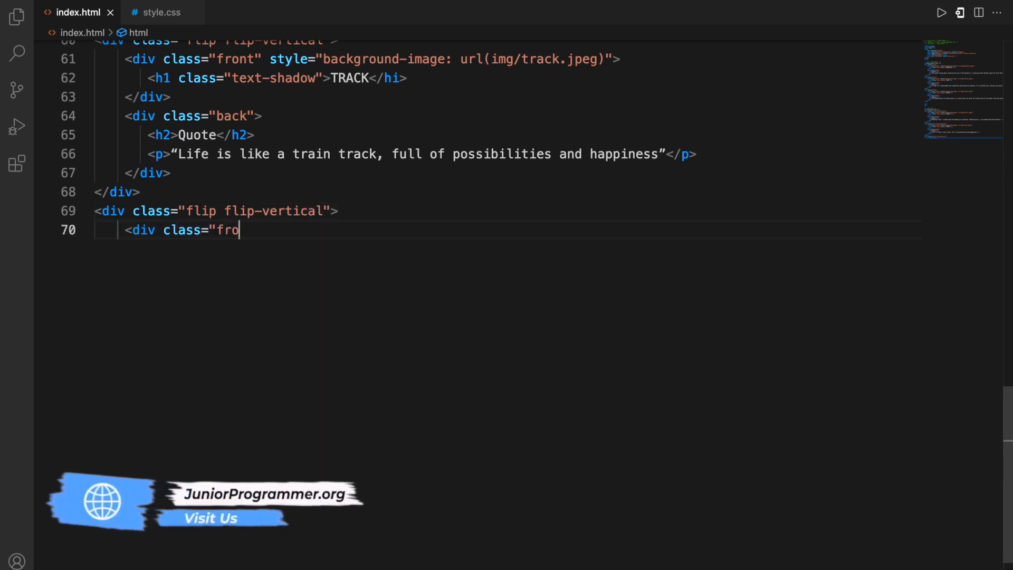
pyautogui.write('nt" style="background-im')
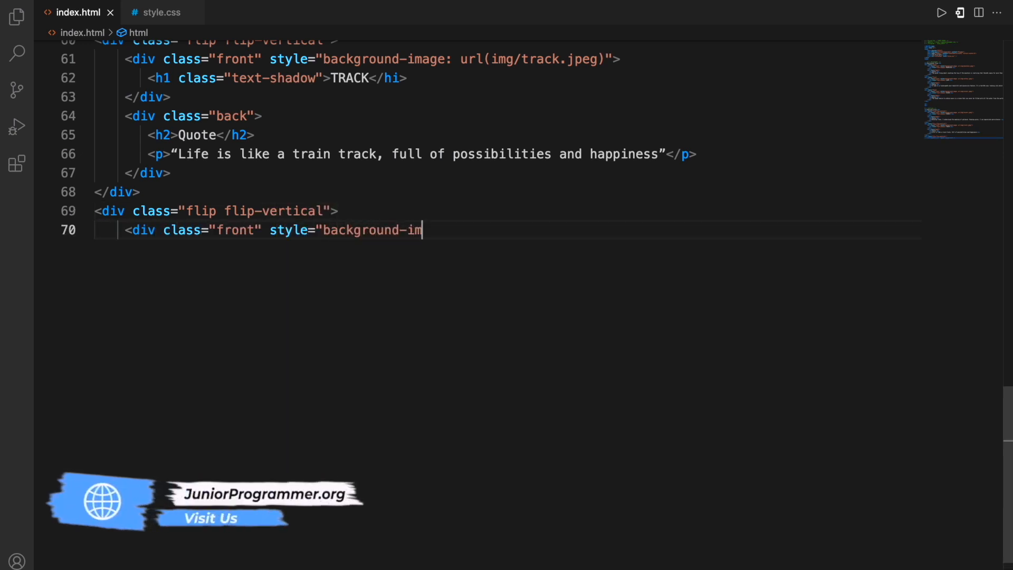
pyautogui.write('age: url(img/village.jpeg)">')
pyautogui.write('<h1 class="text')
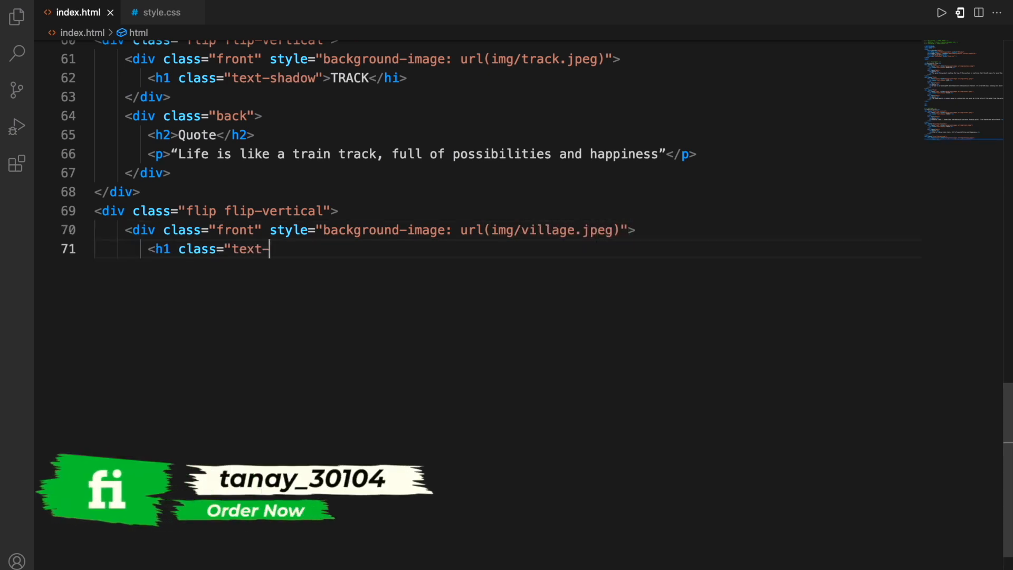
pyautogui.write('-shadow">SWAMP</hi>')
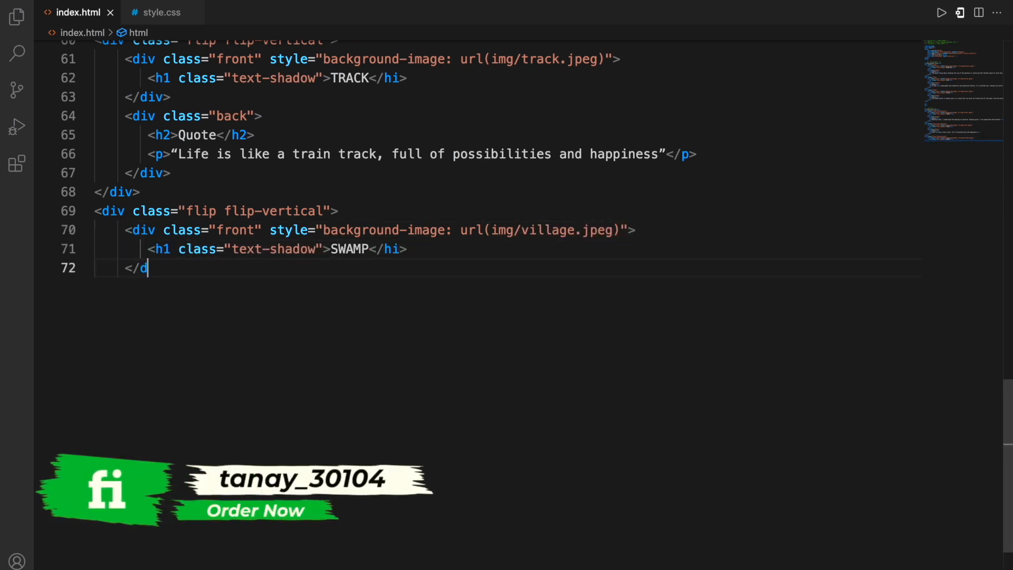
pyautogui.write('iv>')
pyautogui.write('<p>"Hell is a swamp, to me – not as something fier')
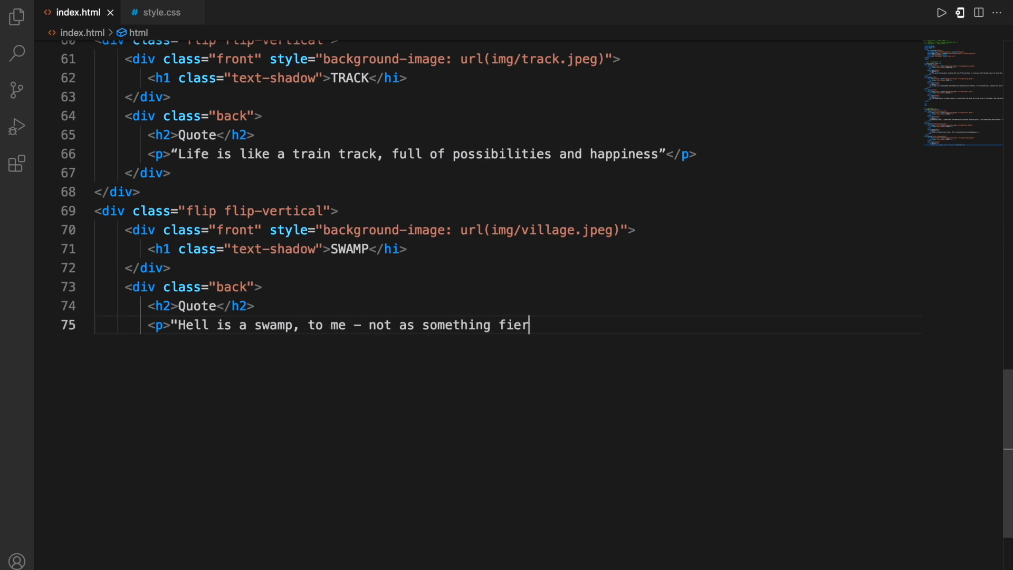
pyautogui.write('y, but as something dank')
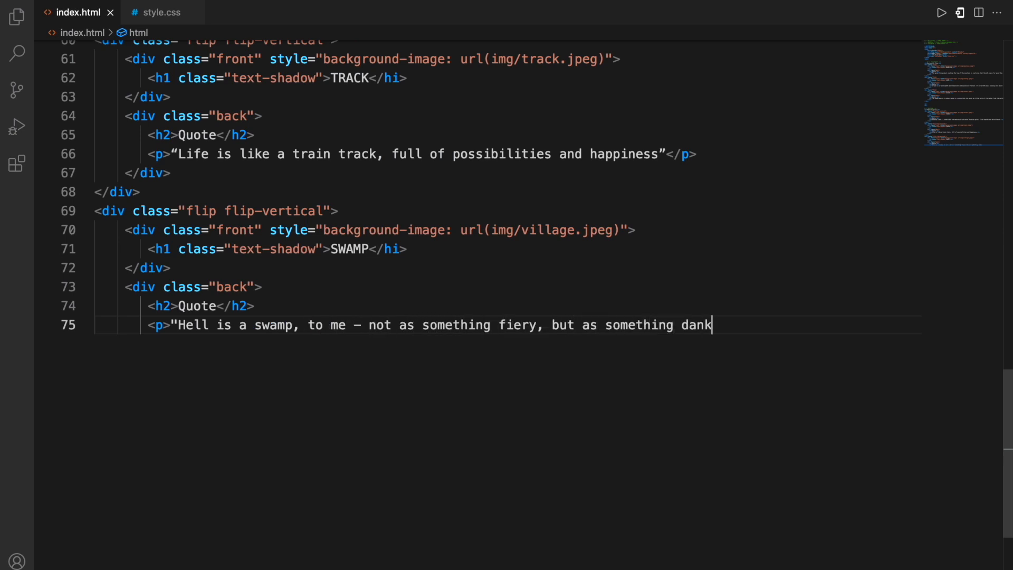
pyautogui.write(', moist, and wet"</p>')
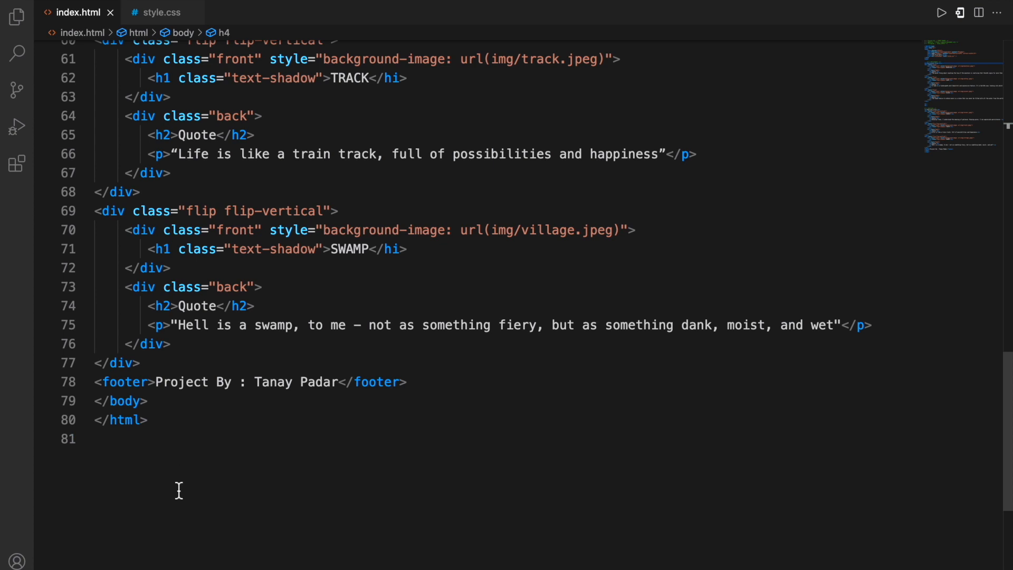
# In style.css, add a 'Project By Tanay Padar' credits comment and a Roboto Mono Google Fonts import
pyautogui.click(161, 12)
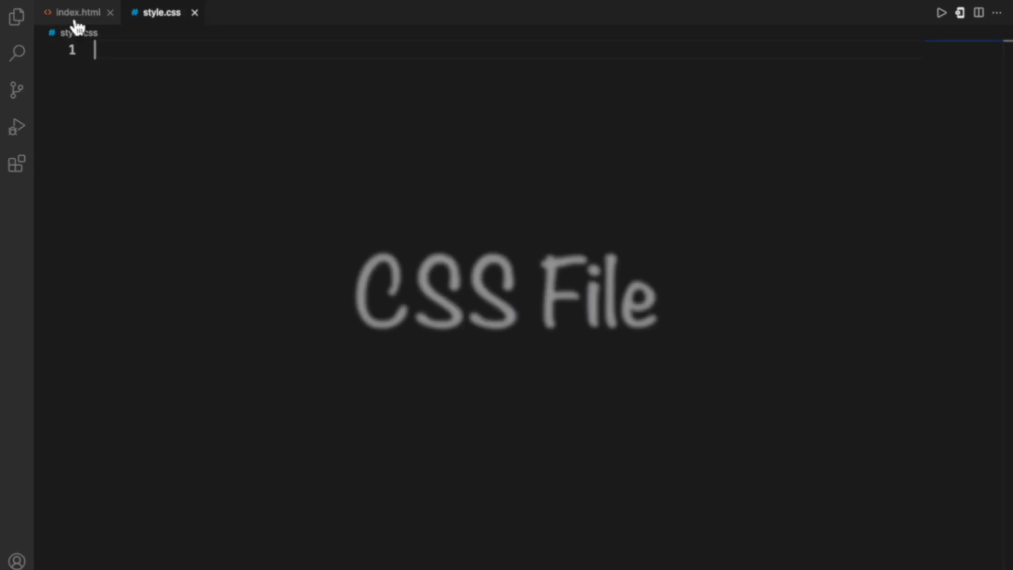
pyautogui.write('/* Proje')
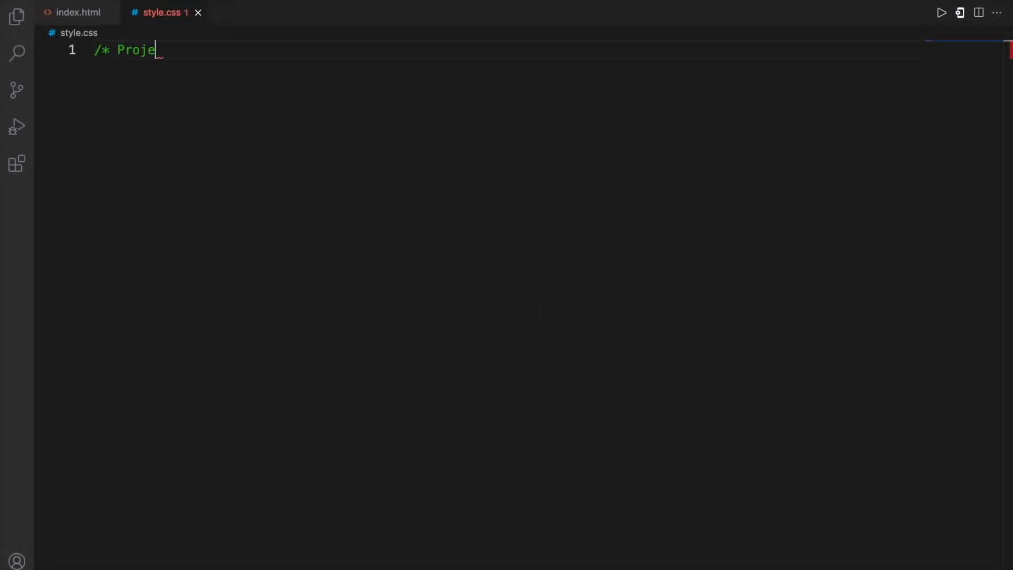
pyautogui.write('ct By -: Tanay Padar')
pyautogui.write('Website -: https://junior')
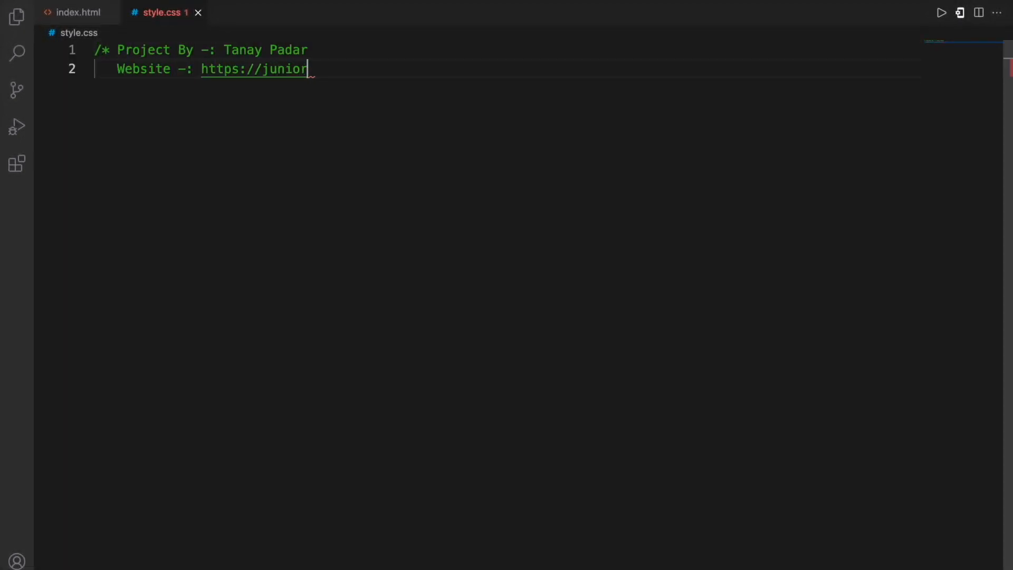
pyautogui.write('programmer.org')
pyautogui.write("@import url('https://fonts.googleapis.com/css?family=Roboto+Mono")
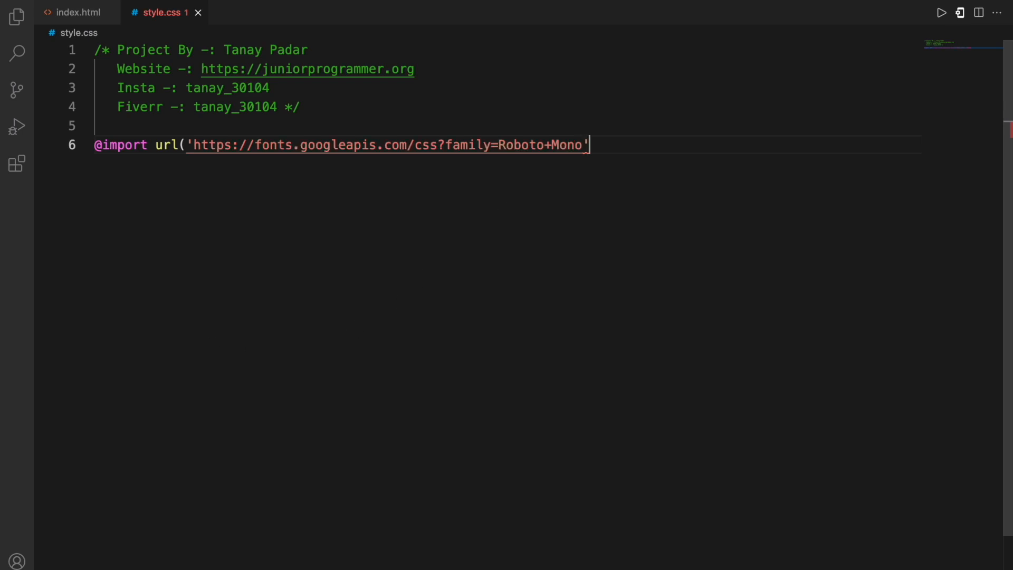
pyautogui.write(');')
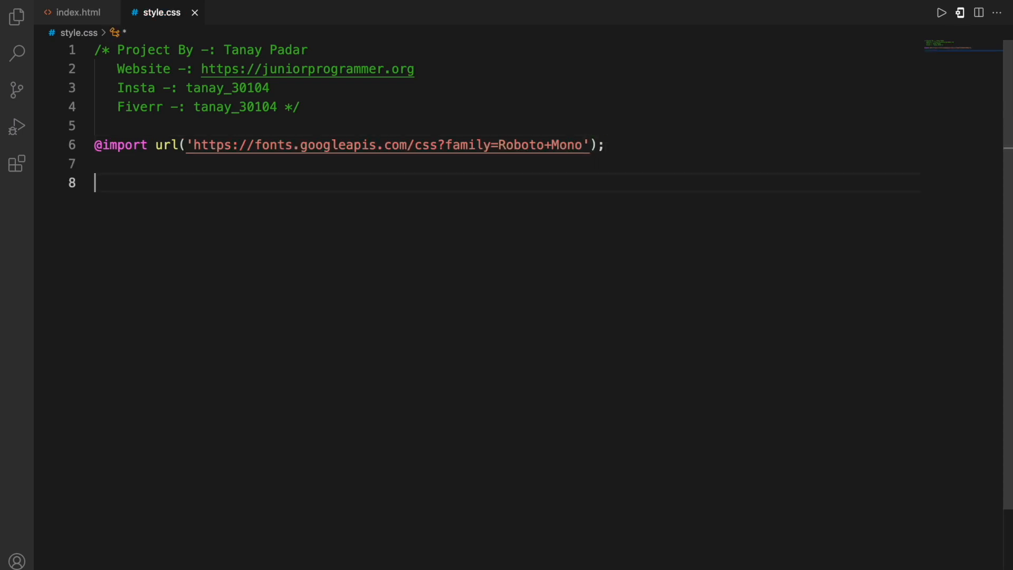
# Add base rules for *, body, h1 and a relatively positioned .flip, using Roboto Mono
pyautogui.write('* {')
pyautogui.write('font-weight')
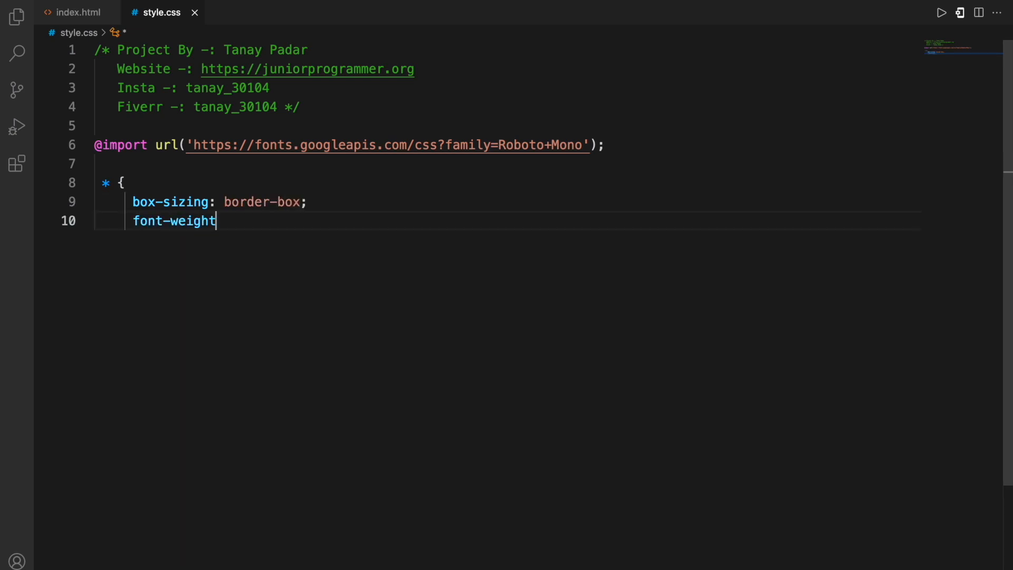
pyautogui.write(': normal;')
pyautogui.write('background: #2')
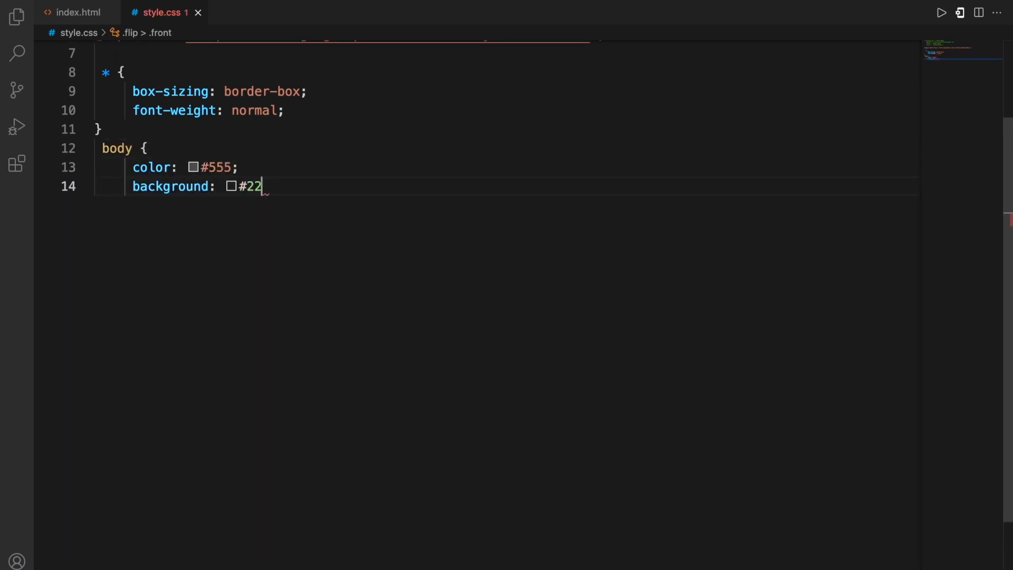
pyautogui.write('2;')
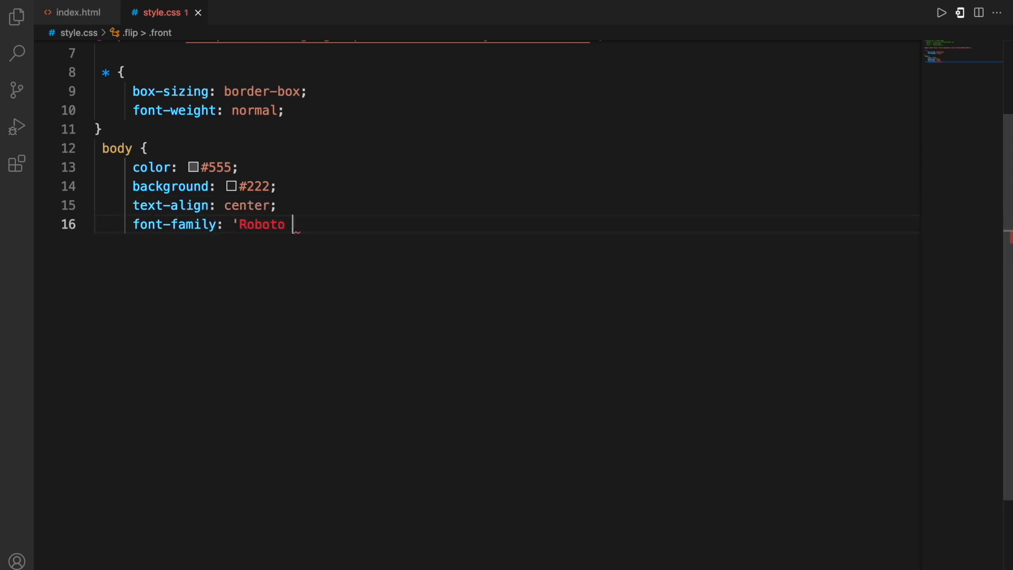
pyautogui.write("Mono';")
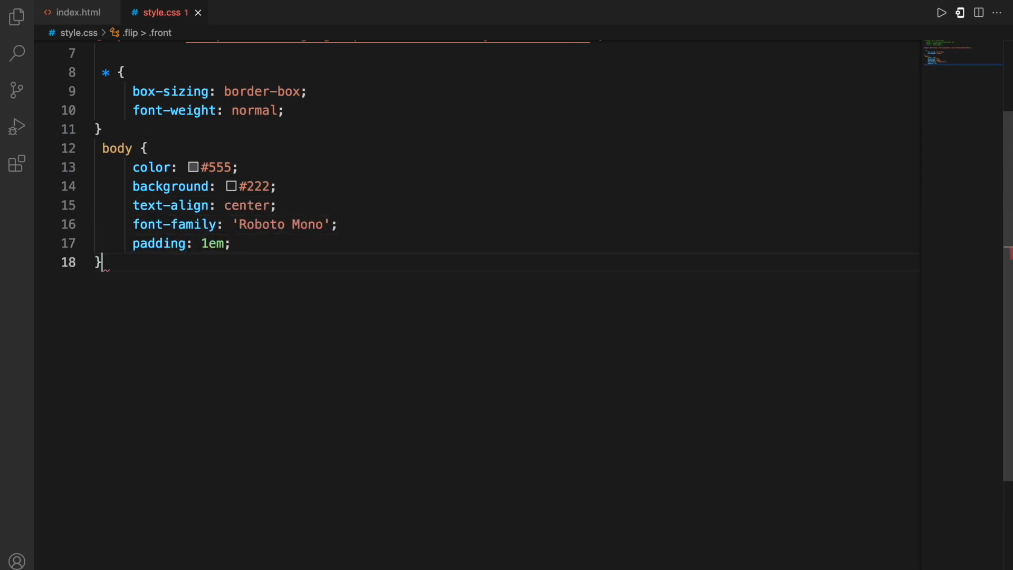
pyautogui.write('h1 {')
pyautogui.write('position')
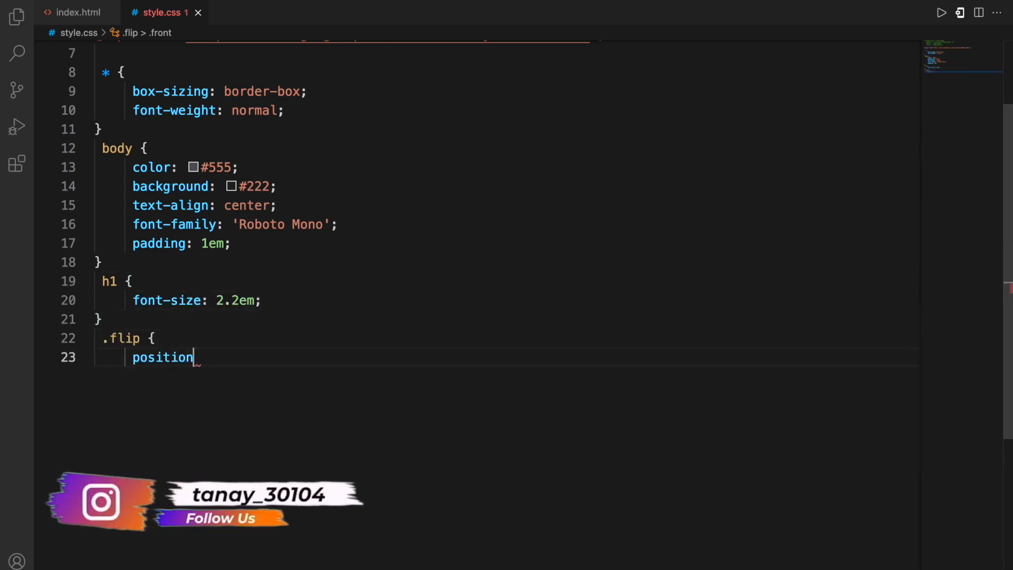
pyautogui.write(': relative;')
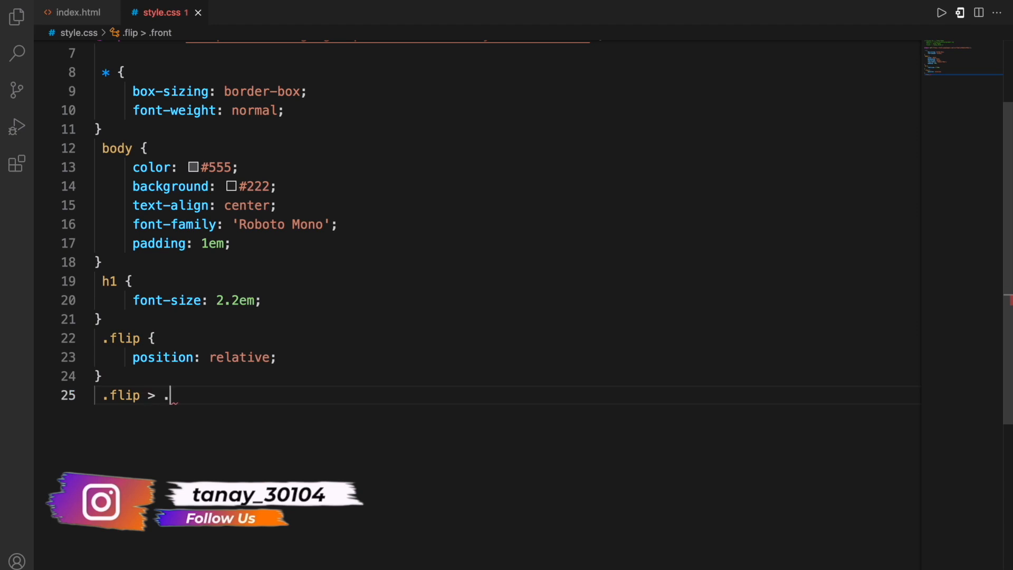
# Give .flip > .front and .back a 0.5s cubic-bezier(0.175, 0.885, 0.32, 1.275) transition
pyautogui.write('front, .flip > .back {')
pyautogui.write('transition-timing-function: c')
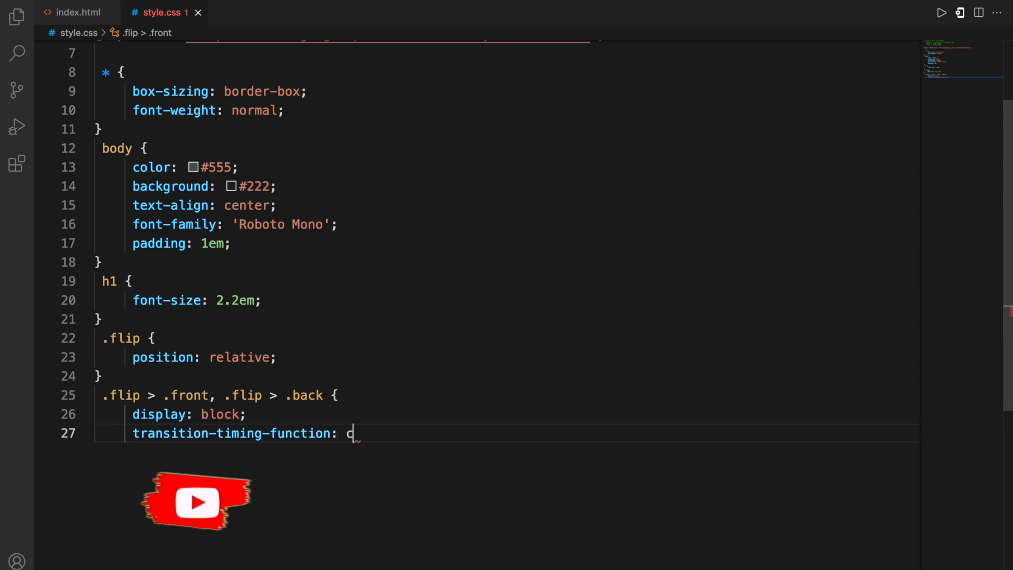
pyautogui.write('ubic-bezier(0.175, 0.885')
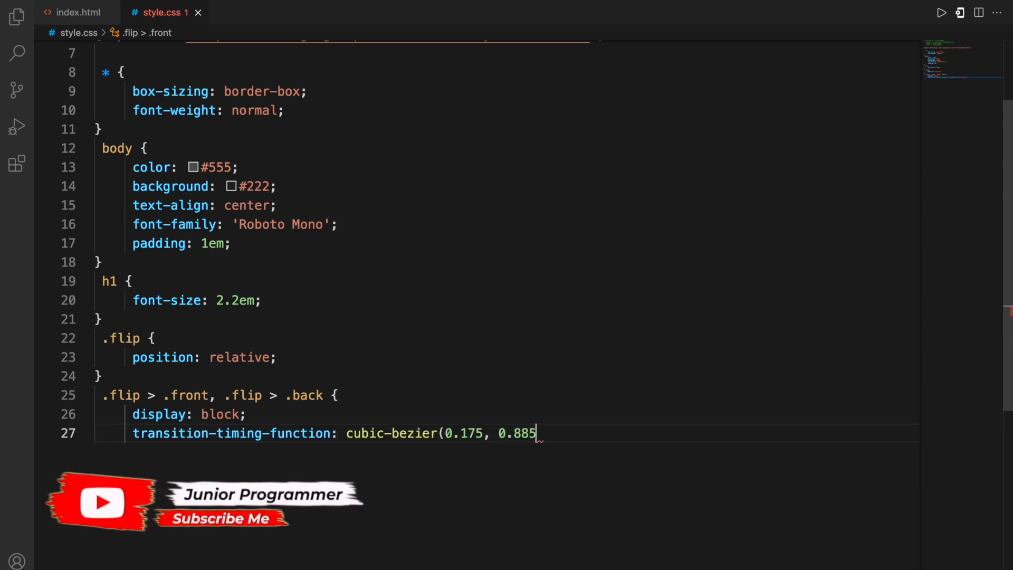
pyautogui.write(', 0.32, 1.275')
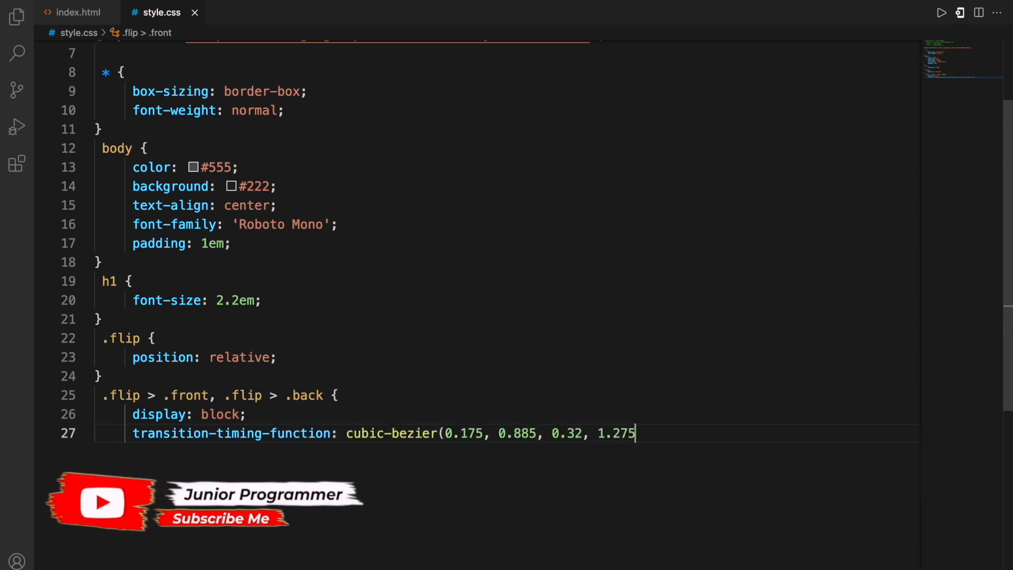
pyautogui.write(');')
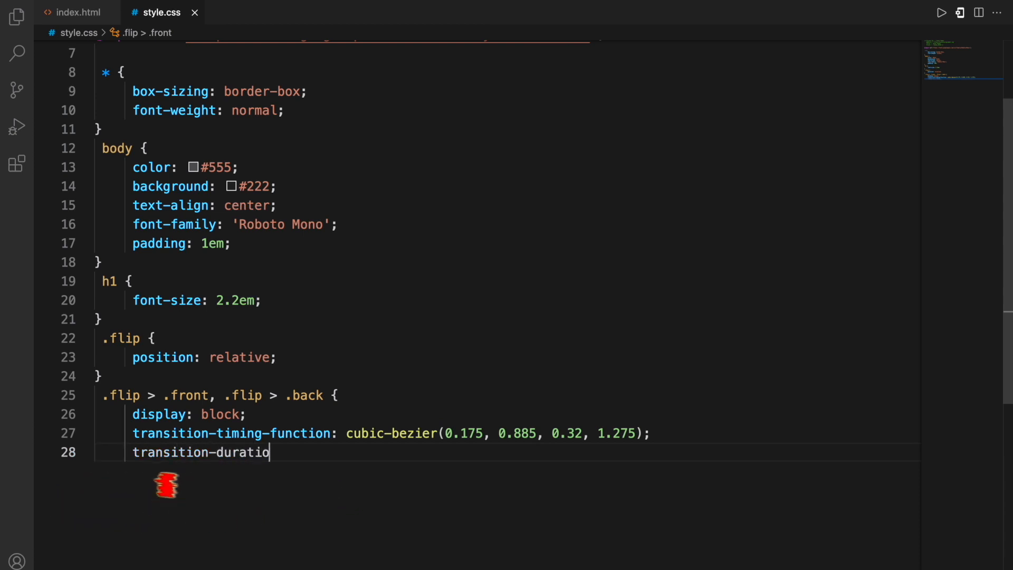
pyautogui.write('n: 0.5s;')
pyautogui.write('transition-property: transform, opac')
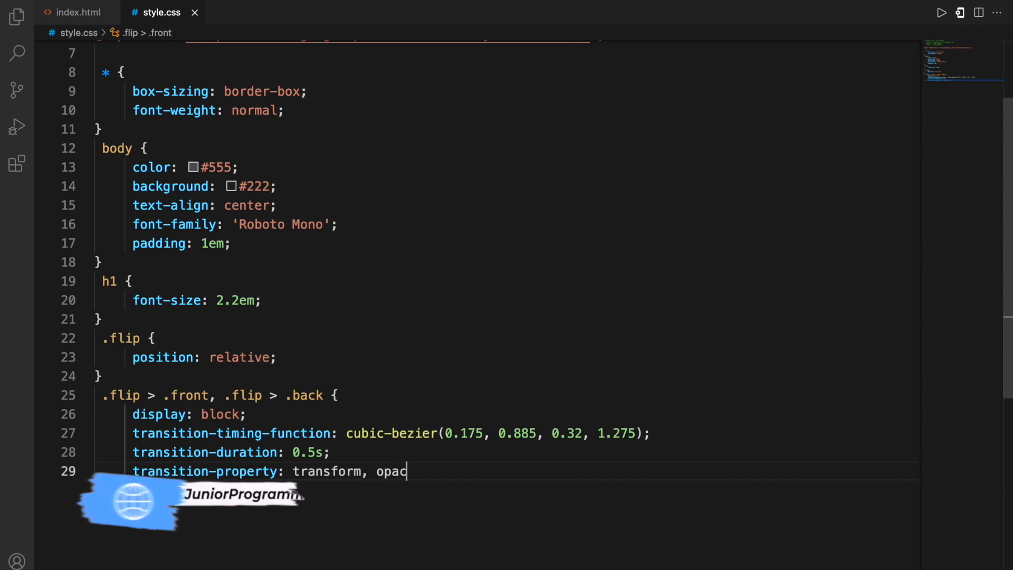
pyautogui.write('ity;')
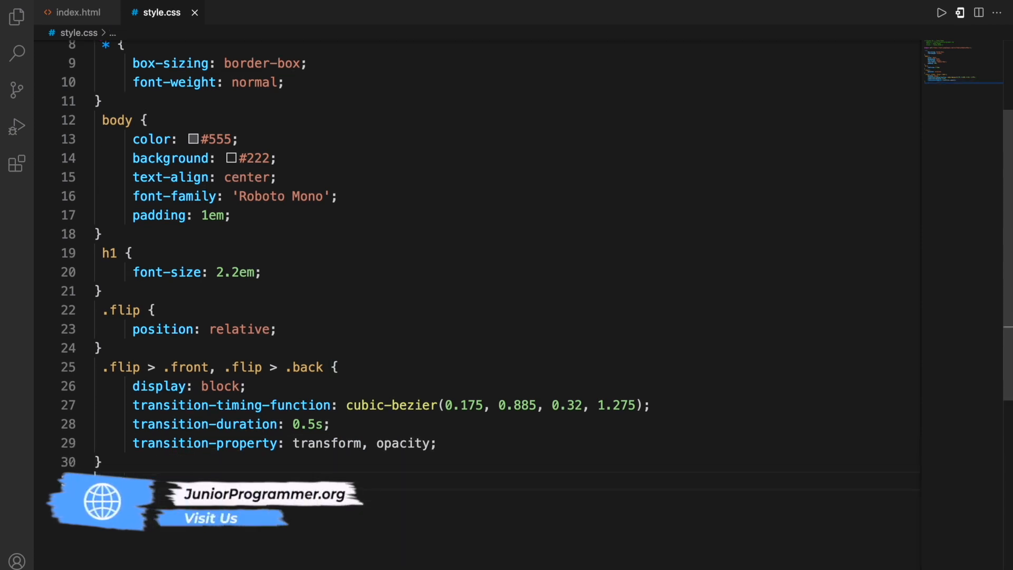
# Position the back face absolutely at full height, rotated rotateY(-180deg)
pyautogui.write('.flip > .front {')
pyautogui.write('top')
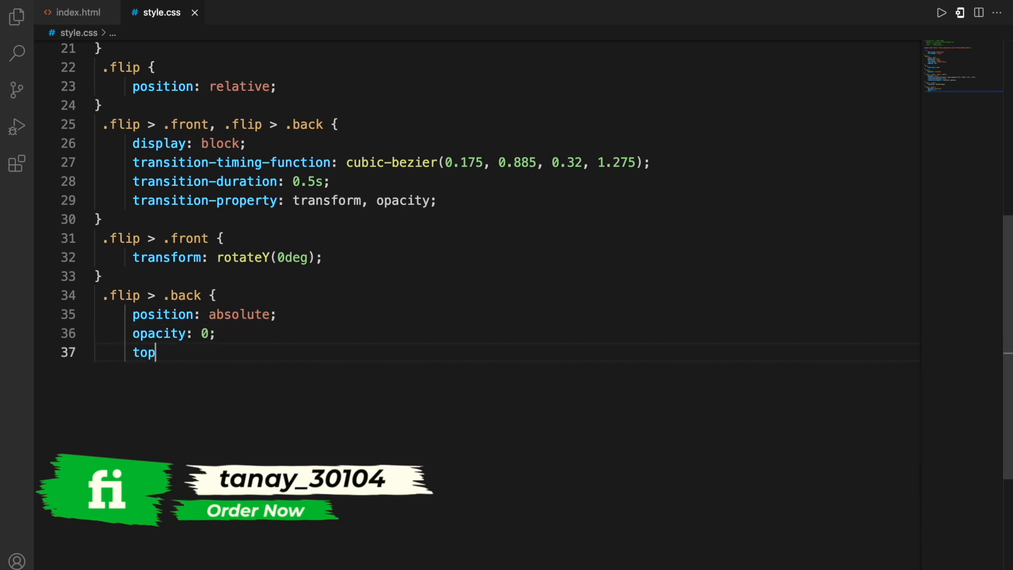
pyautogui.write(': 0px;')
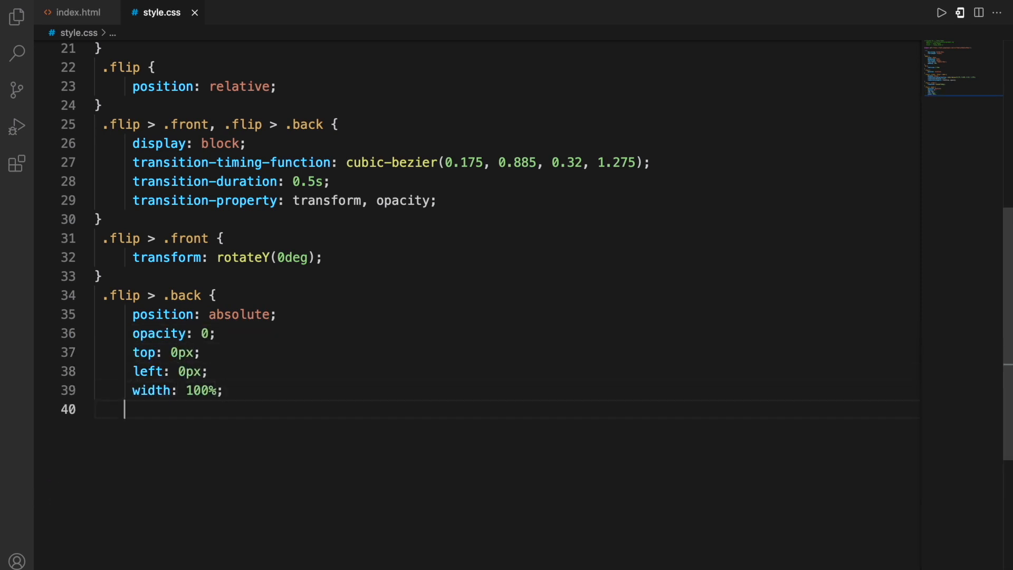
pyautogui.write('height: 100%;')
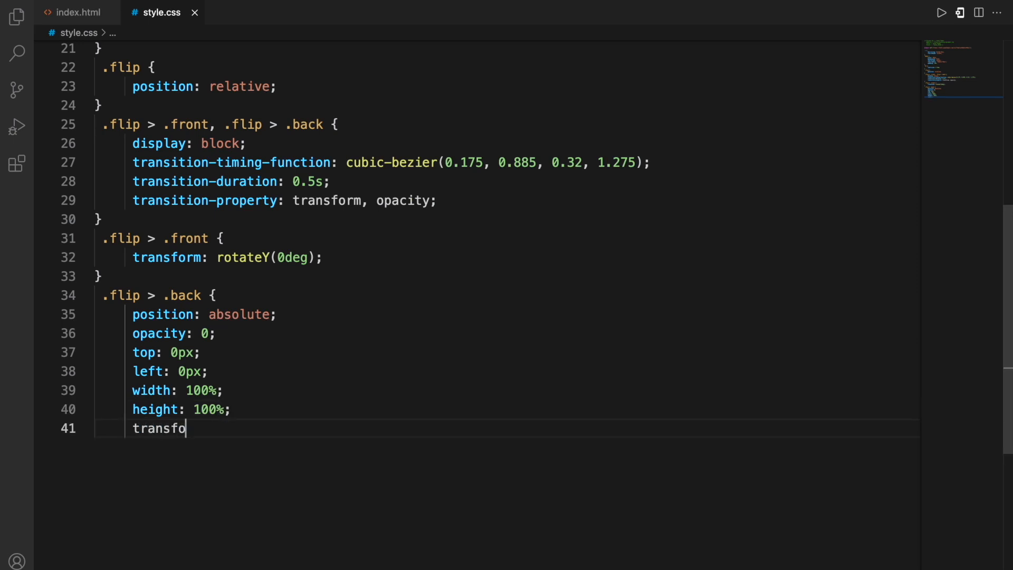
pyautogui.write('rm: rotateY(-180deg);')
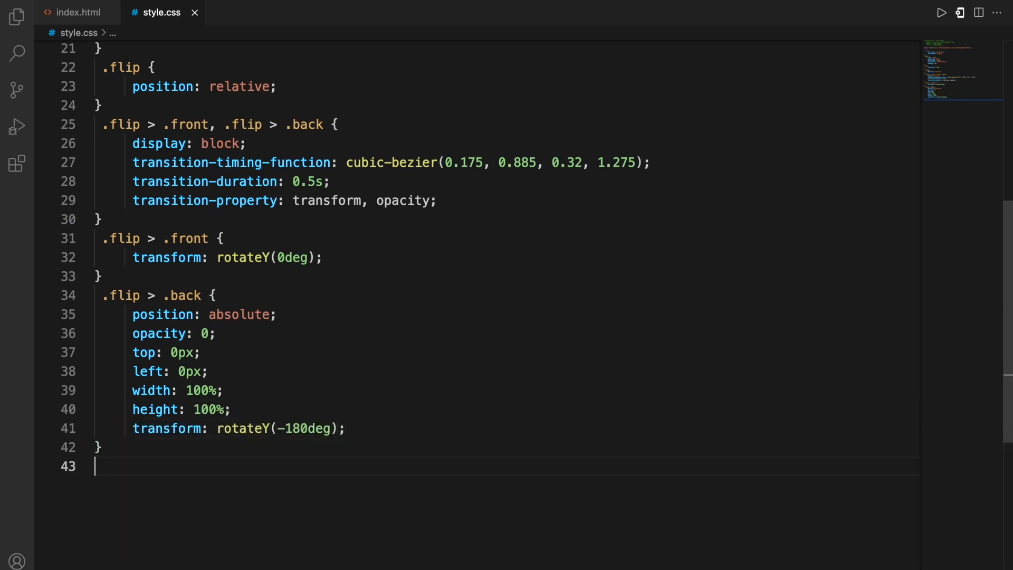
# Add hover rules rotating the front to 180deg and the back to 0deg, with rotateX(0deg) vertical variants
pyautogui.write('.flip:hover > .front {')
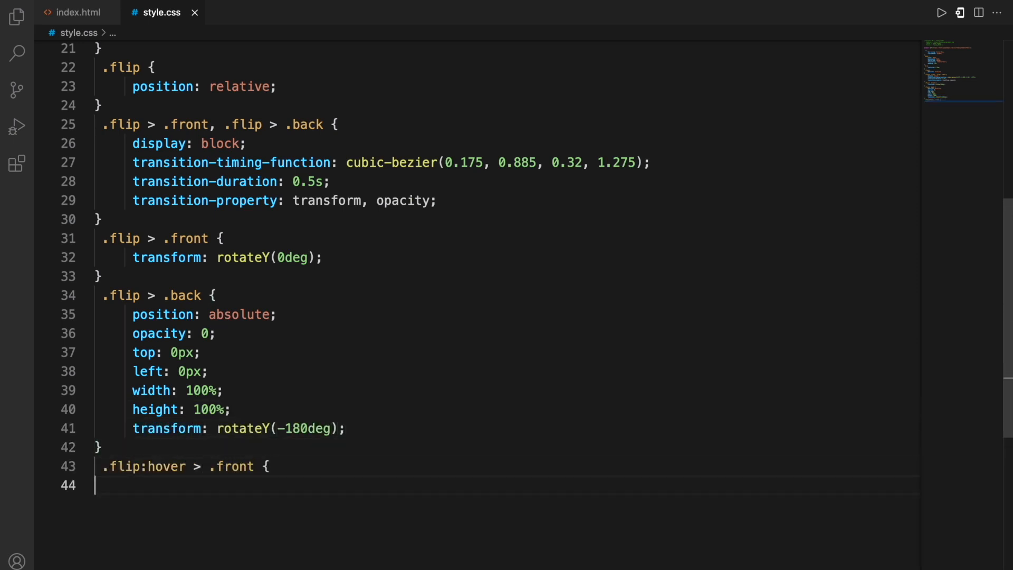
pyautogui.write('transform: rotateY(180')
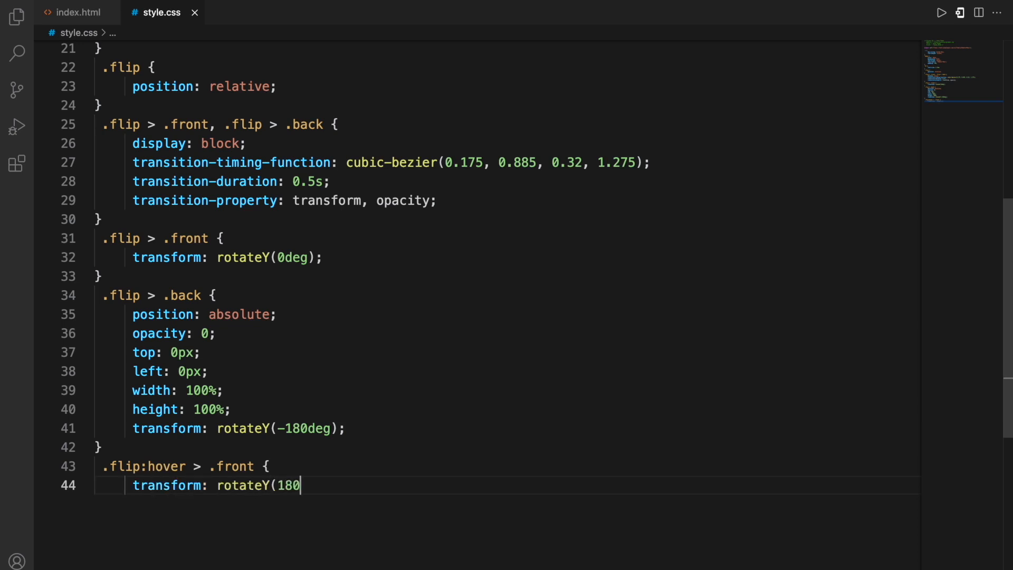
pyautogui.write('deg);')
pyautogui.write('}')
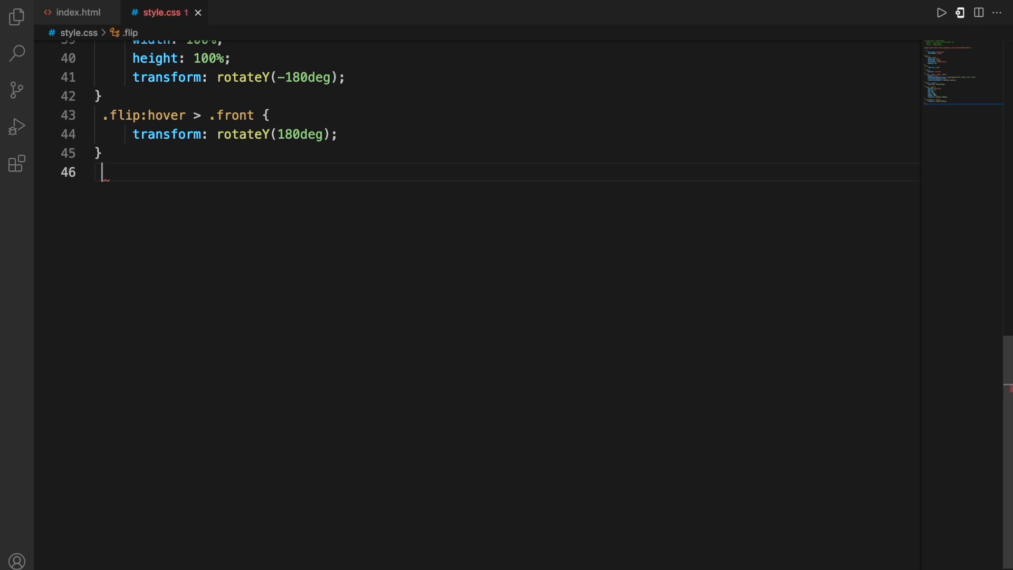
pyautogui.write('.flip:hover > .back {')
pyautogui.write('transfor')
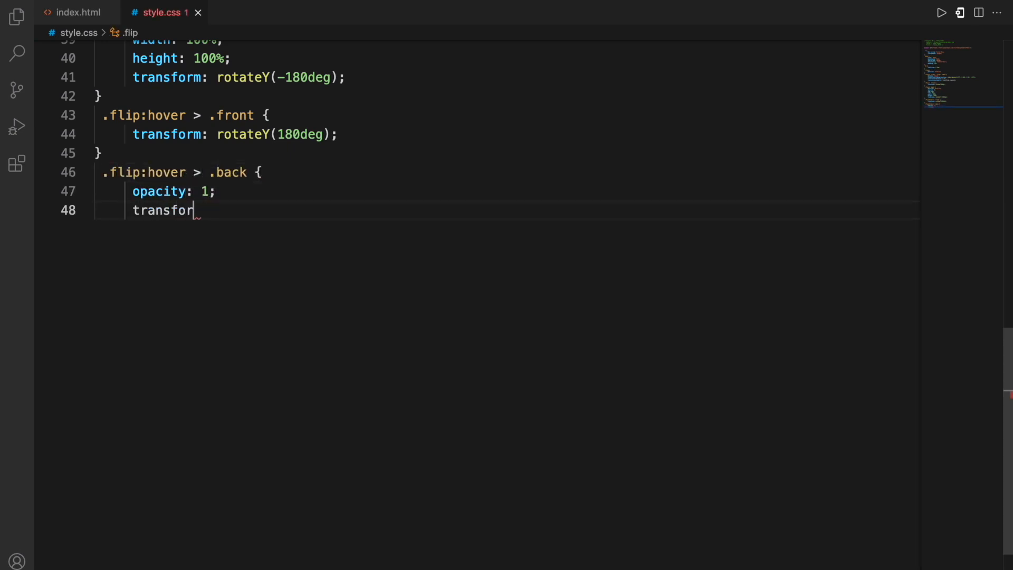
pyautogui.write('m: rotateY(0deg);')
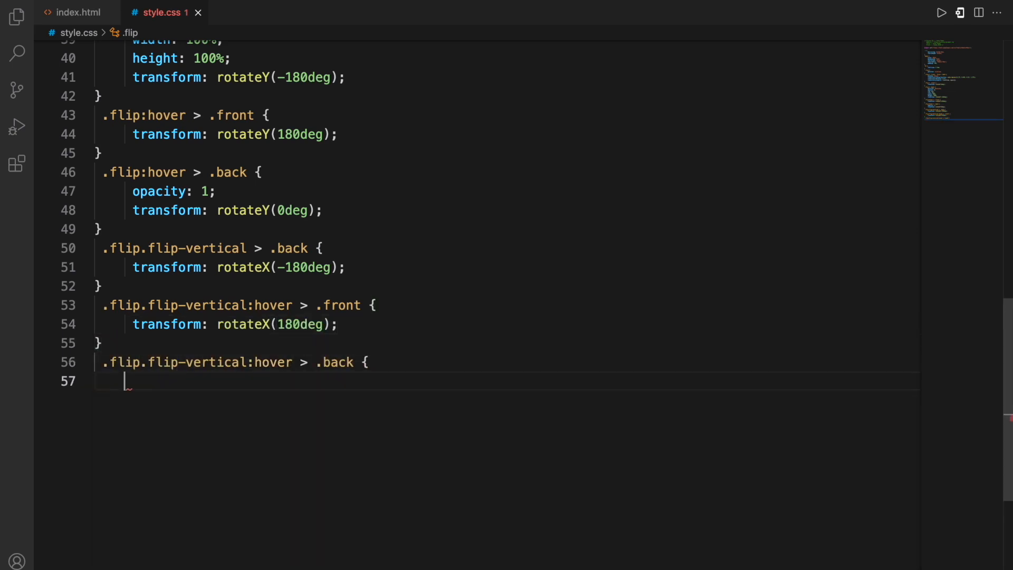
pyautogui.write('transform: rotateX(0deg')
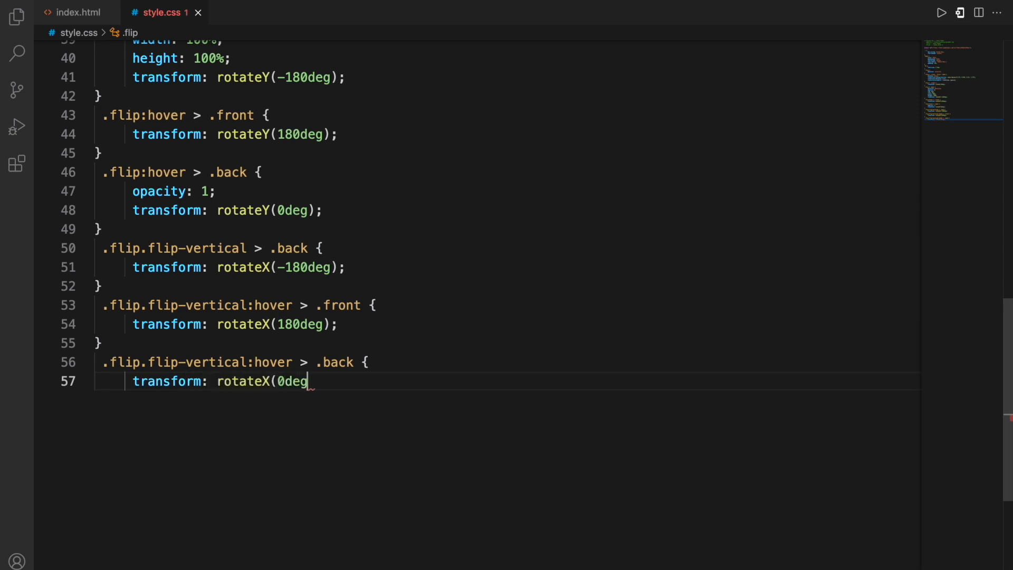
pyautogui.write(');')
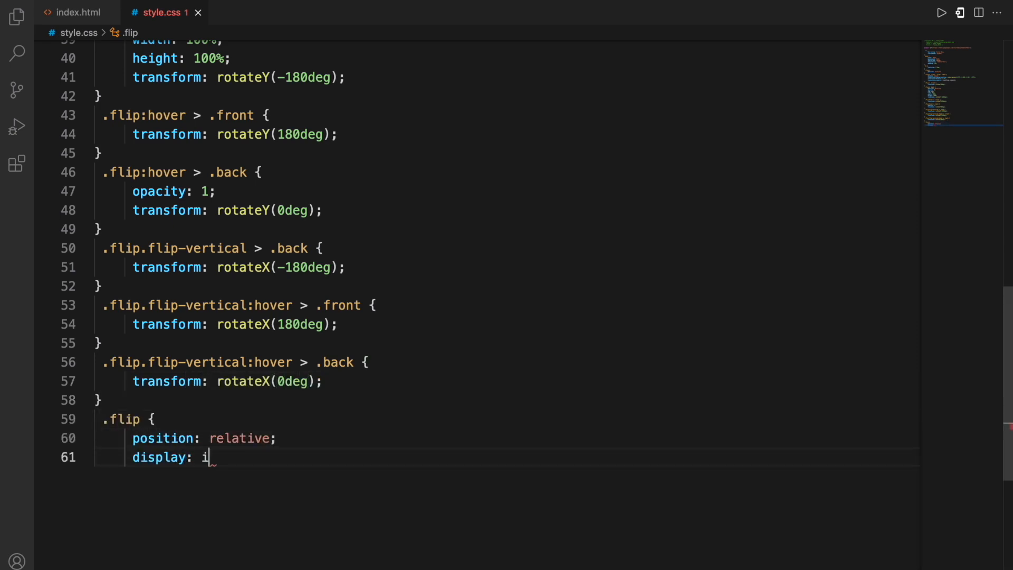
# Make .flip an inline-block and style both faces with cover backgrounds and paragraph text
pyautogui.write('nline-block;')
pyautogui.write('.flip')
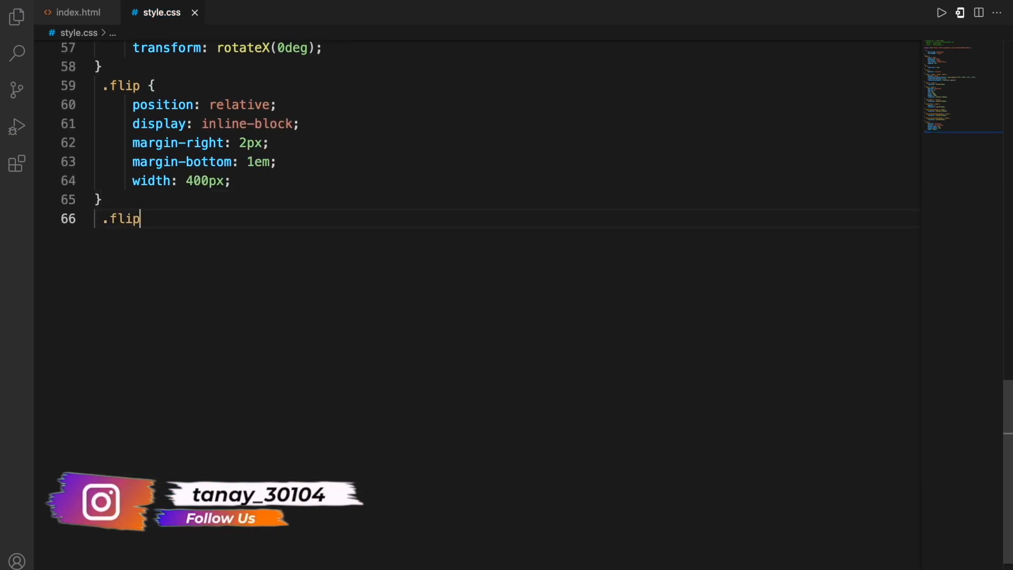
pyautogui.write('> .front, .flip > .back {')
pyautogui.write('background-size')
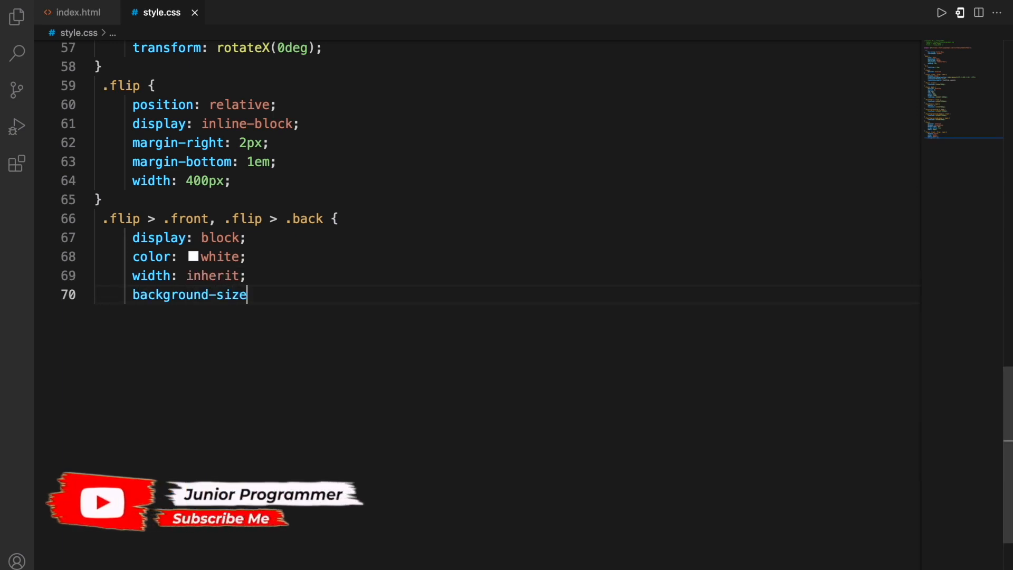
pyautogui.write(': cover !important;')
pyautogui.write('background: #313131')
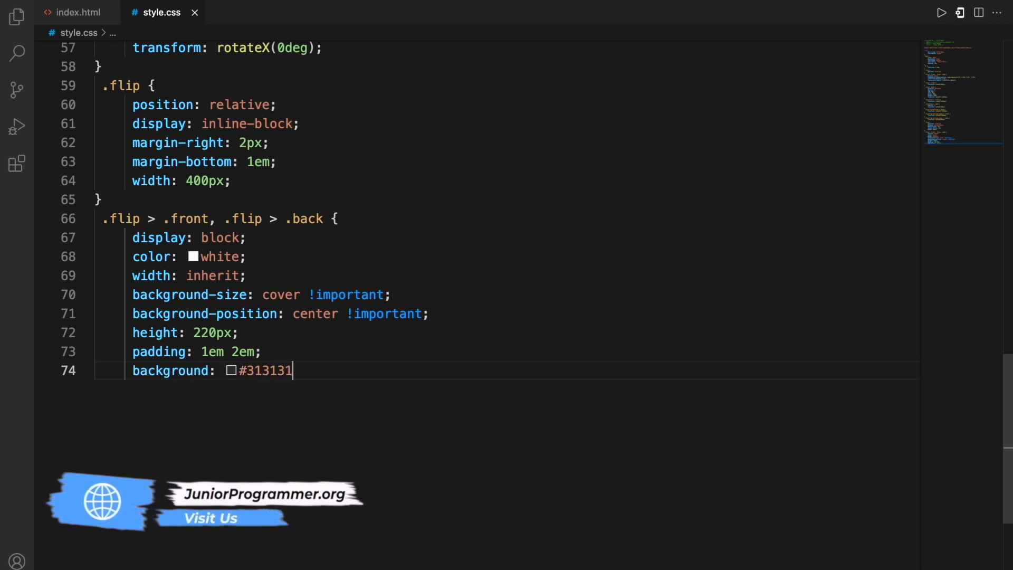
pyautogui.write(';')
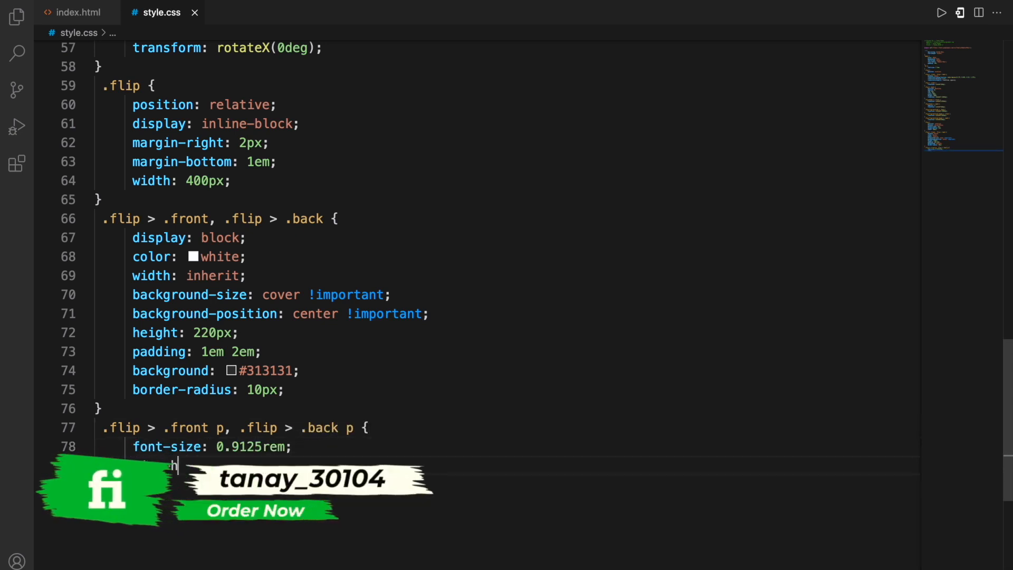
pyautogui.write('height: 160%;')
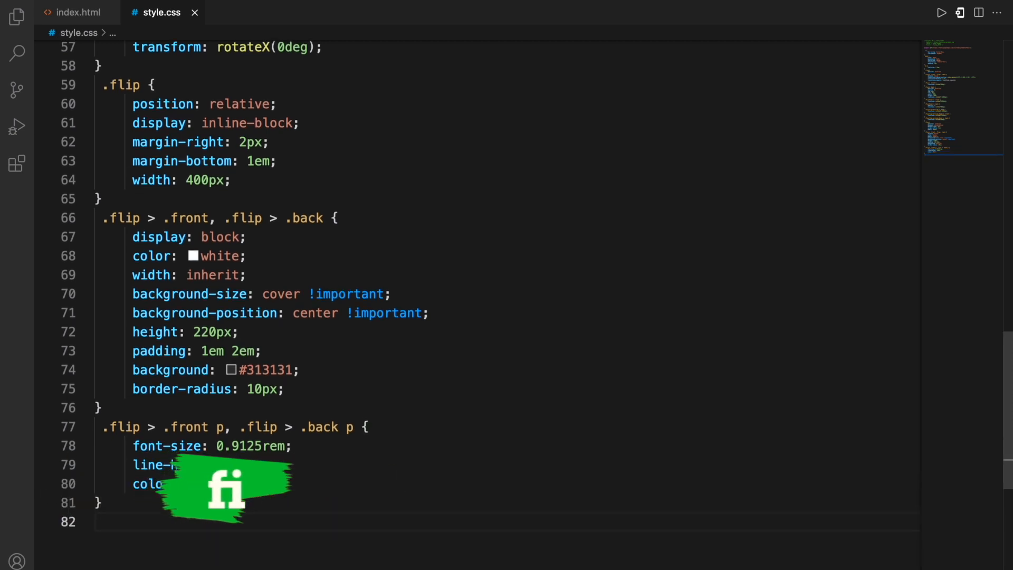
pyautogui.write('.text-shadow {')
pyautogui.write('text-shadow: 1px 1px rgb')
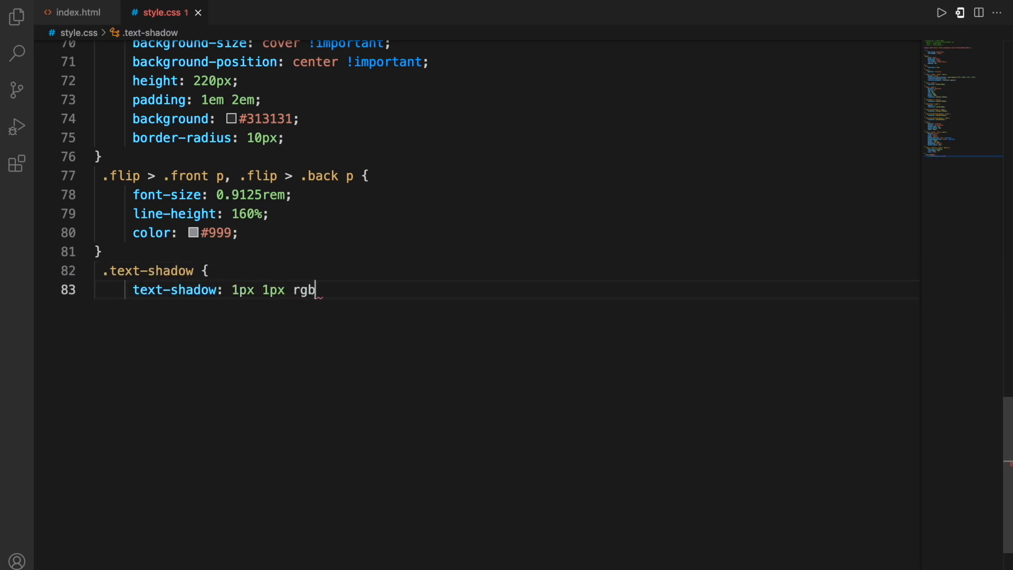
# Write the .text-shadow rule stacking rgba(0, 0, 0, 0.04) layers from 1px up to about 20px offsets
pyautogui.write('a(0, 0, 0, 0.04')
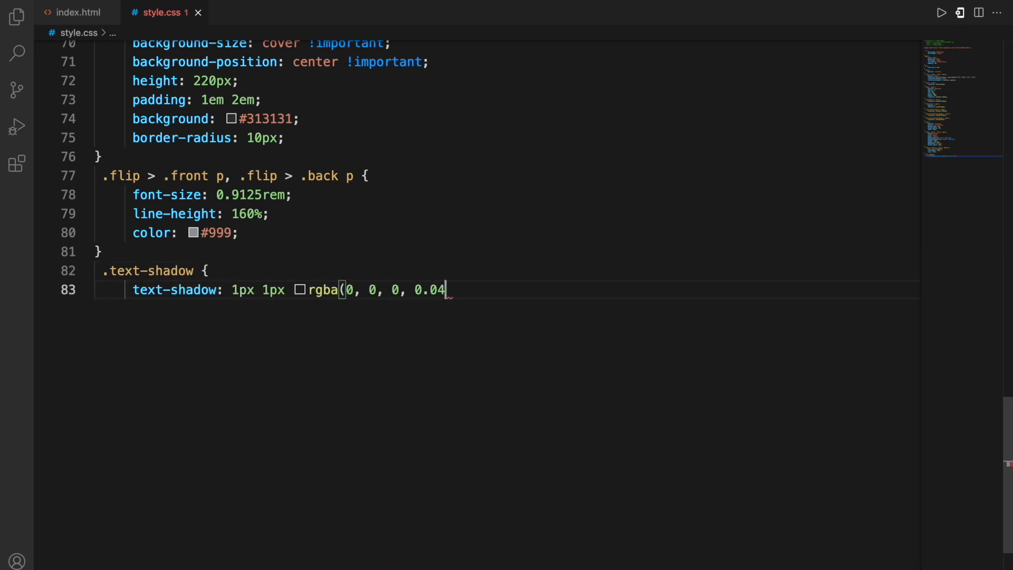
pyautogui.write('), 2px 2px rgba(0, 0, 0, 0.04), 3px 3px')
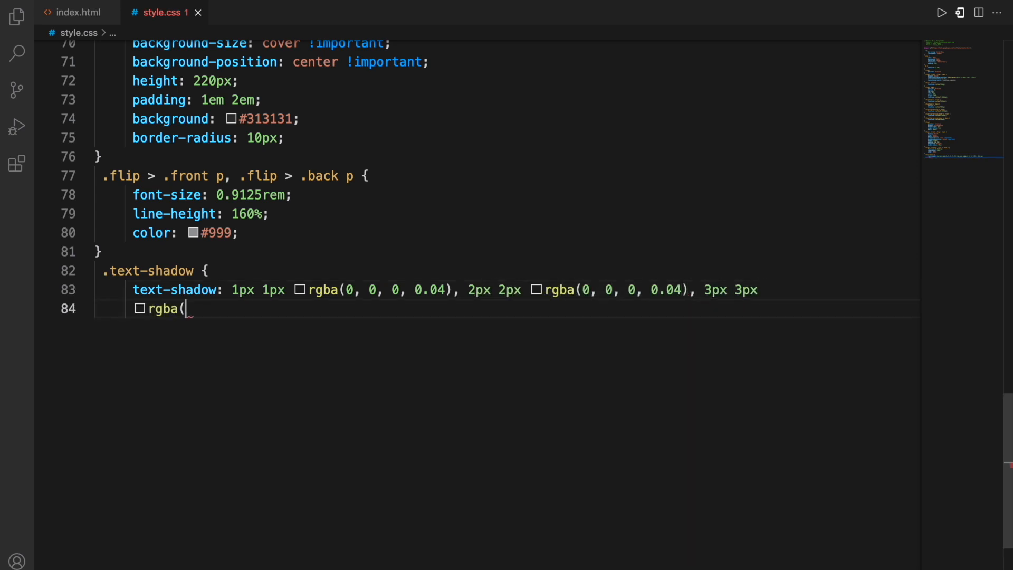
pyautogui.write('0, 0, 0, 0.04), 4px 4px')
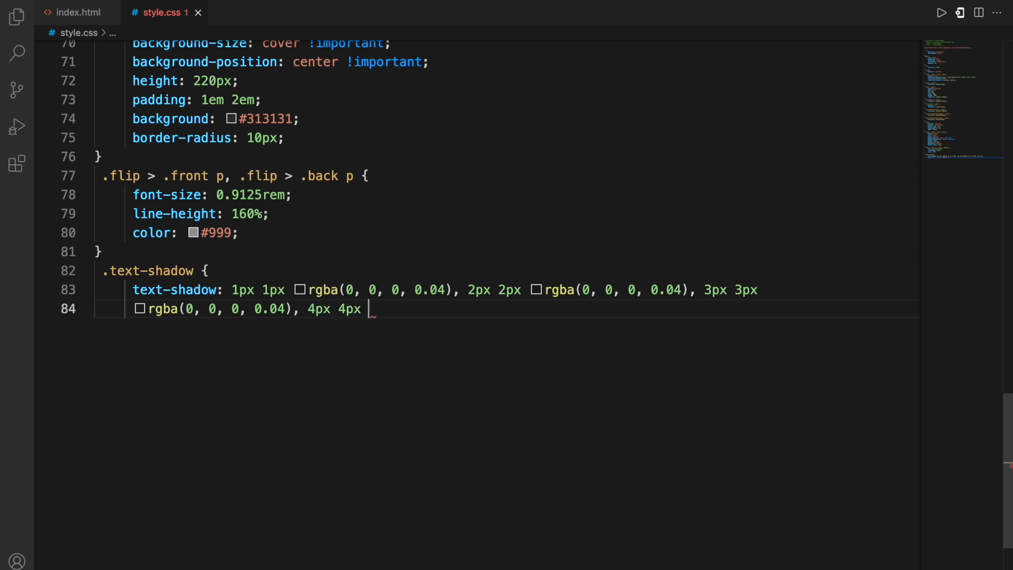
pyautogui.write('rgba(0, 0, 0, 0.04), 0.125rem 0.125rem')
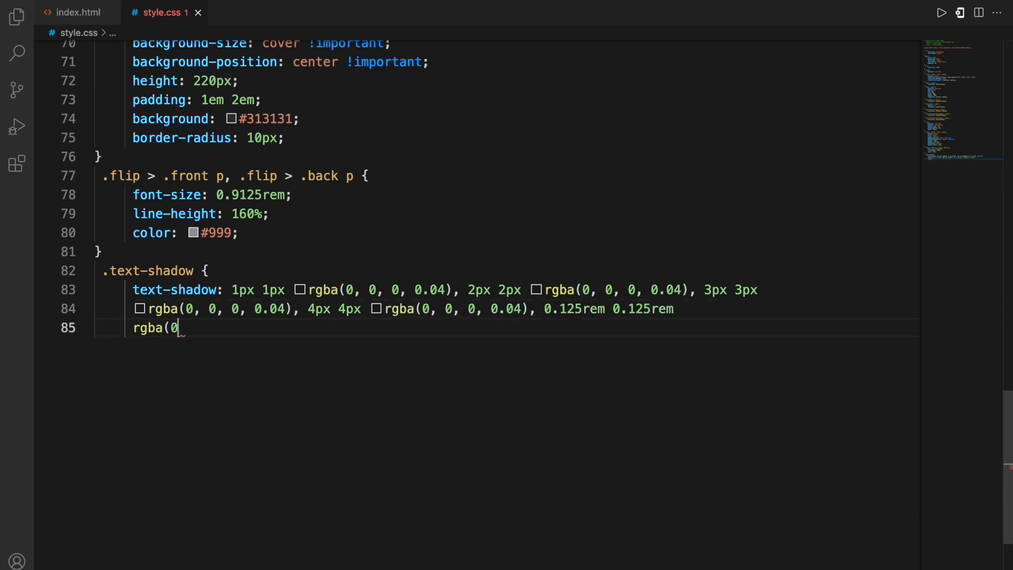
pyautogui.write('rgba(0, 0, 0, 0.04), 6px 6px r')
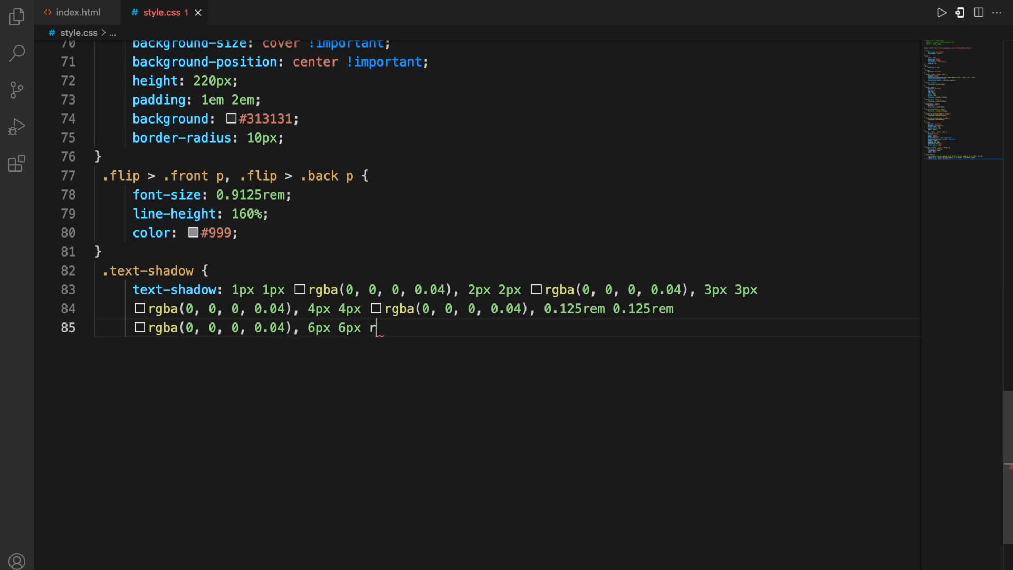
pyautogui.write('gba(0, 0, 0, 0.04), 7px')
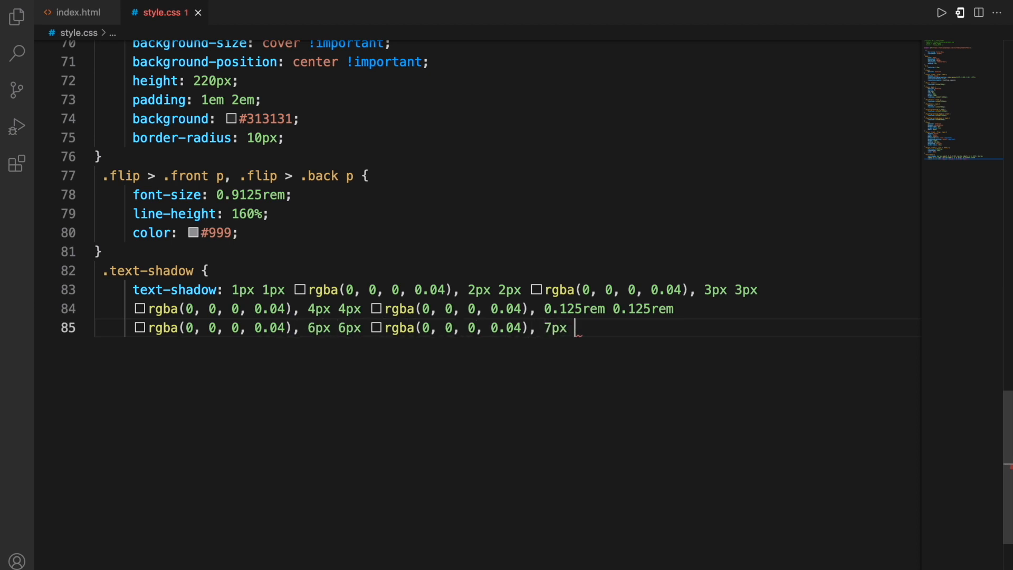
pyautogui.write('7px rgba(0, 0, 0, 0.04), 8px 8px')
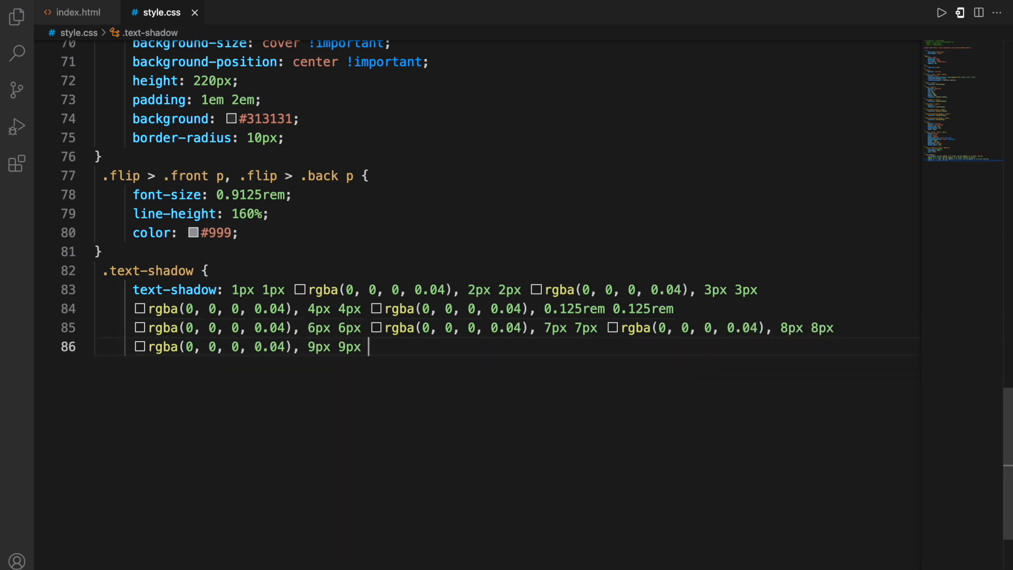
pyautogui.write('rgba(0, 0, 0, 0.04), 0.3')
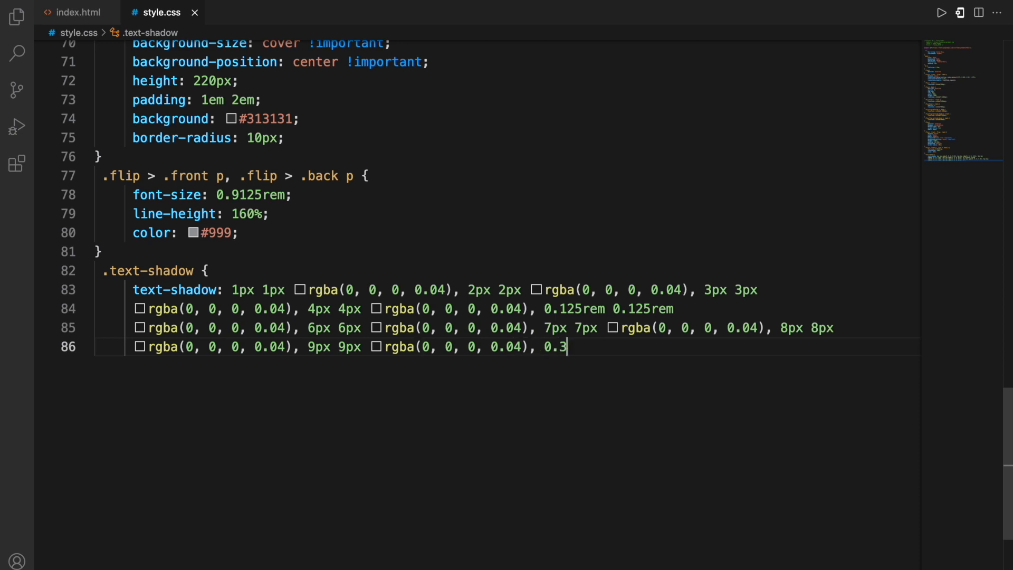
pyautogui.write('125rem 0.3125rem')
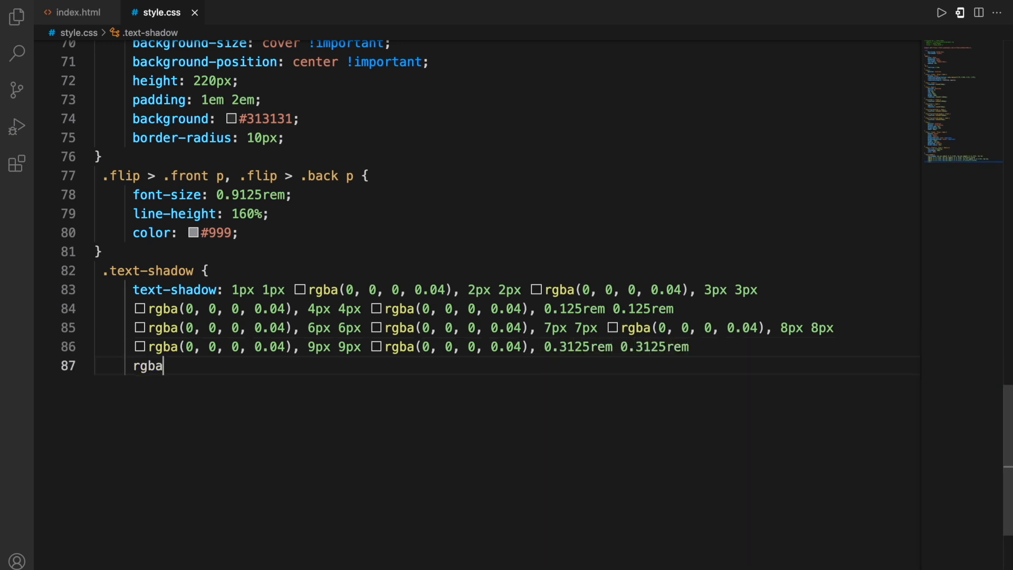
pyautogui.write('(0, 0, 0, 0.04), 11px 11')
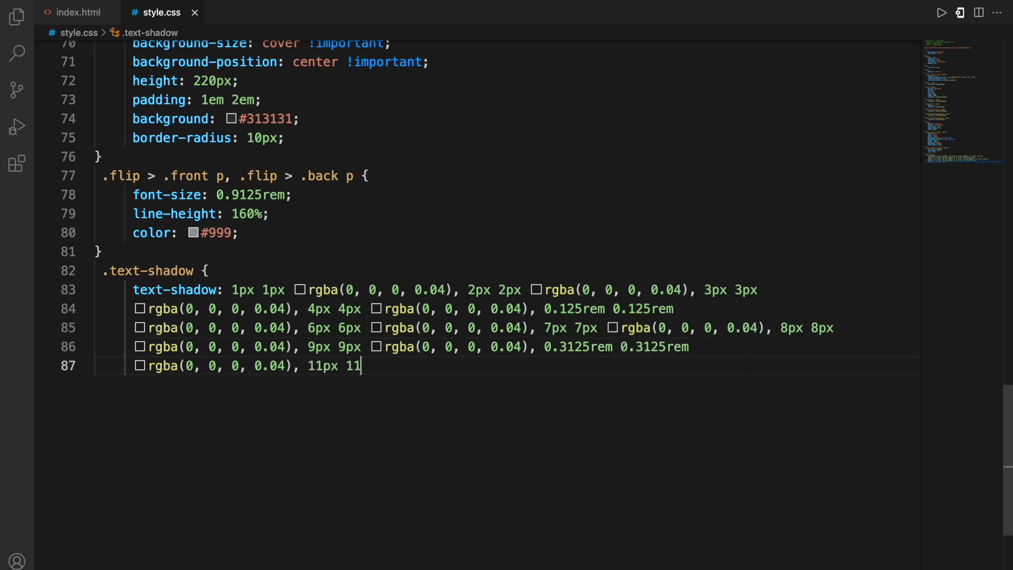
pyautogui.write('px rgba(0, 0, 0, 0.04),')
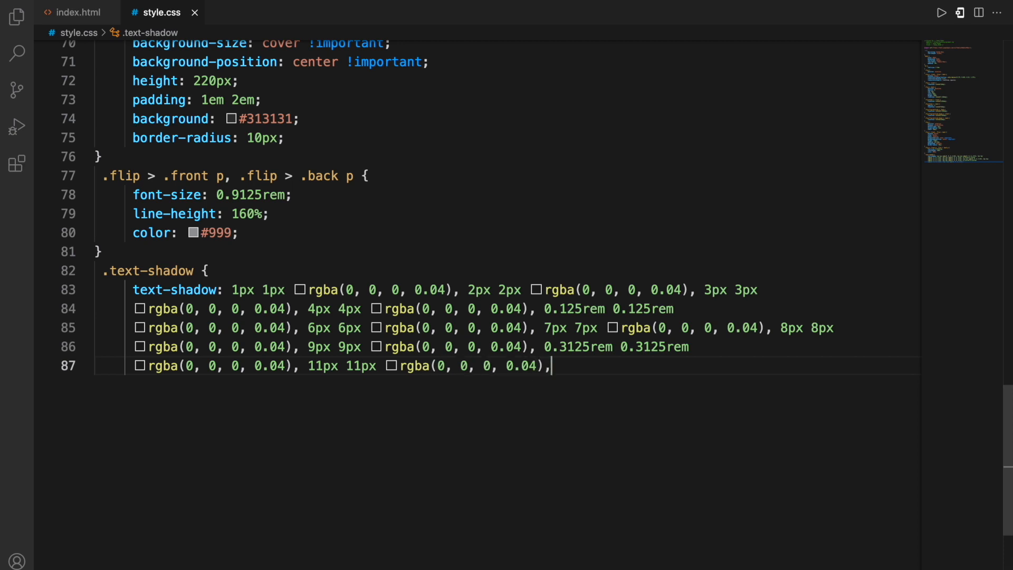
pyautogui.write('12px 12px rgba(0, 0, 0, 0.04), 13px 13px')
pyautogui.write('rgba(0, 0, 0, 0.04), 14px 1')
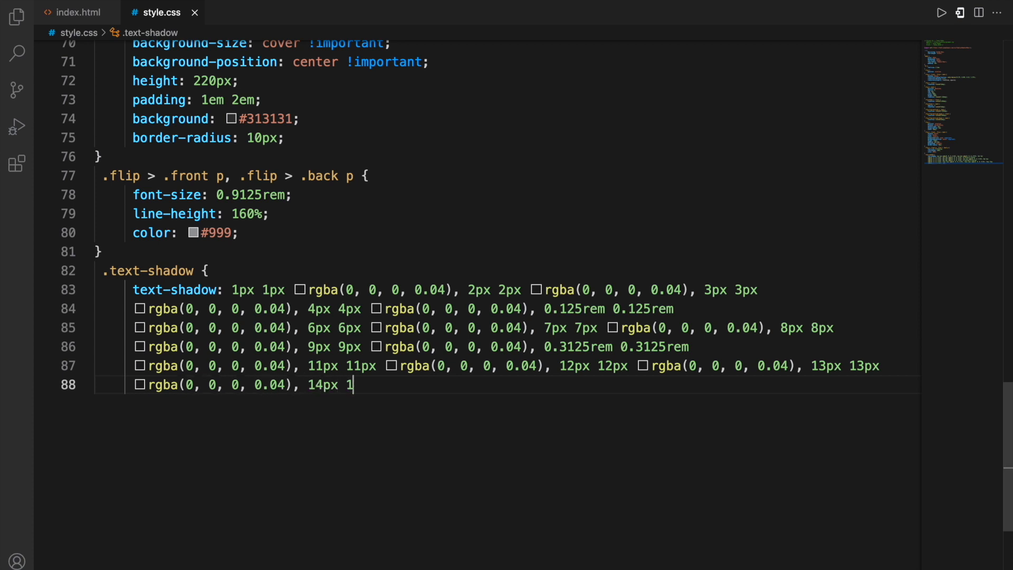
pyautogui.write('4px rgba(0, 0, 0, 0.04),')
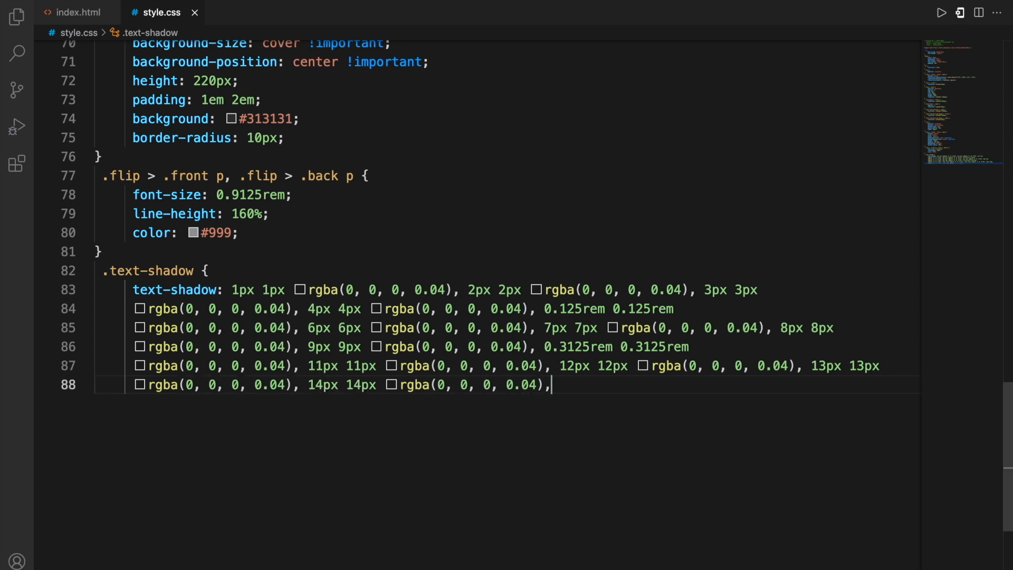
pyautogui.write('0.625rem 0.625rem')
pyautogui.write('rgba(0, 0, 0, 0.04), 16px 16px rgba(0, 0, 0, 0.04), 17px 17px rgba(0, 0, 0')
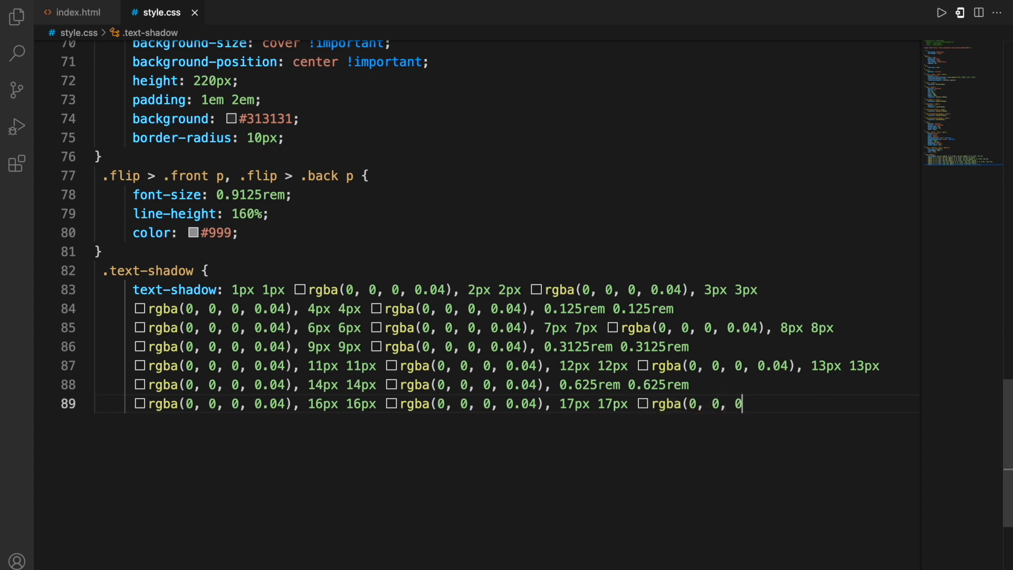
pyautogui.write(', 0.04), 18px 18px')
pyautogui.write('rgba(0, 0, 0, 0.04), 19px 19px rgba(0, 0, 0, 0.04')
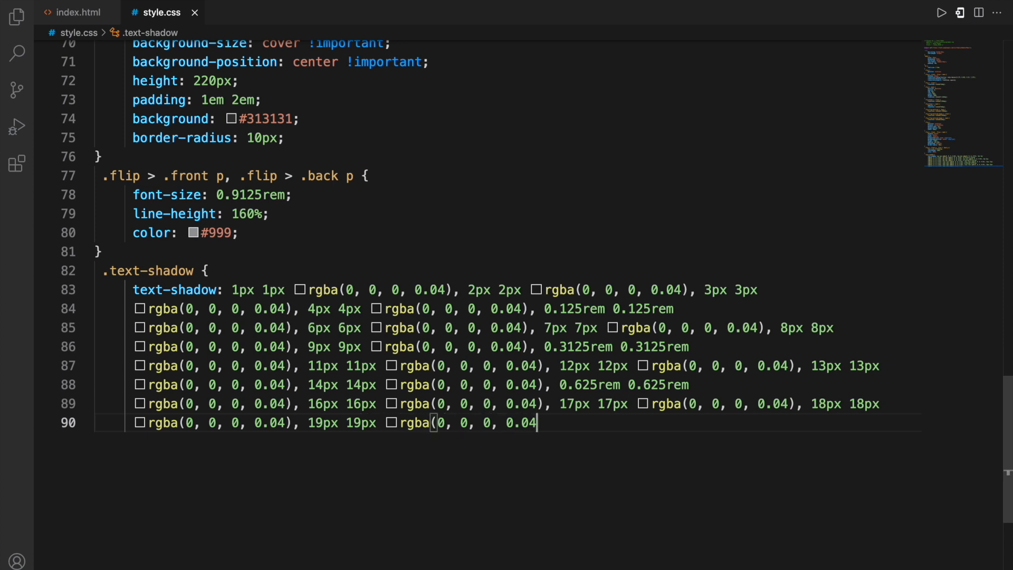
pyautogui.write('), 1.25rem 1.25rem rgba(')
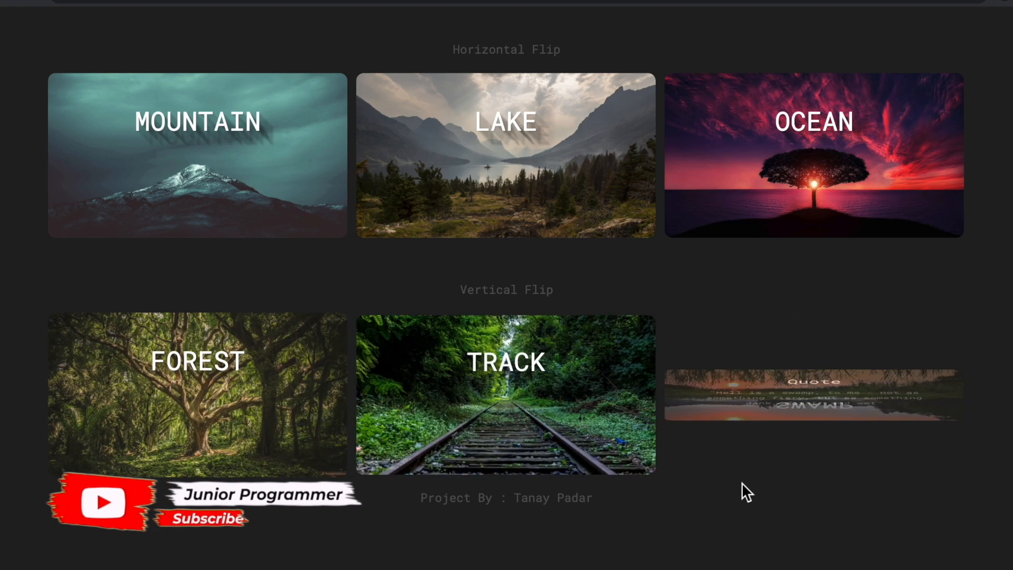
# Hover over the OCEAN card to flip it and reveal its quote
pyautogui.click(812, 156)
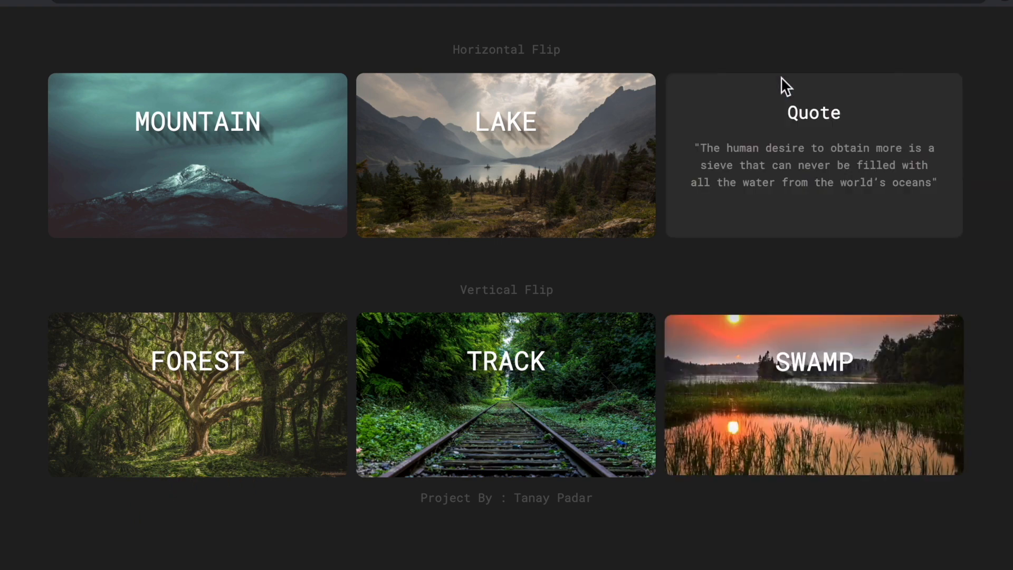